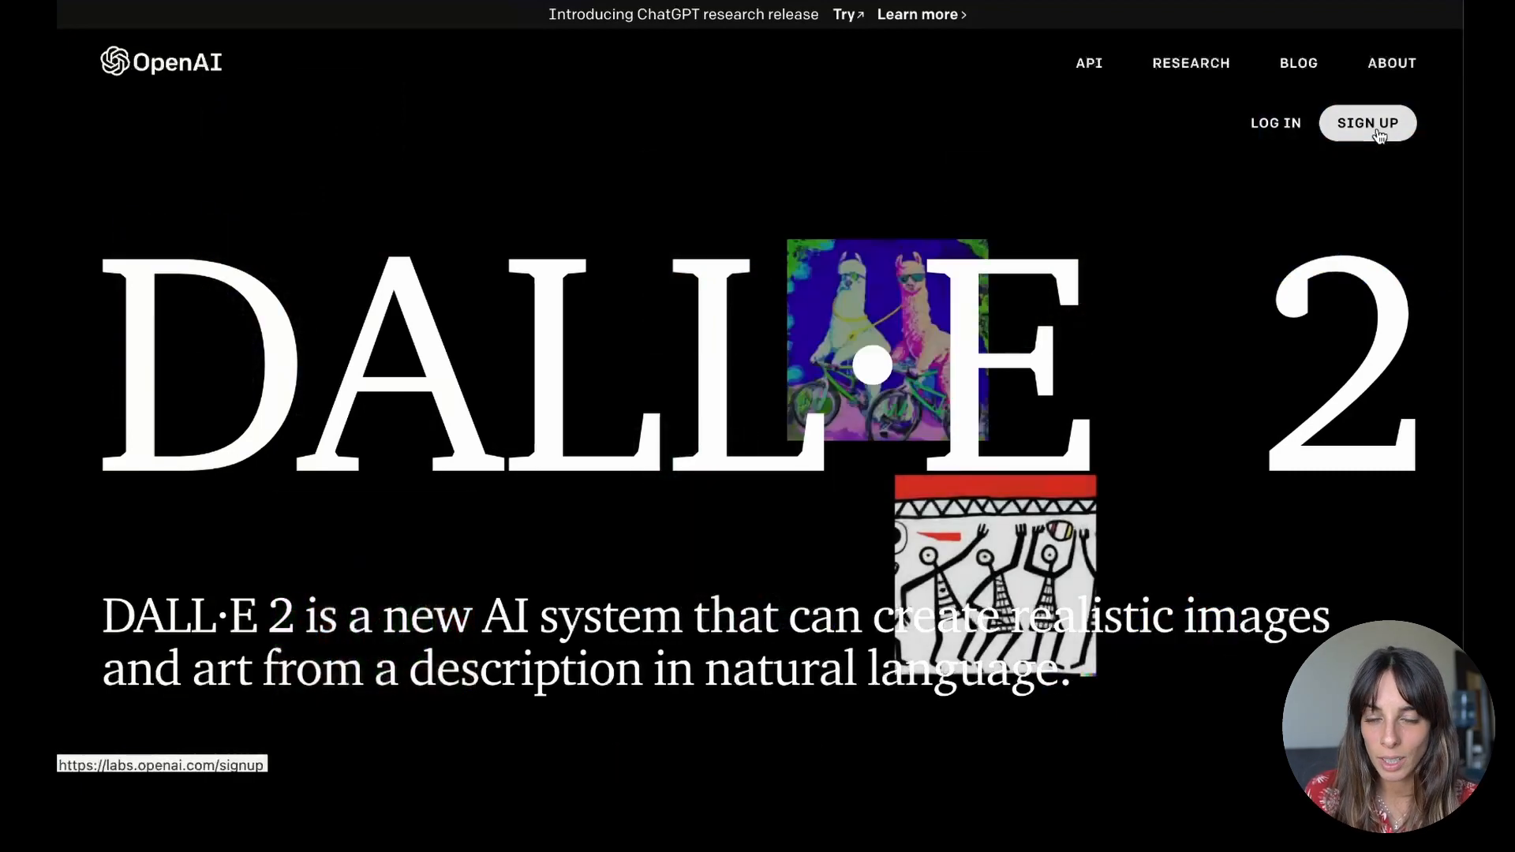
# - Enter the DALL·E labs app from the DALL·E 2 page via Sign Up
pyautogui.click(1366, 123)
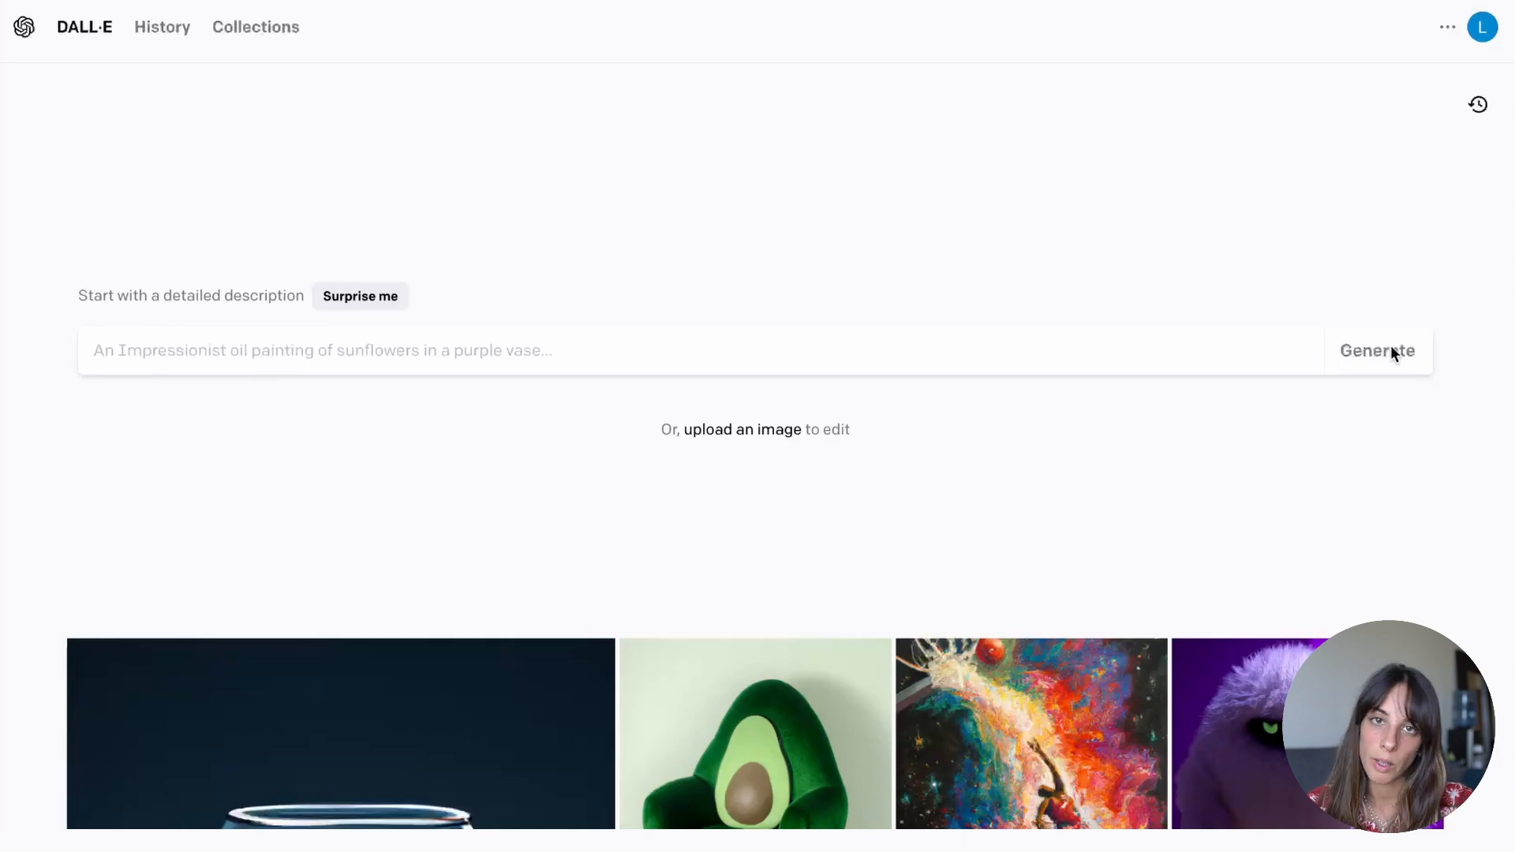
pyautogui.moveTo(1314, 291)
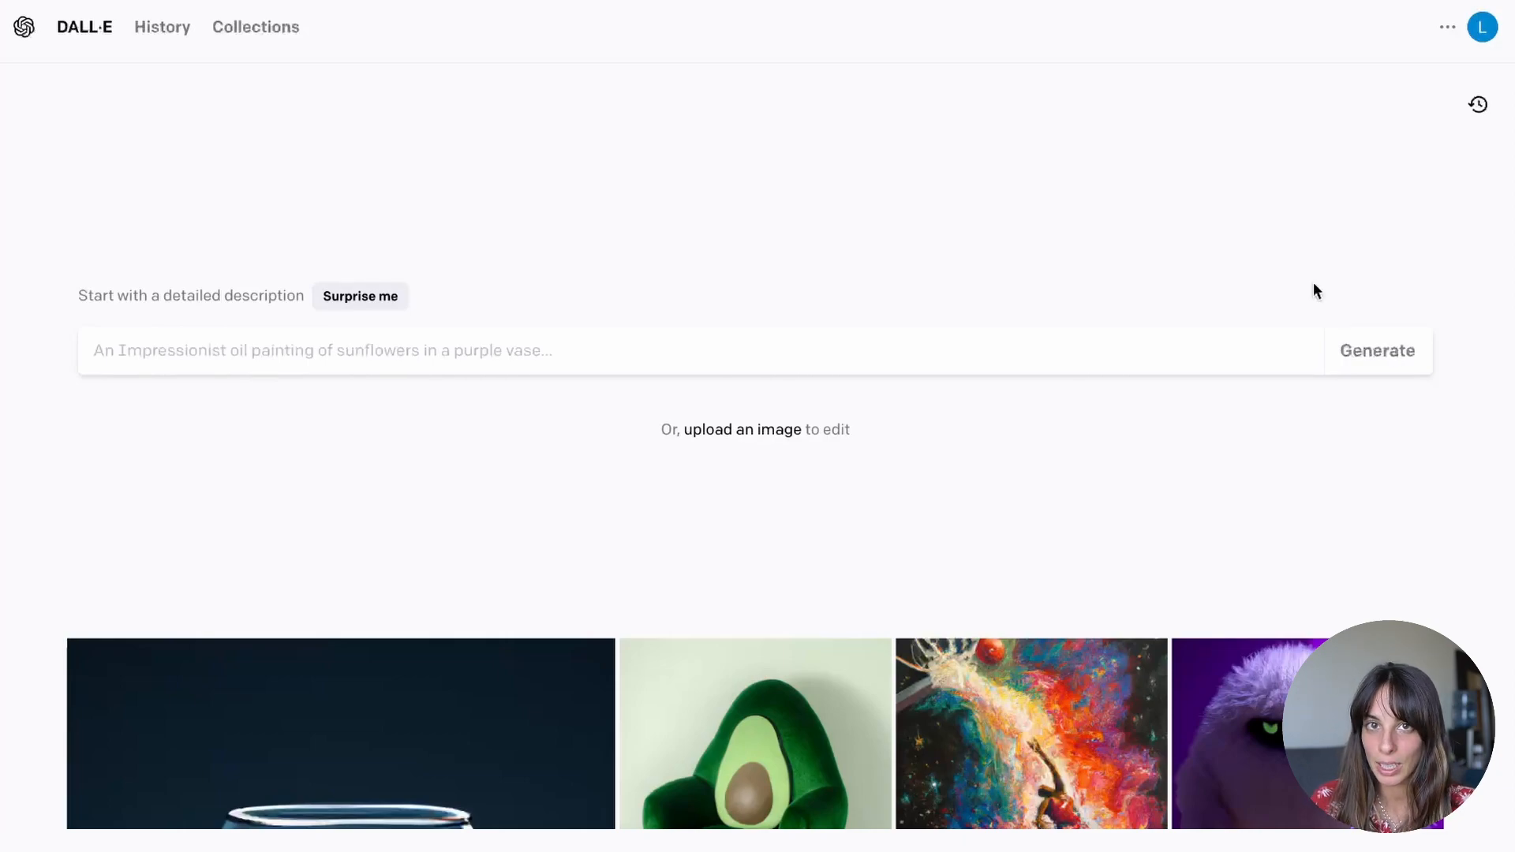
pyautogui.moveTo(1193, 174)
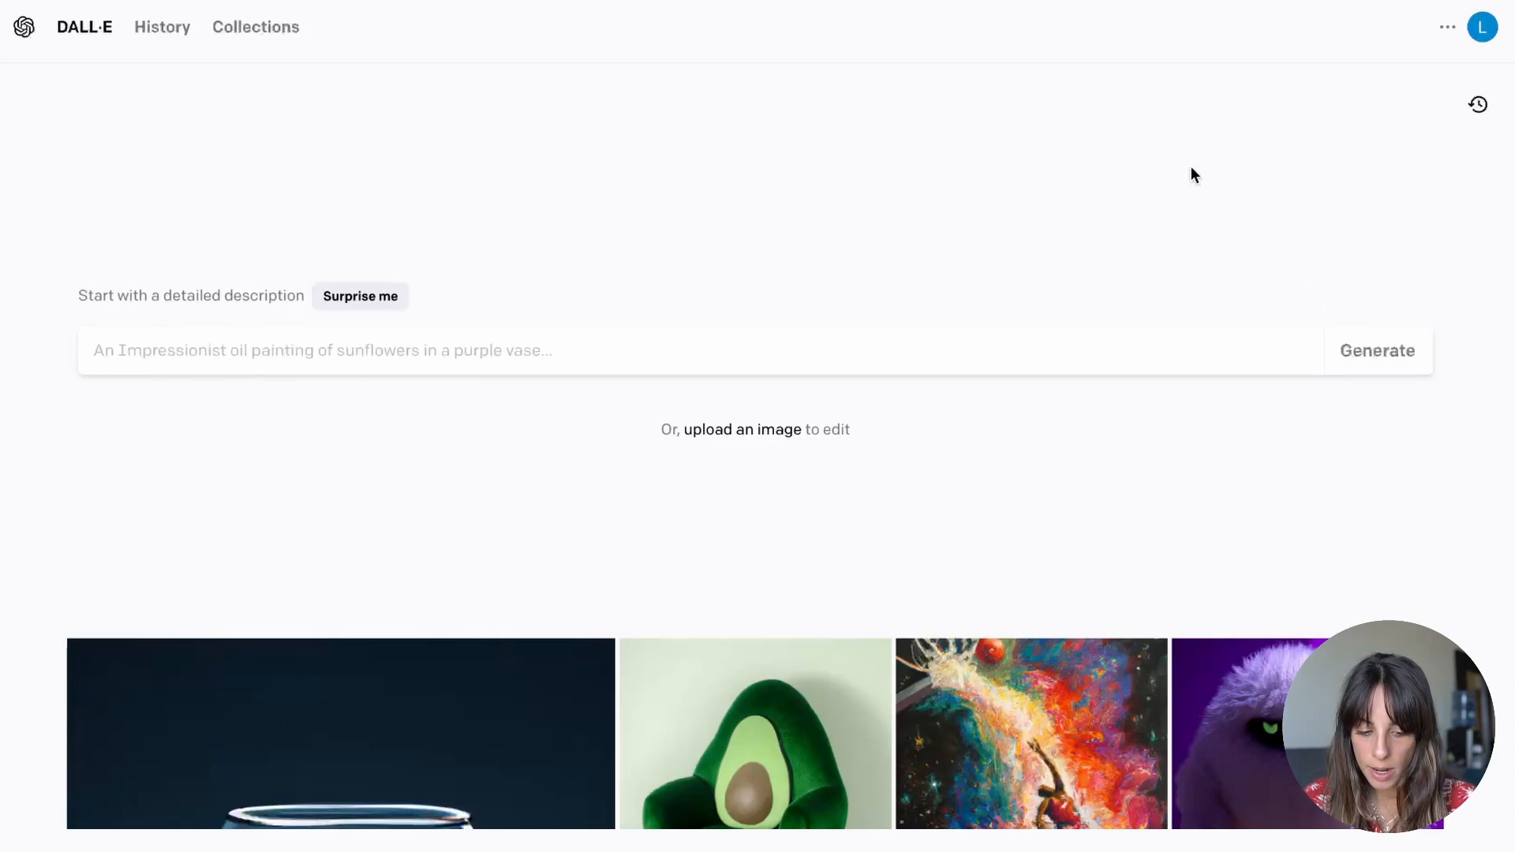
pyautogui.moveTo(1111, 496)
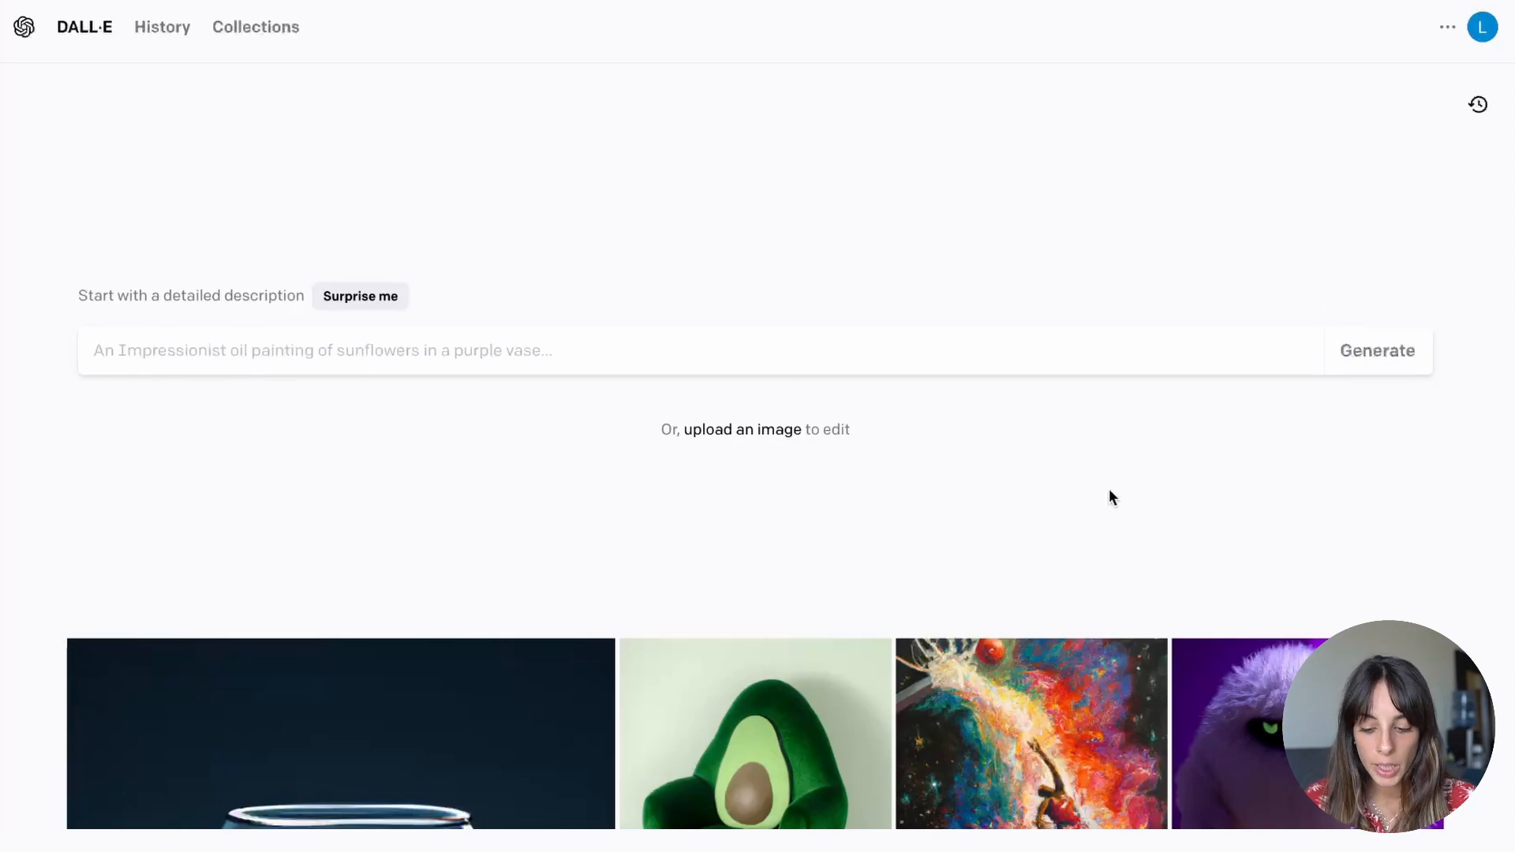
pyautogui.moveTo(681, 159)
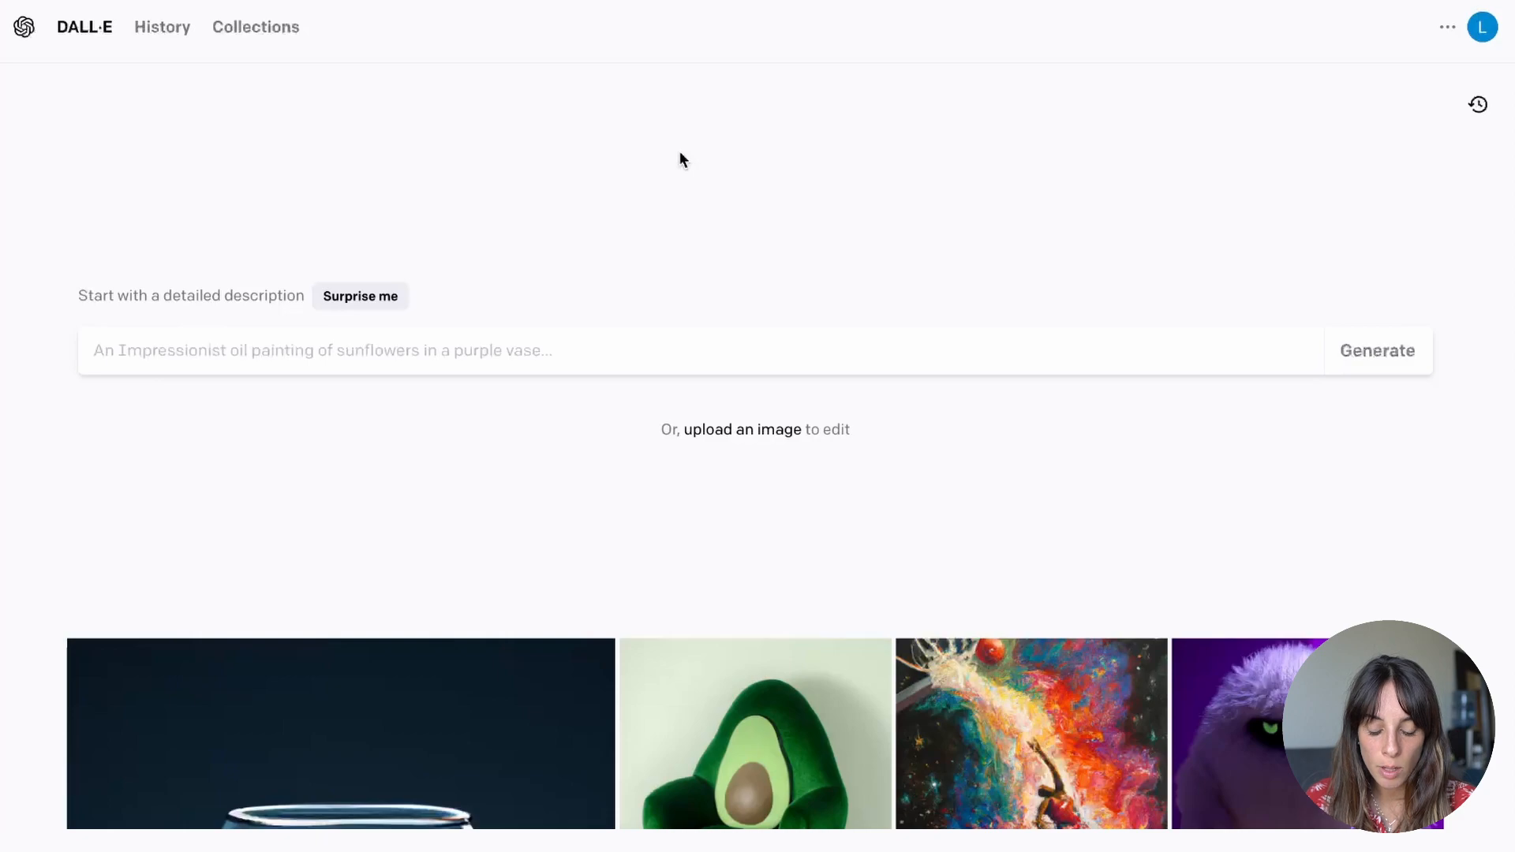
pyautogui.moveTo(124, 317)
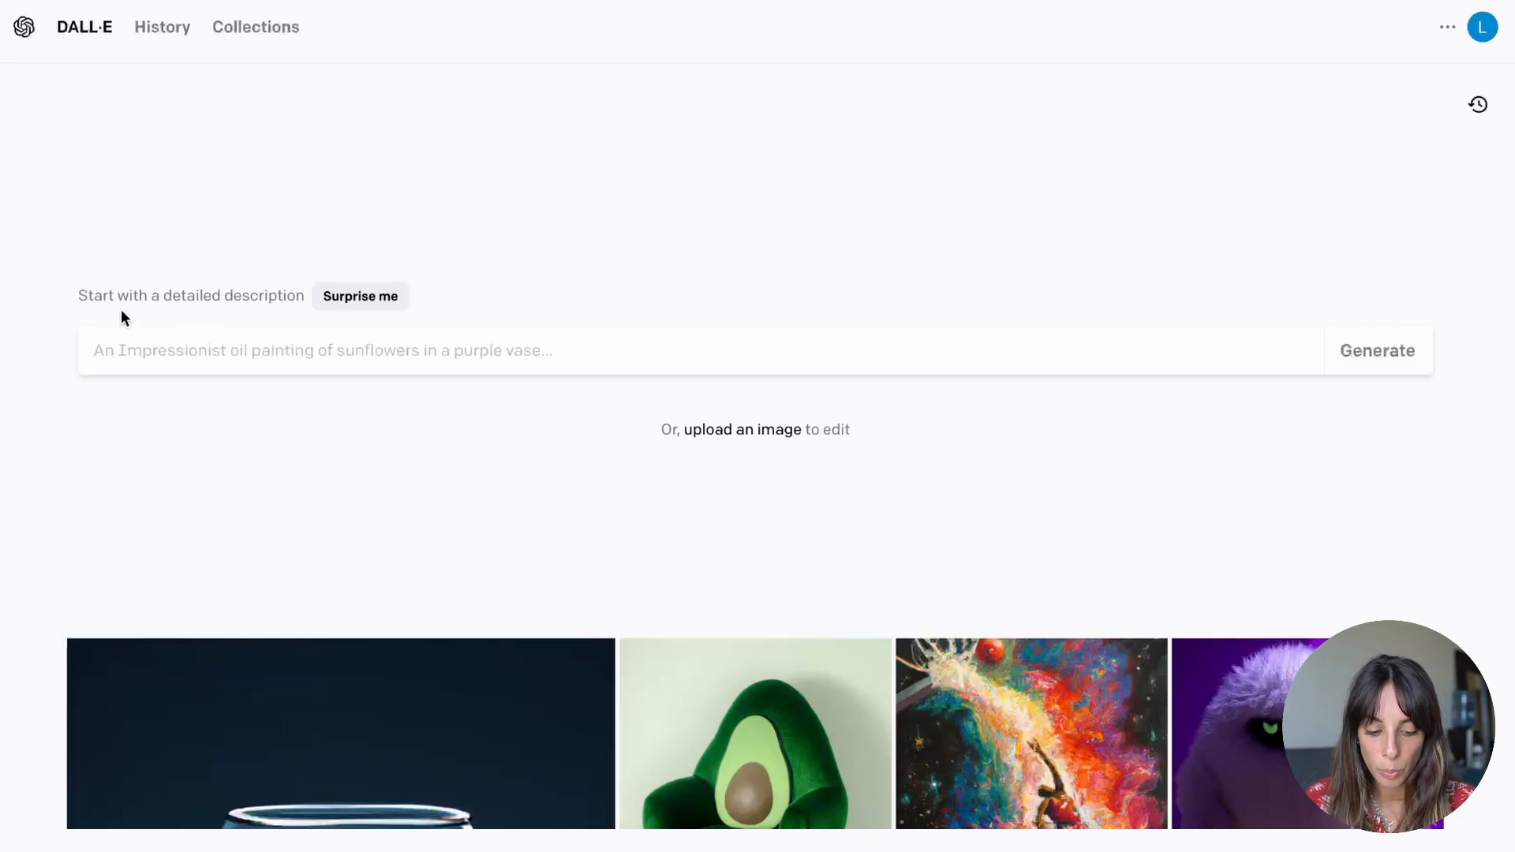
pyautogui.moveTo(959, 110)
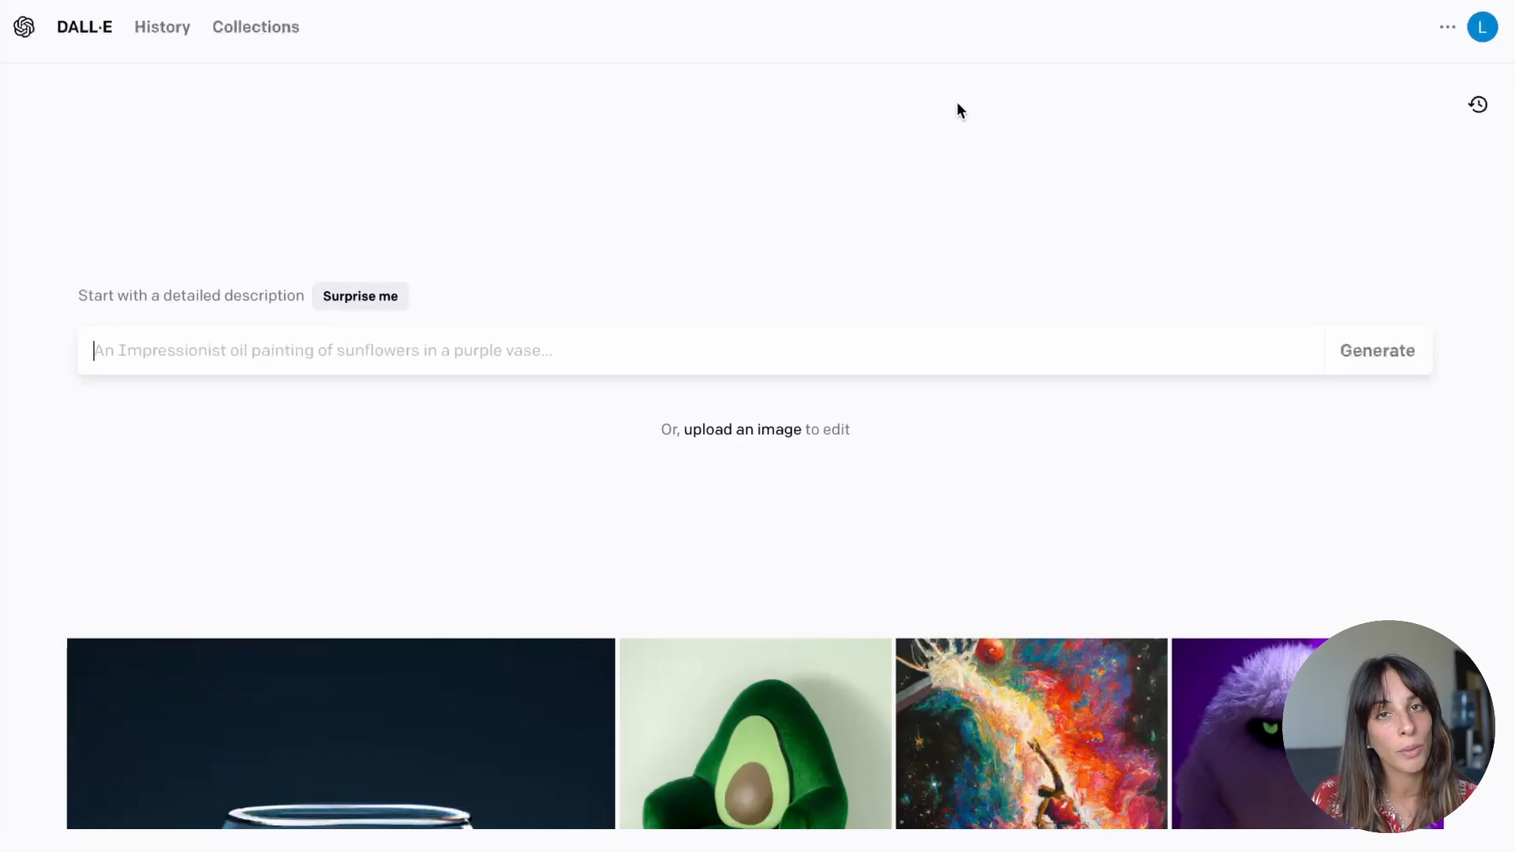
pyautogui.moveTo(748, 454)
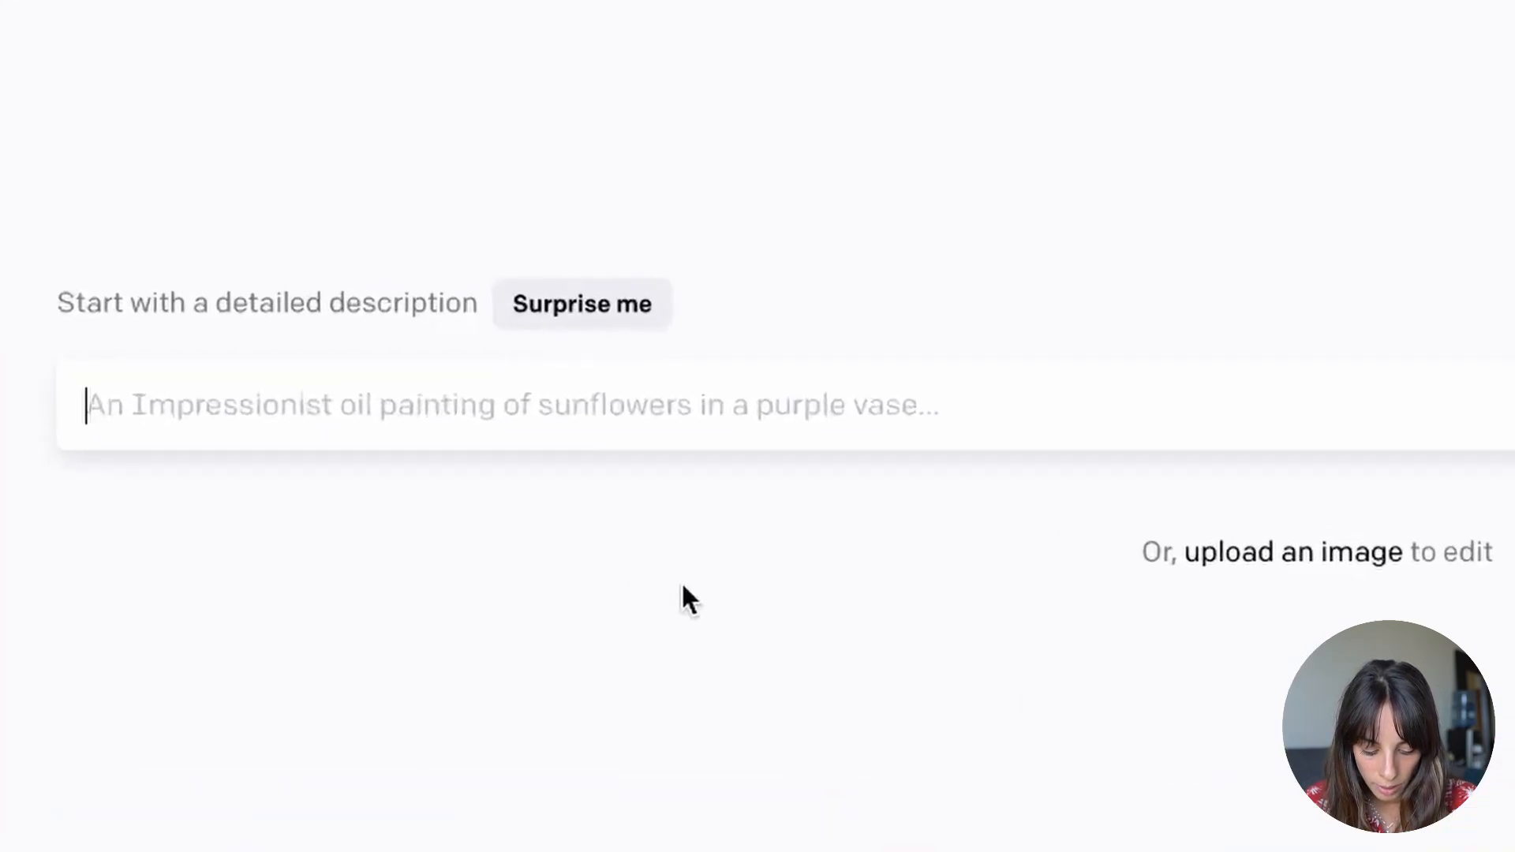
# - Write the prompt 'a red bicycle on a hill, oil paint, big br'
pyautogui.write('a red bicycle on a')
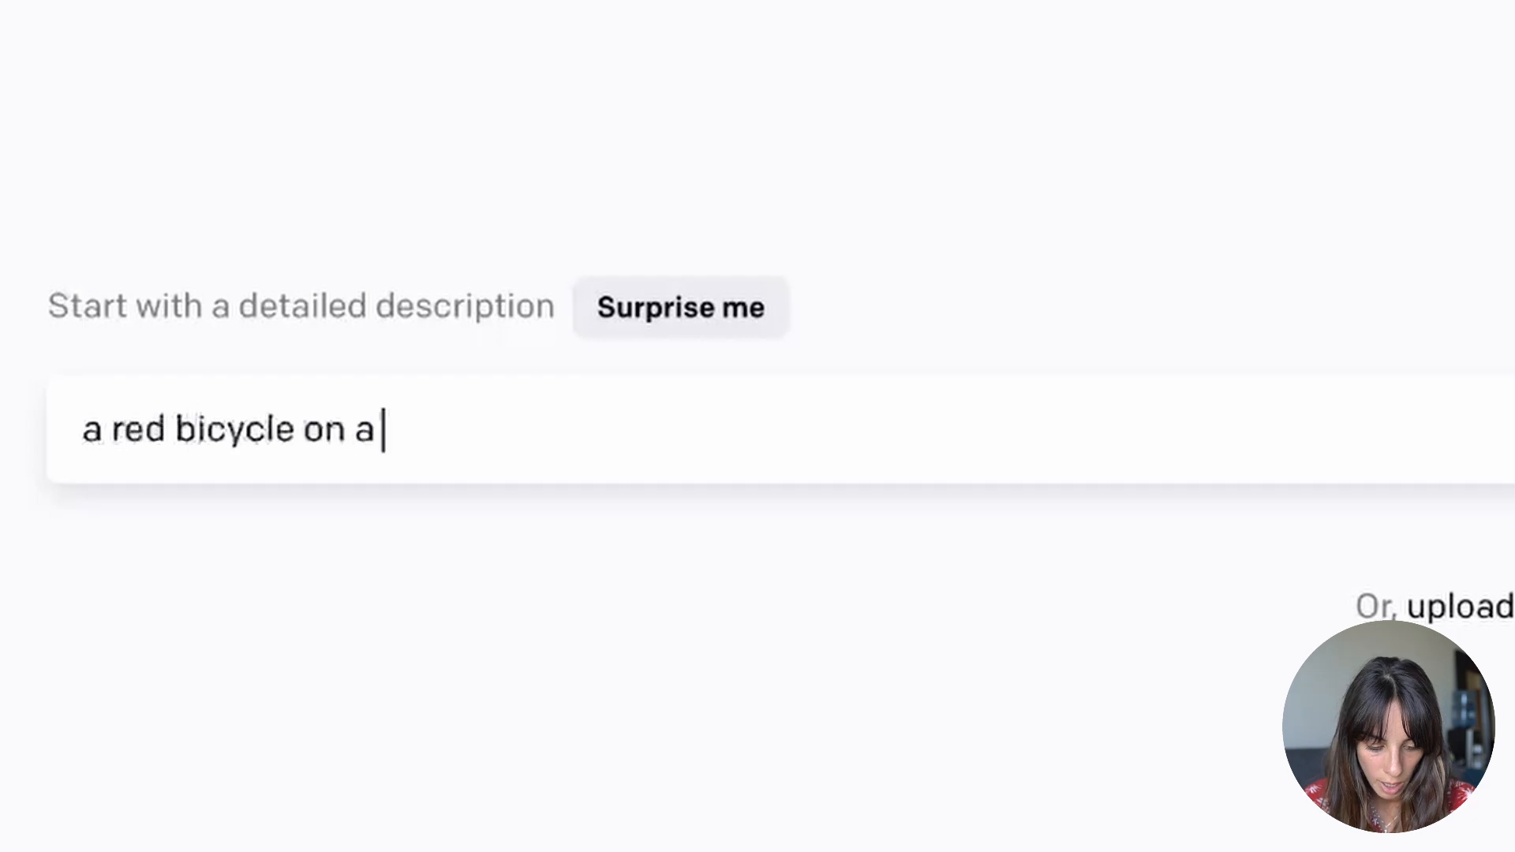
pyautogui.write('hill,')
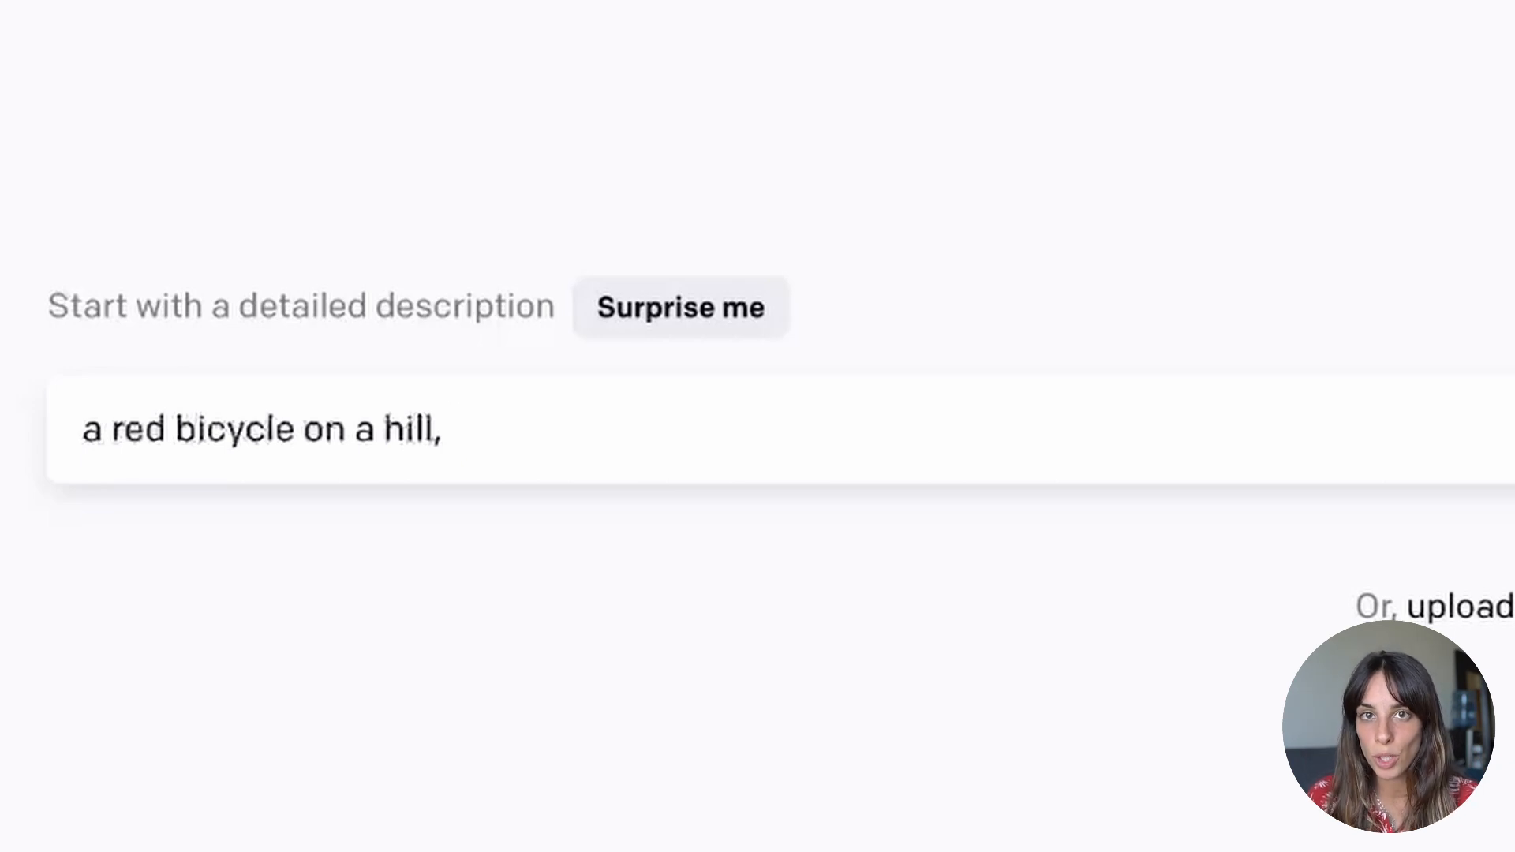
pyautogui.click(449, 430)
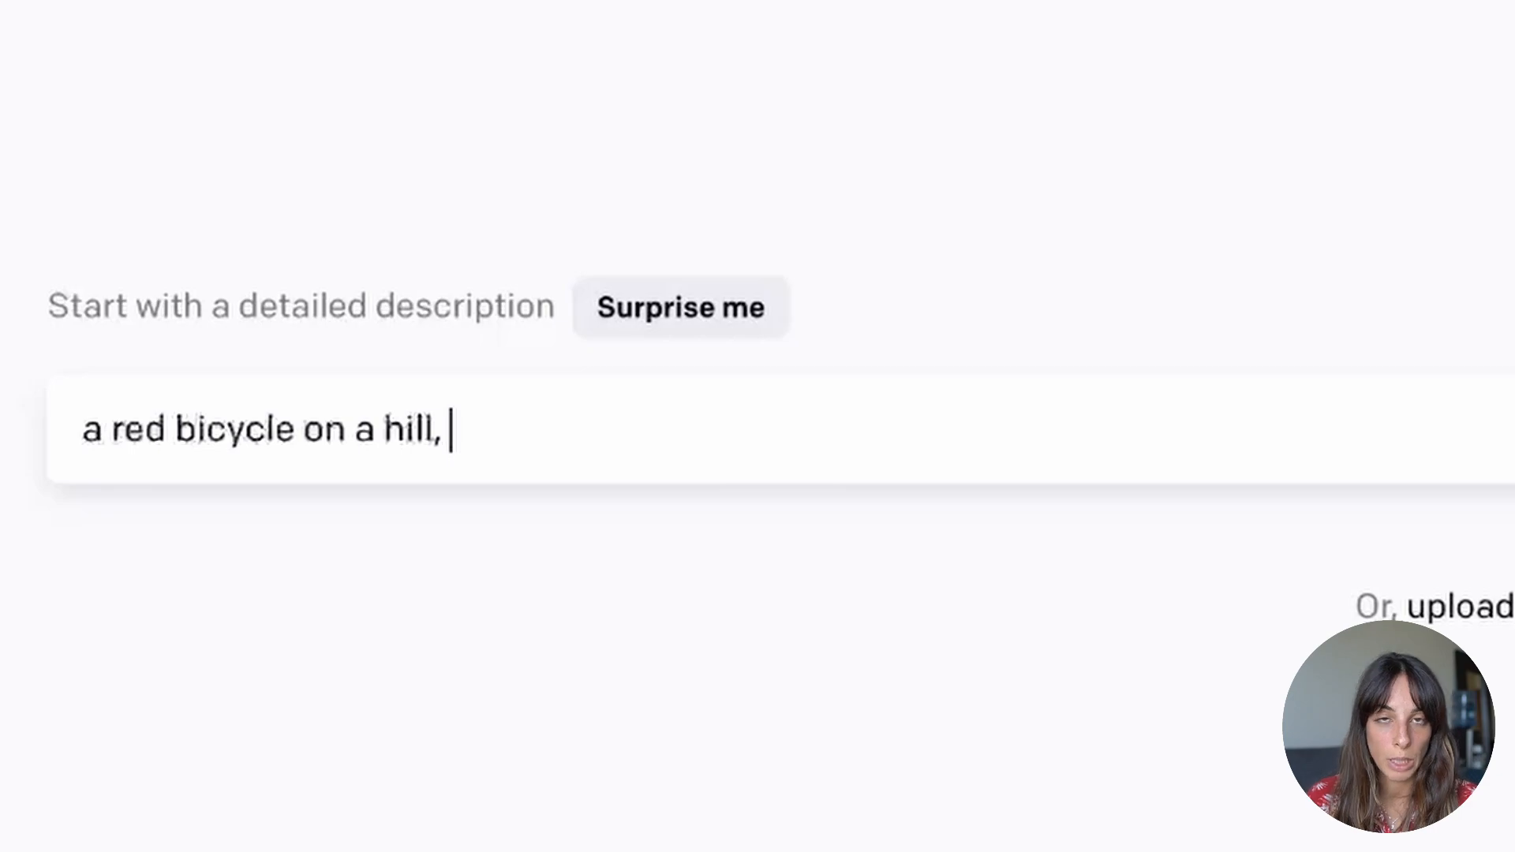
pyautogui.write('oil paint')
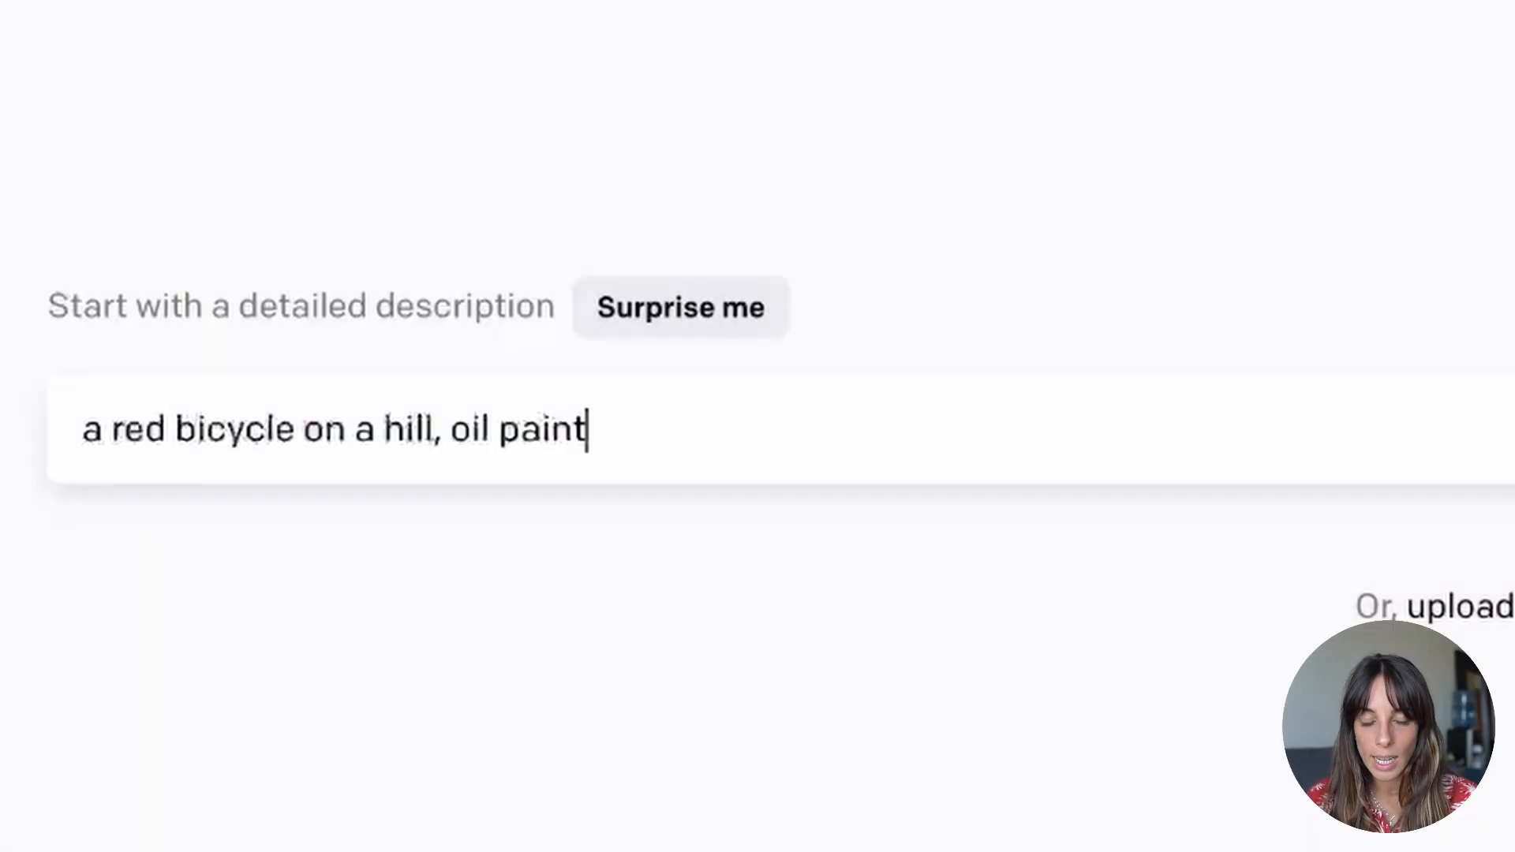
pyautogui.moveTo(633, 634)
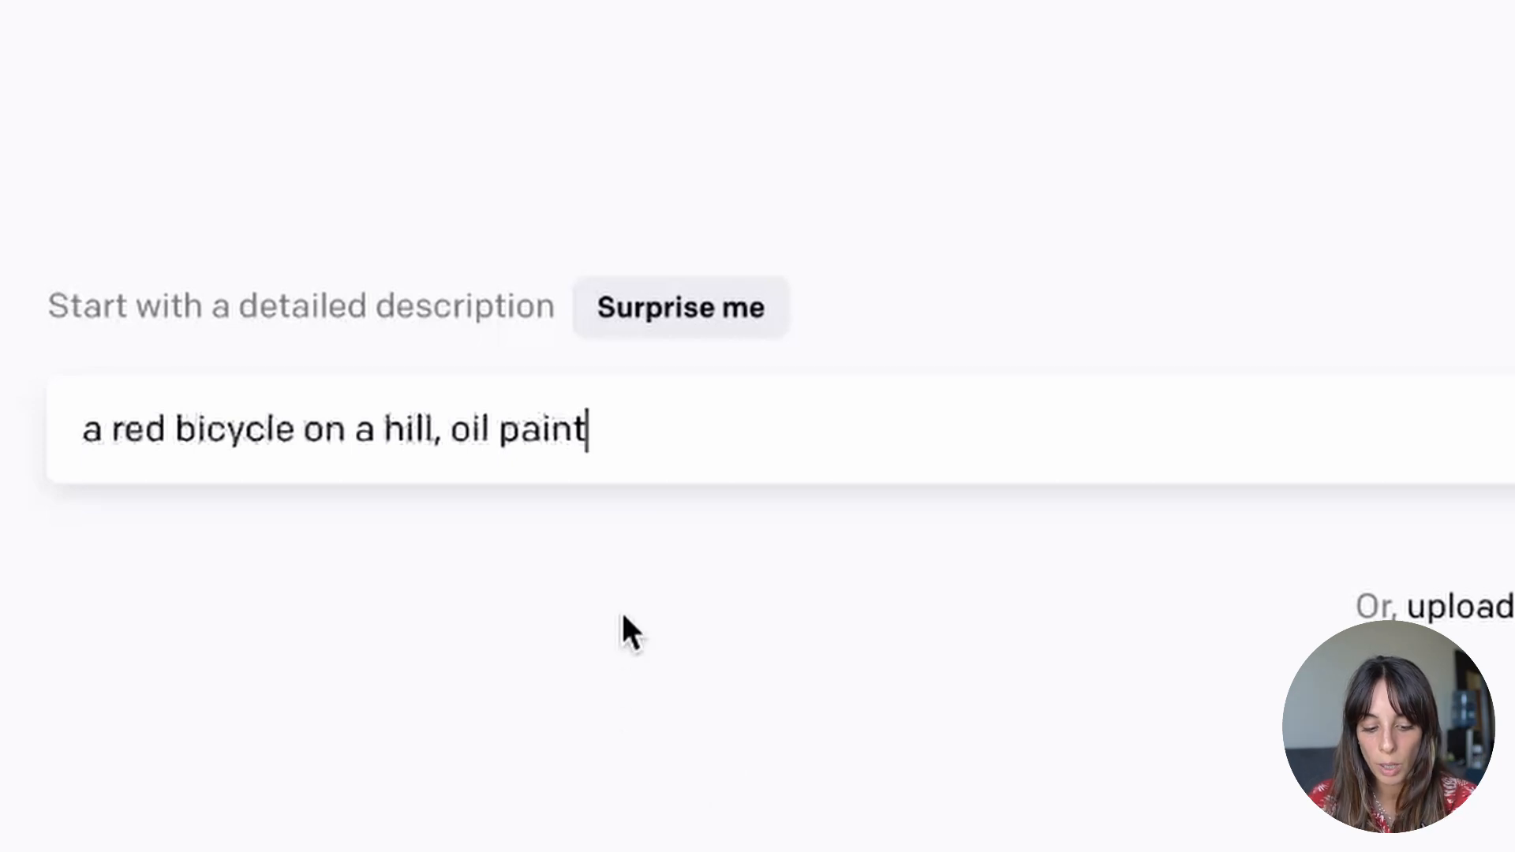
pyautogui.write(',')
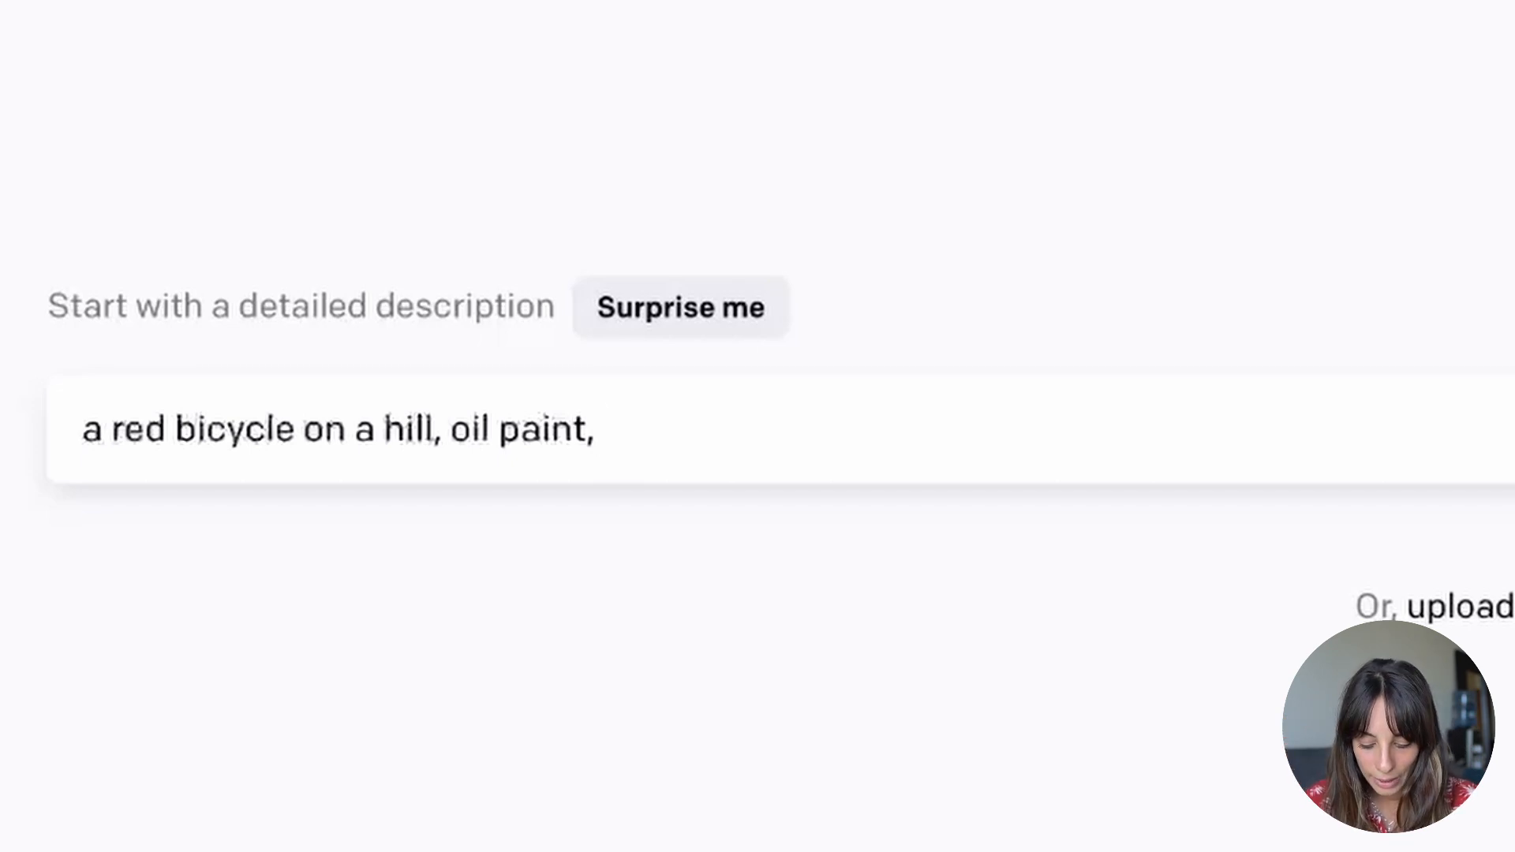
pyautogui.write('big br')
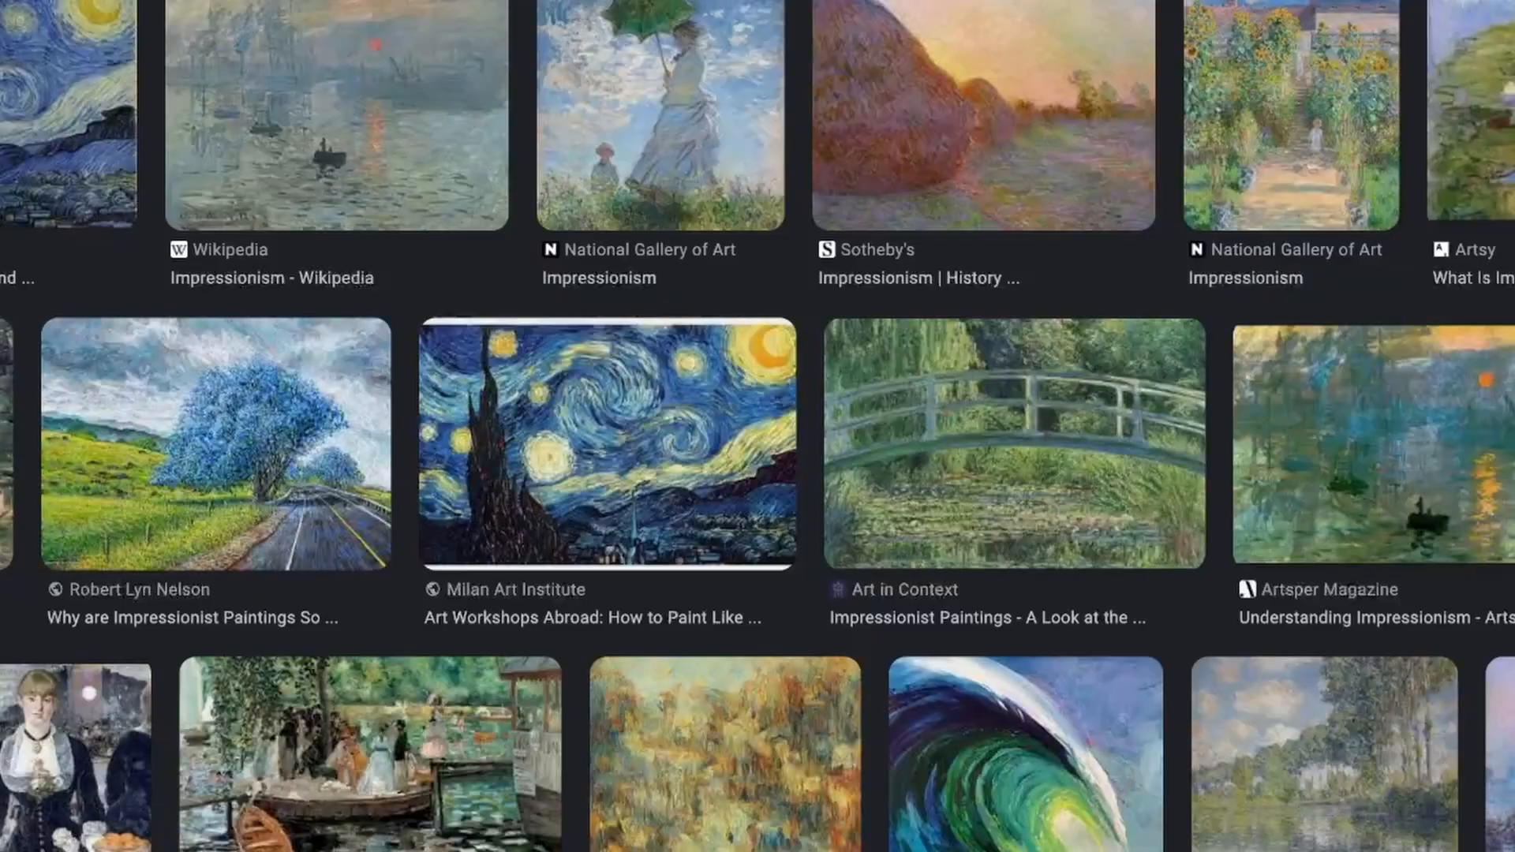
# - Scroll through the Impressionism painting image results for style reference
pyautogui.scroll(-3)
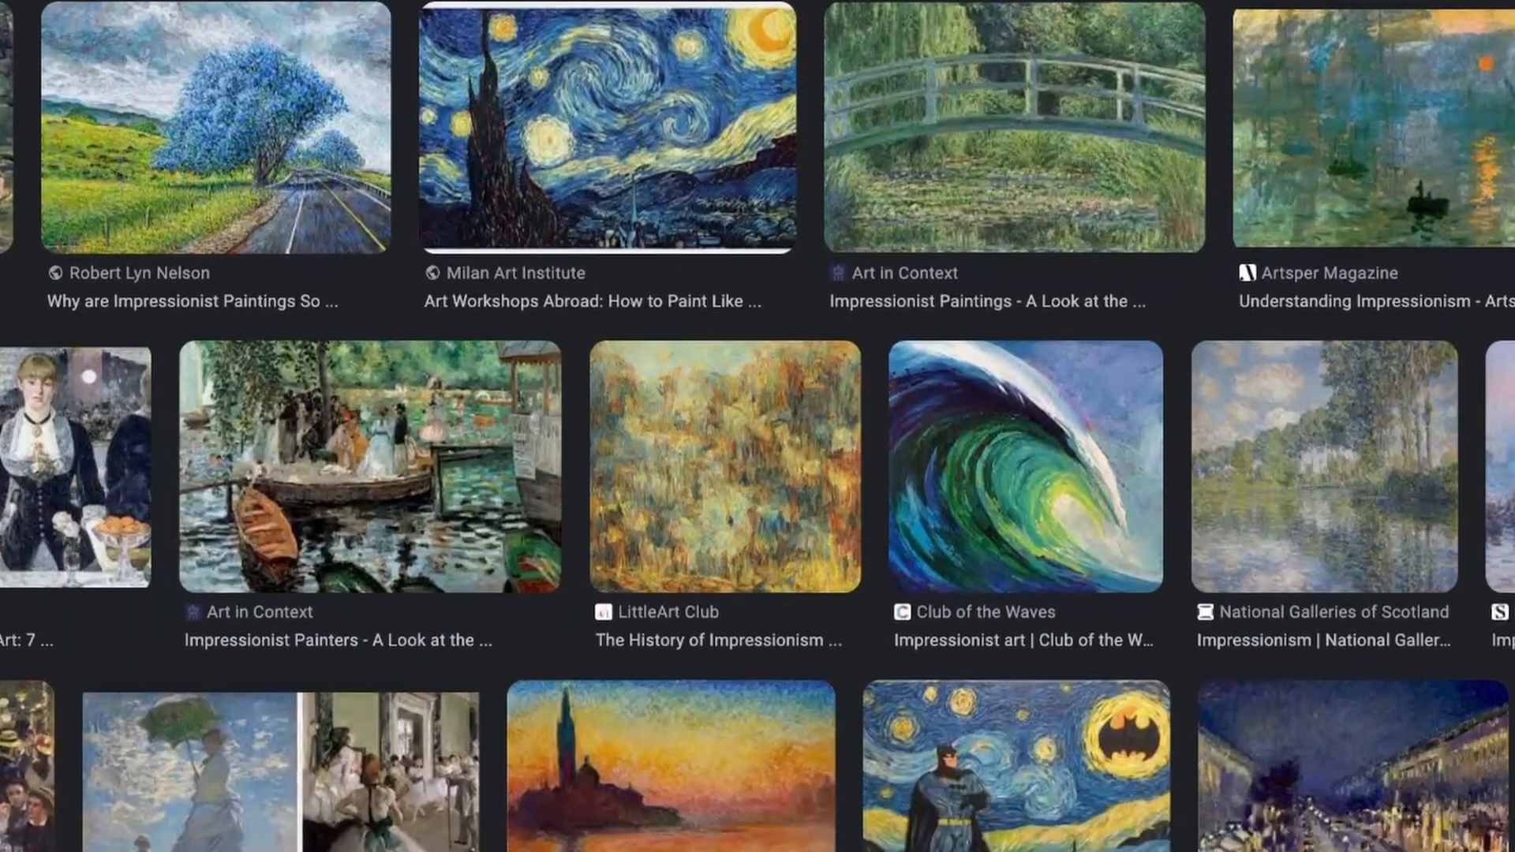
pyautogui.scroll(-3)
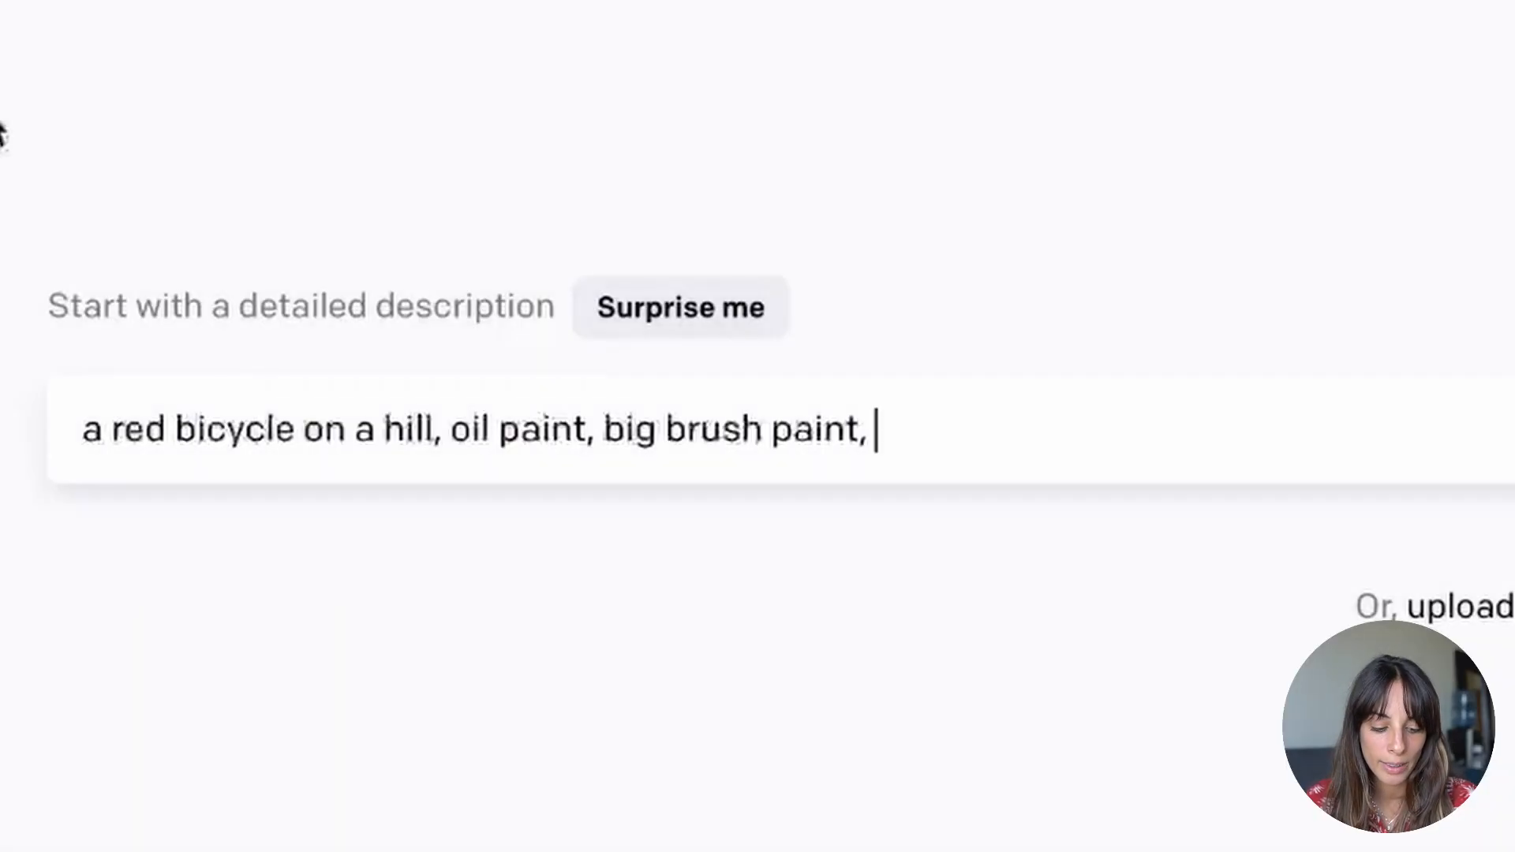
# - Prefix the prompt with 'an impressionistic painting of'
pyautogui.click(87, 428)
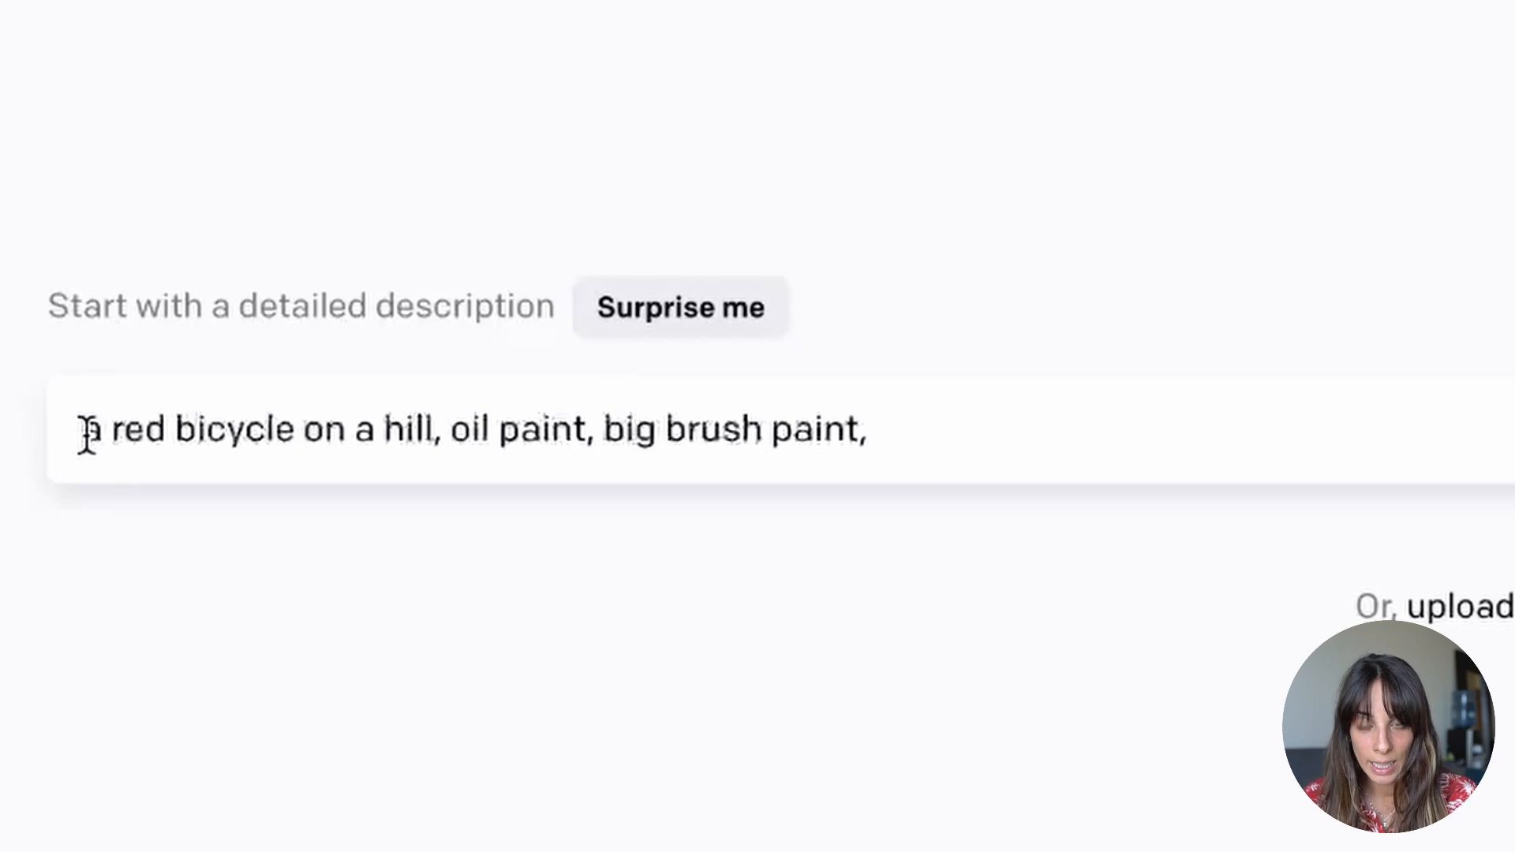
pyautogui.write('an impre')
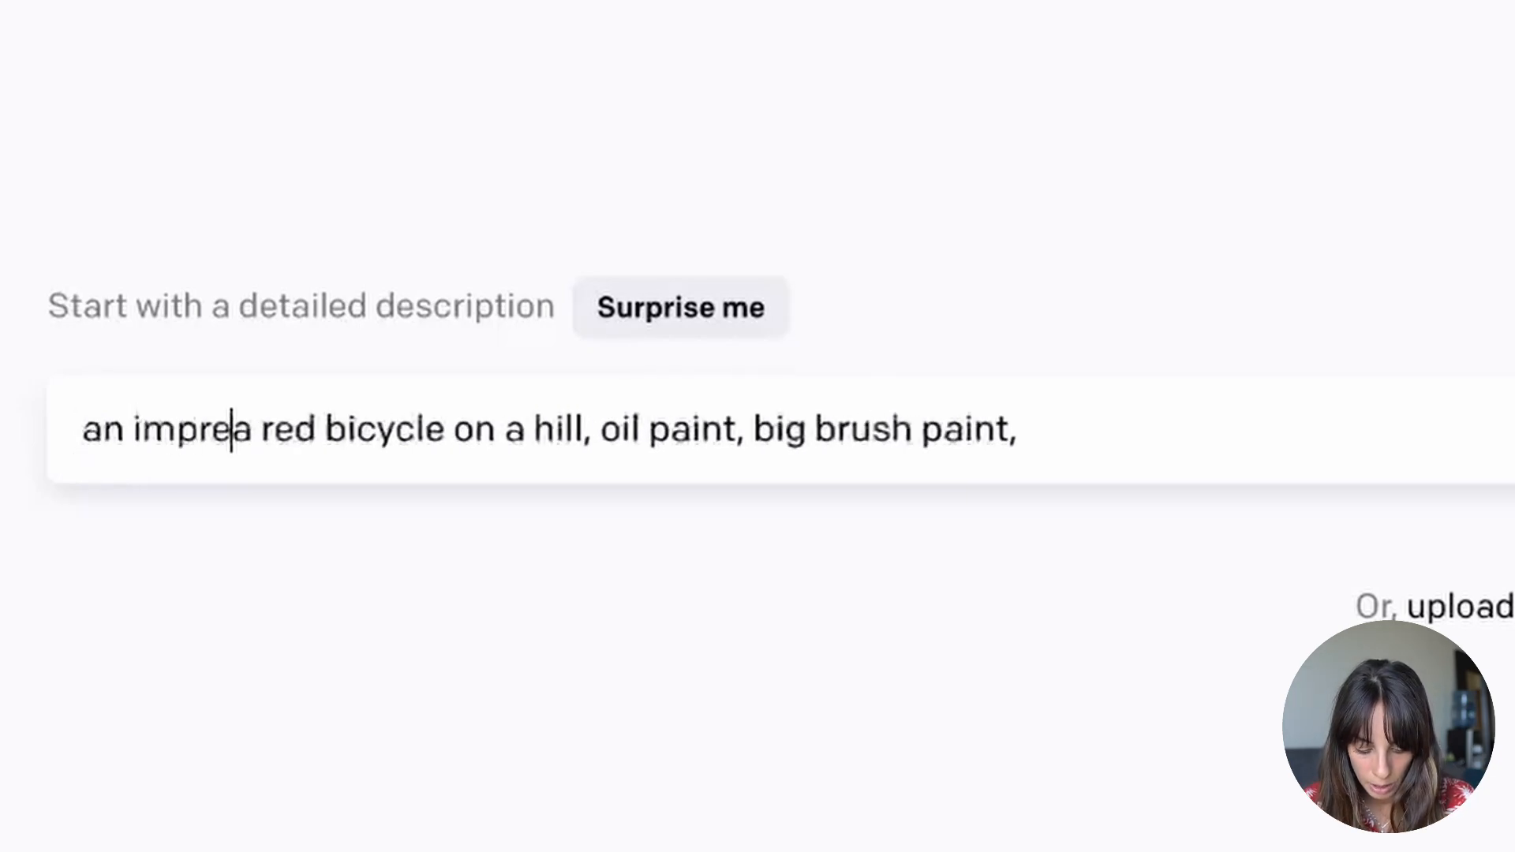
pyautogui.write('ssionistic pa')
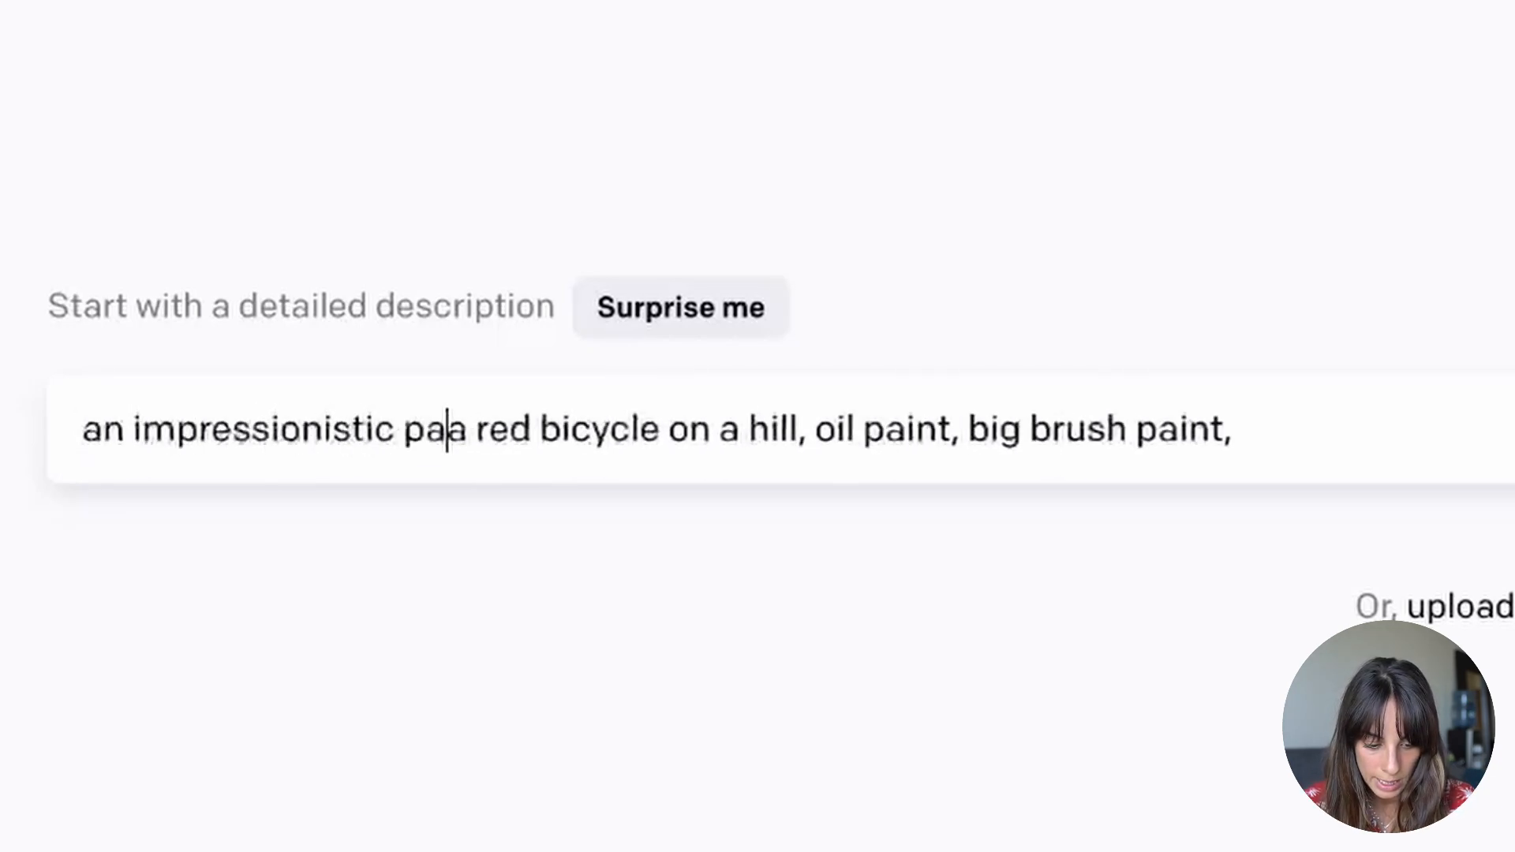
pyautogui.write('inting of')
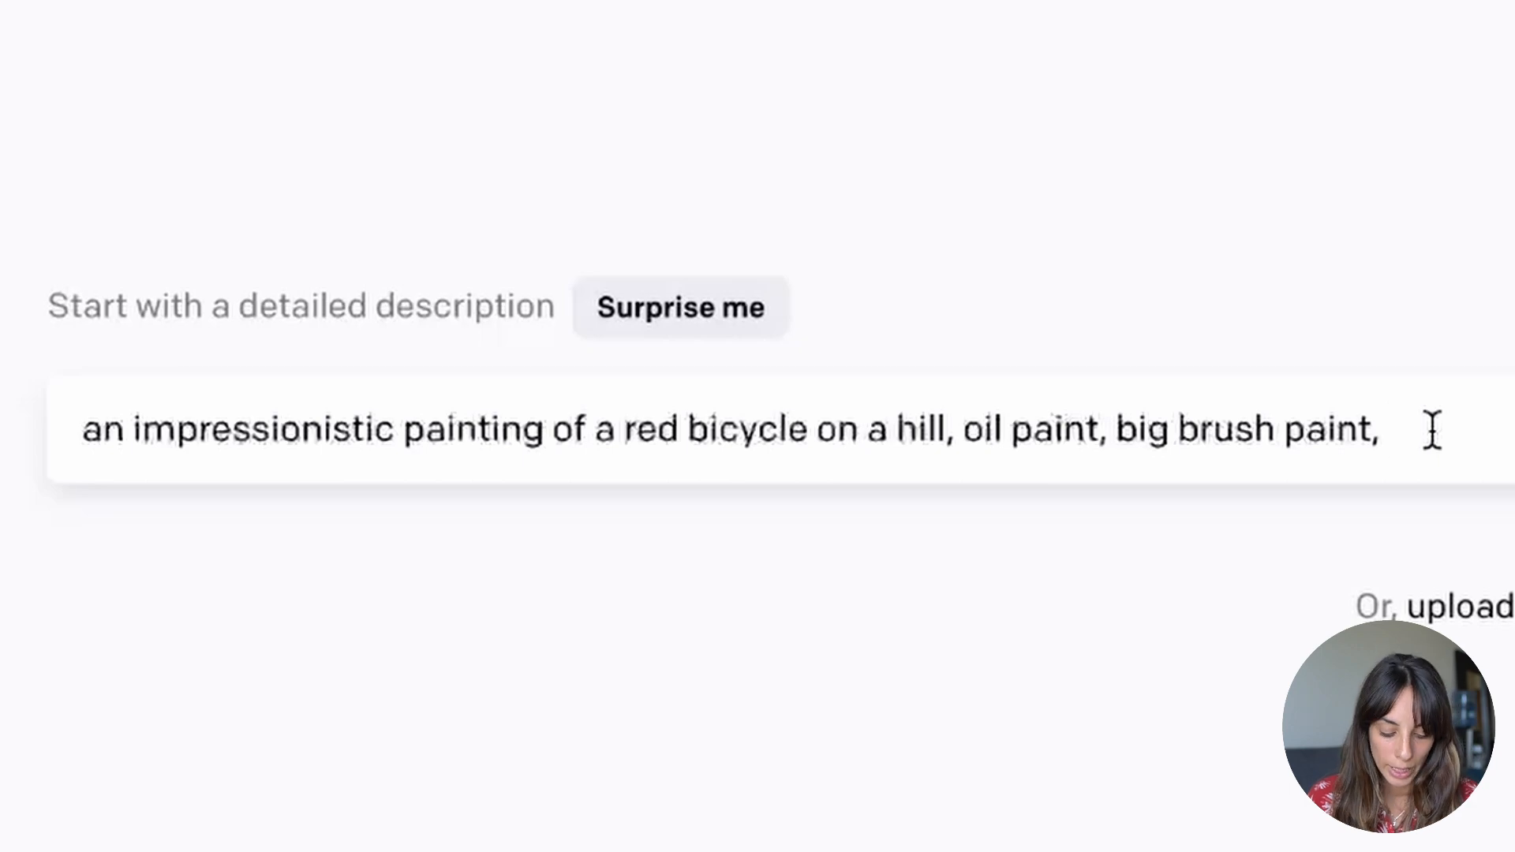
# - Append 'sunny day, in style by' to the prompt and consult an artist list
pyautogui.write('sunny day')
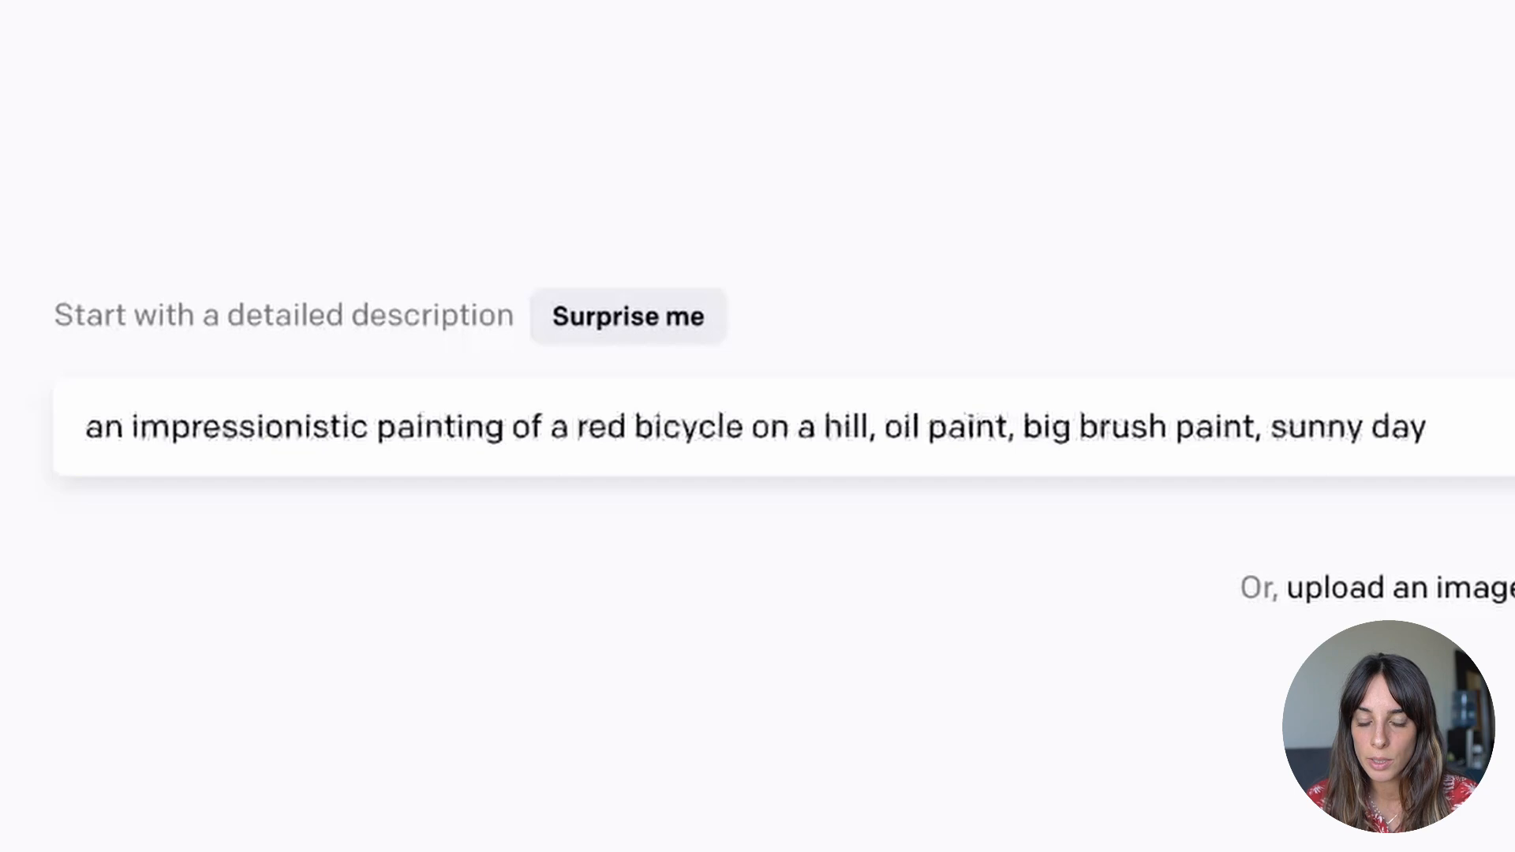
pyautogui.write(',')
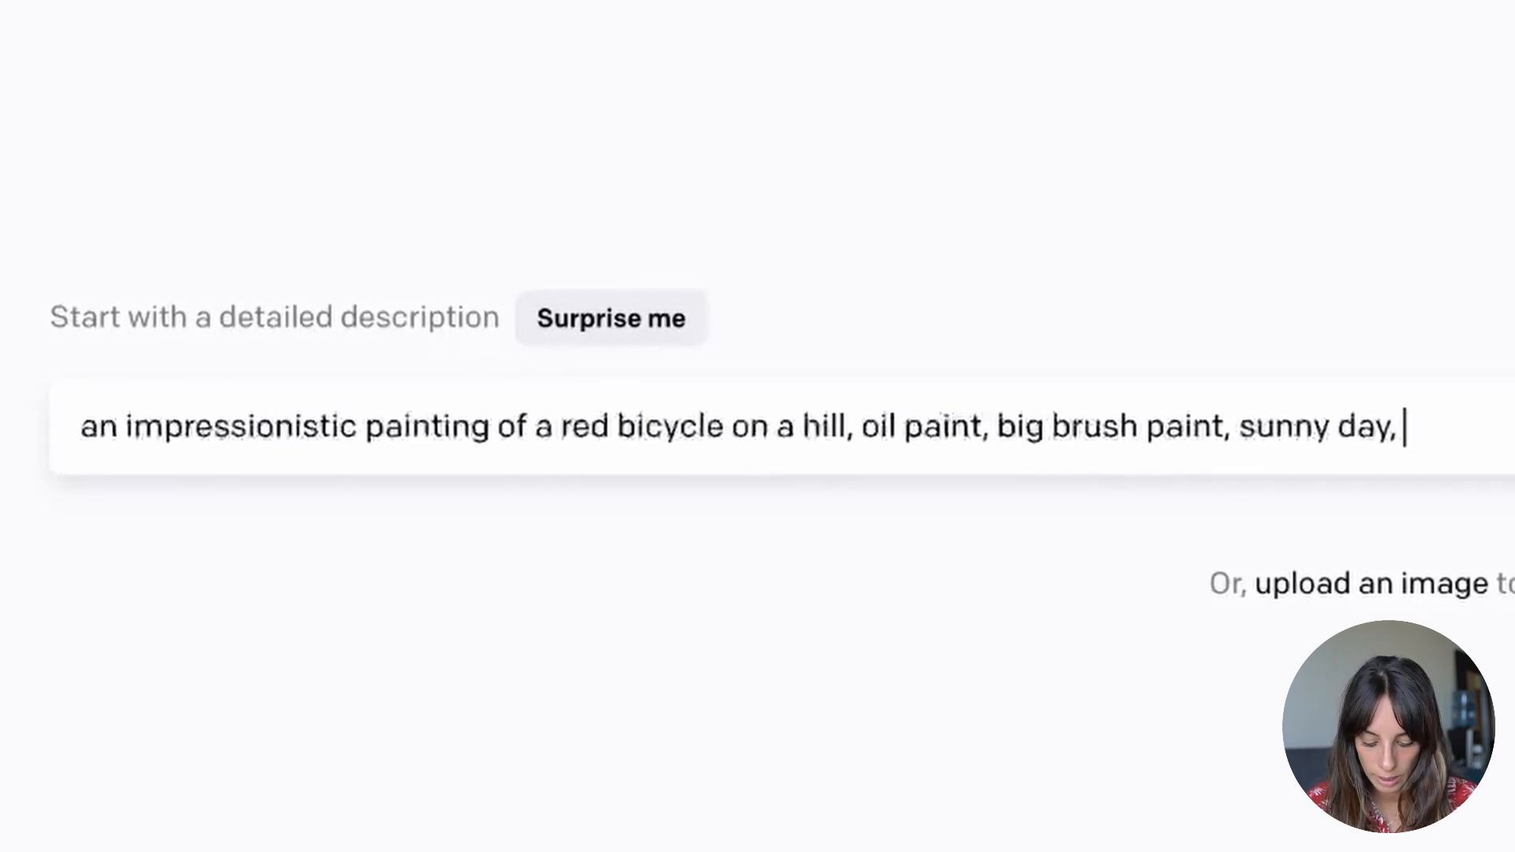
pyautogui.write('in style by')
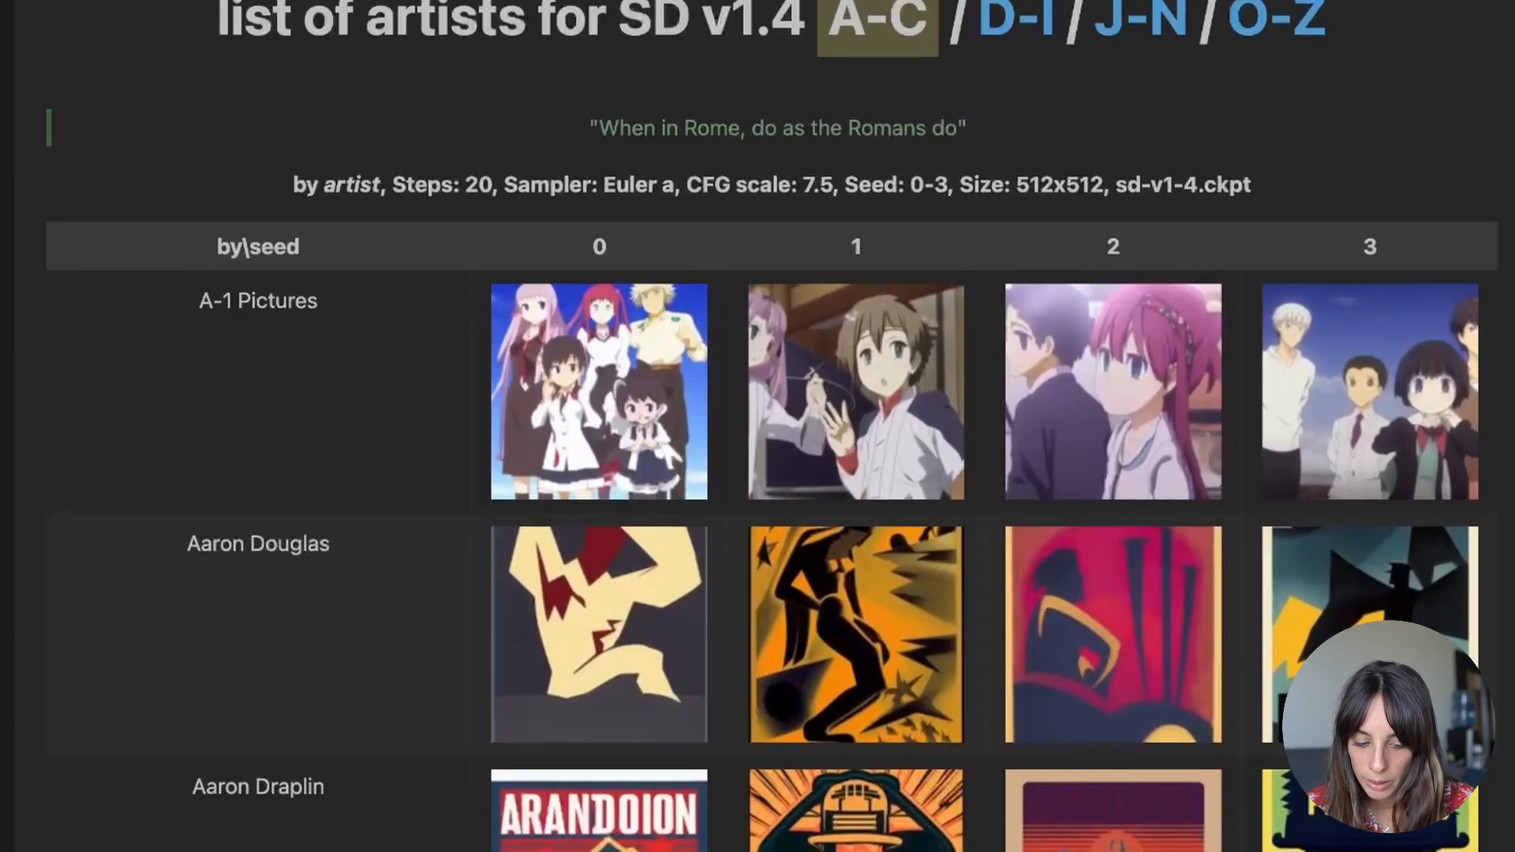
pyautogui.scroll(-3)
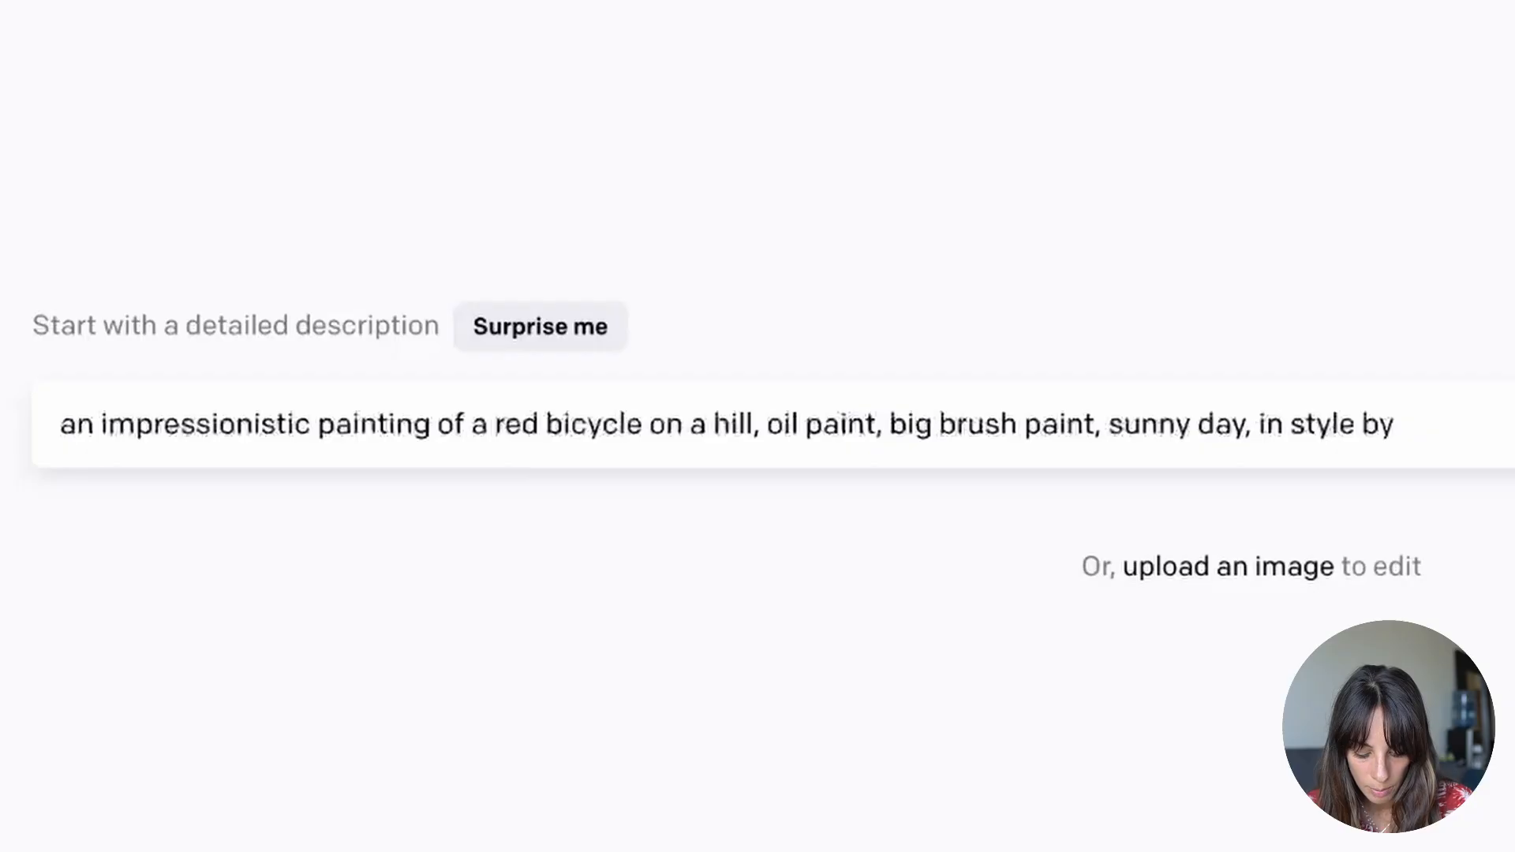
# - Finish the prompt with 'Claude Monet', generate four paintings and open the first for editing
pyautogui.write('Claude Monet')
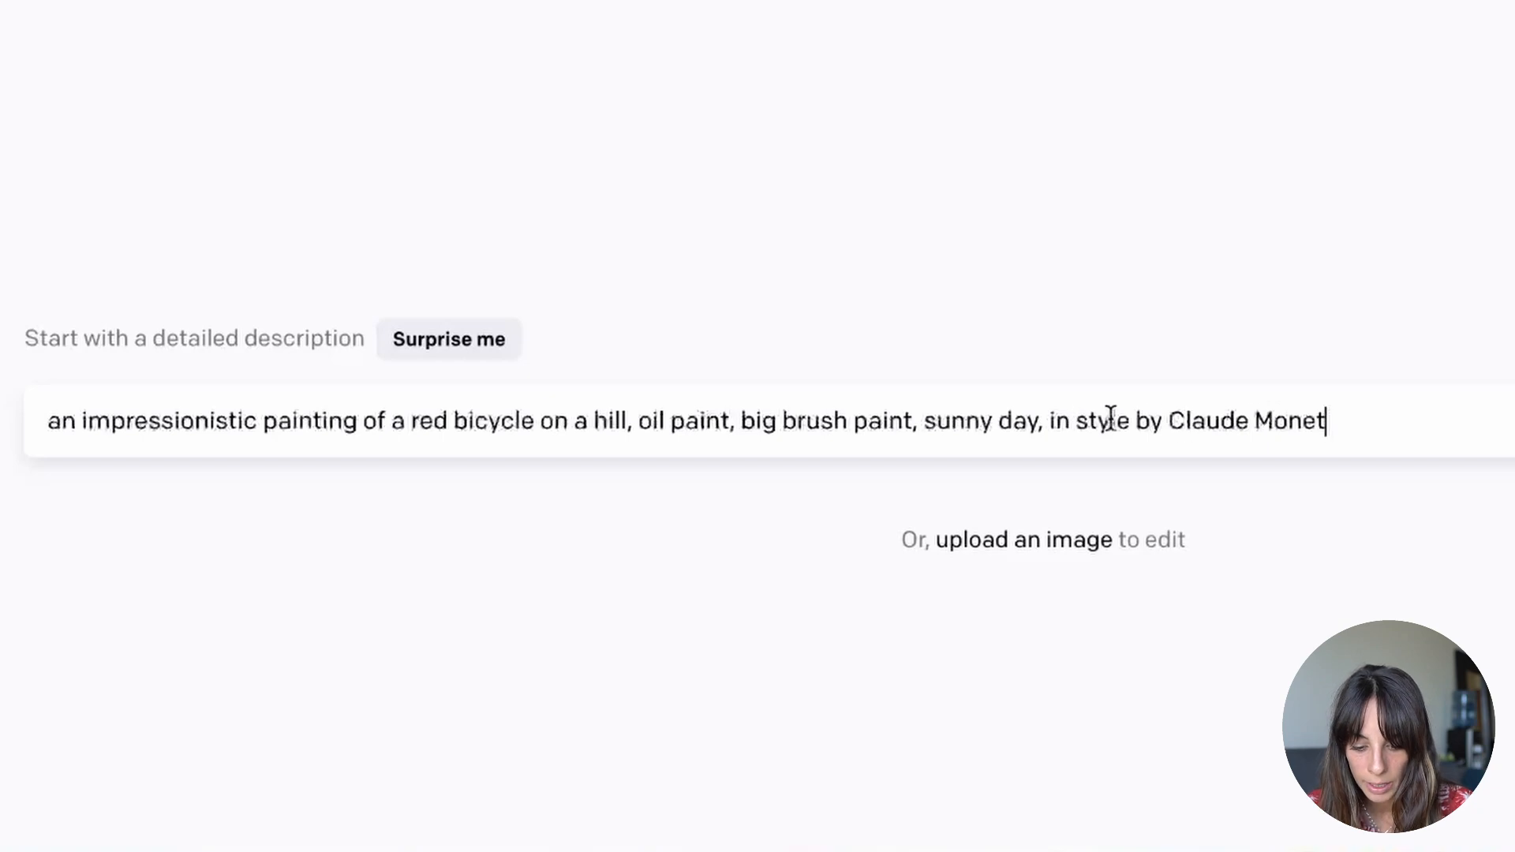
pyautogui.scroll(-3)
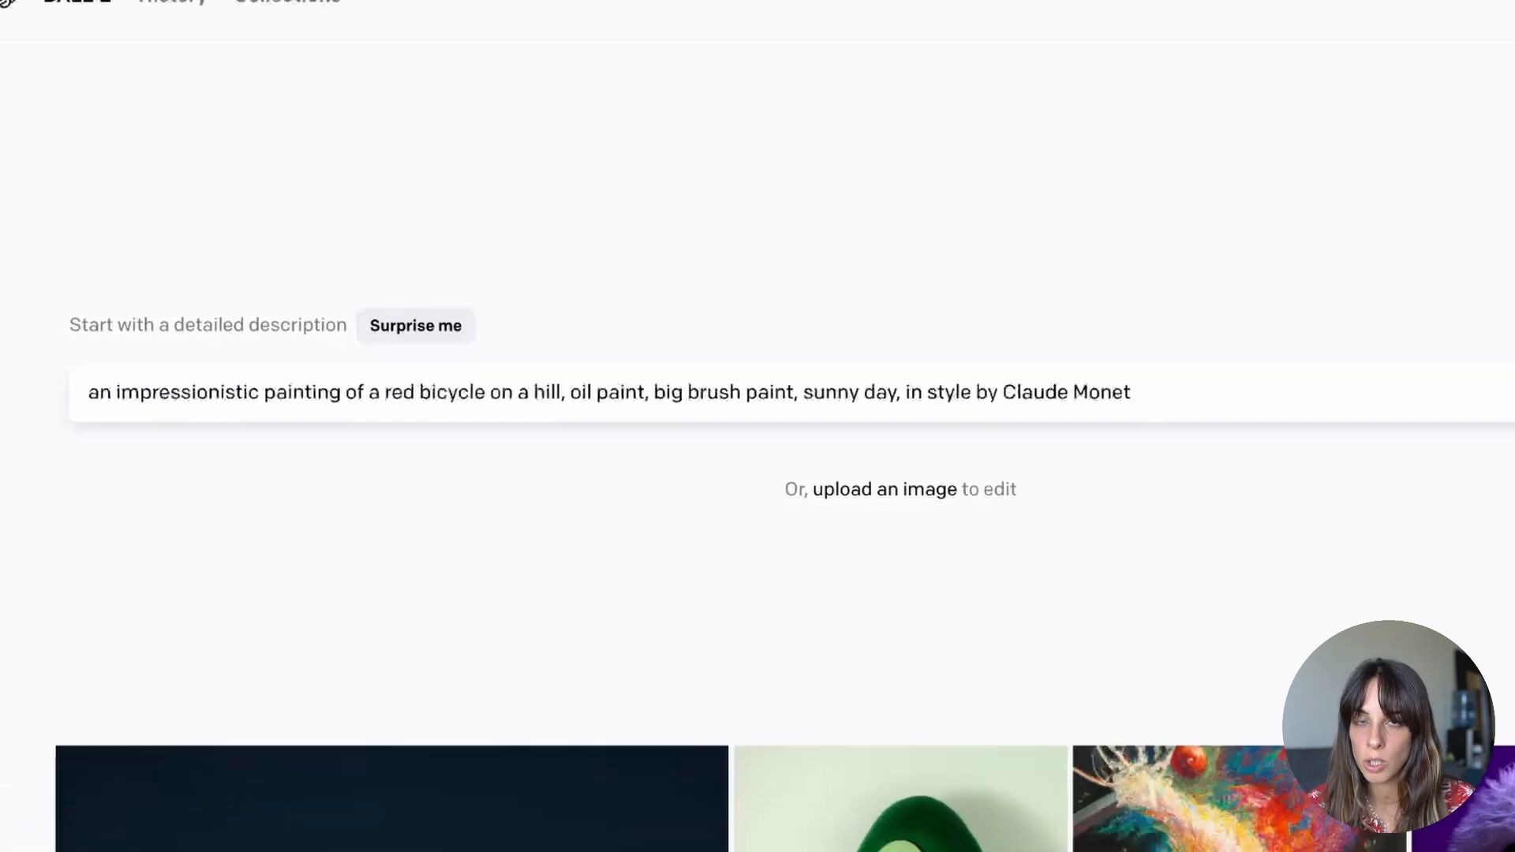
pyautogui.press('Return')
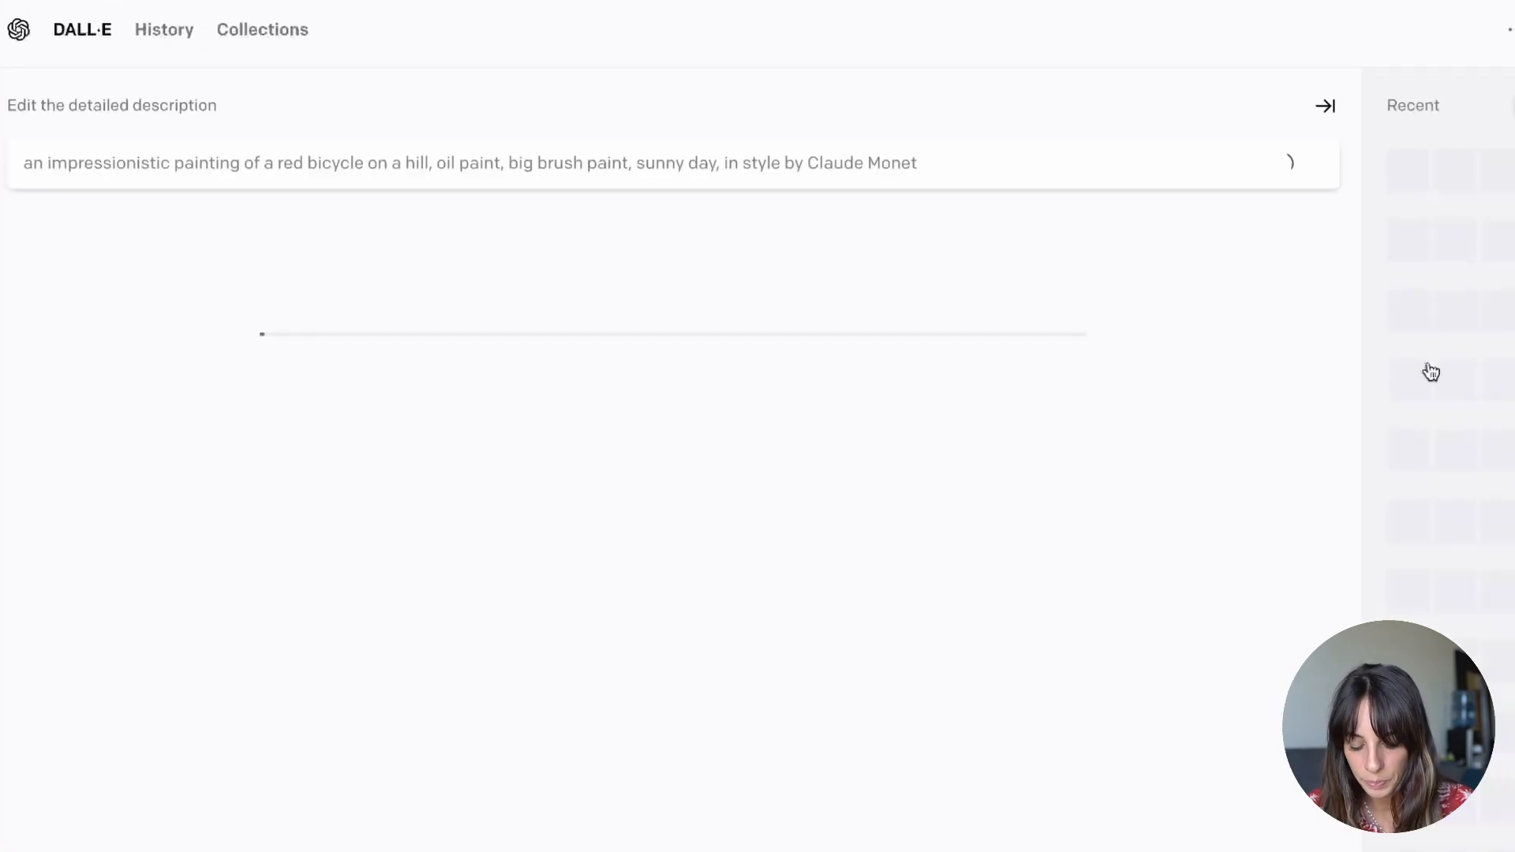
pyautogui.click(1437, 172)
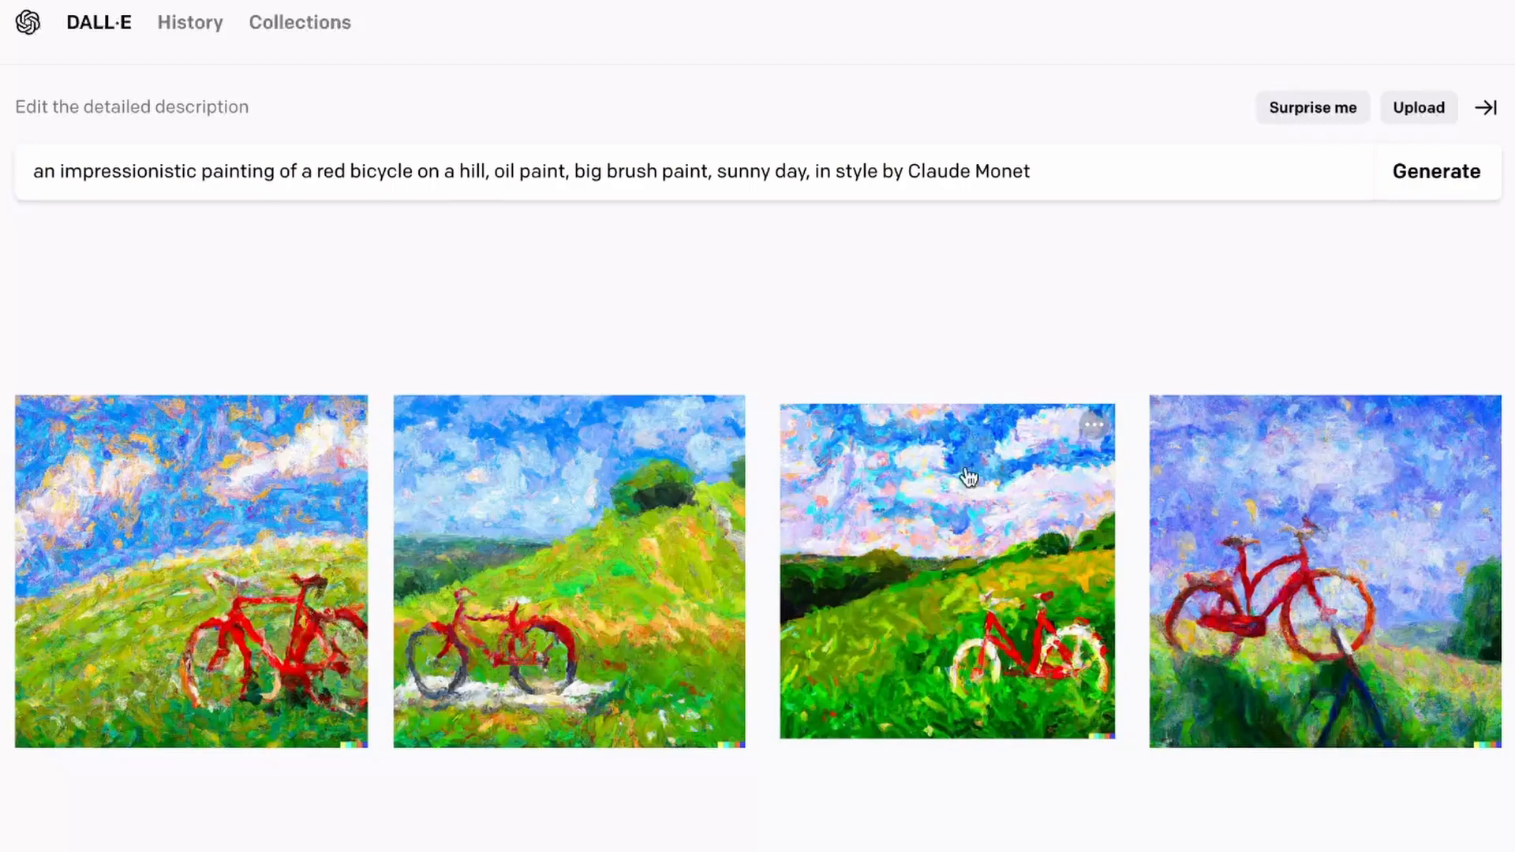
pyautogui.moveTo(193, 491)
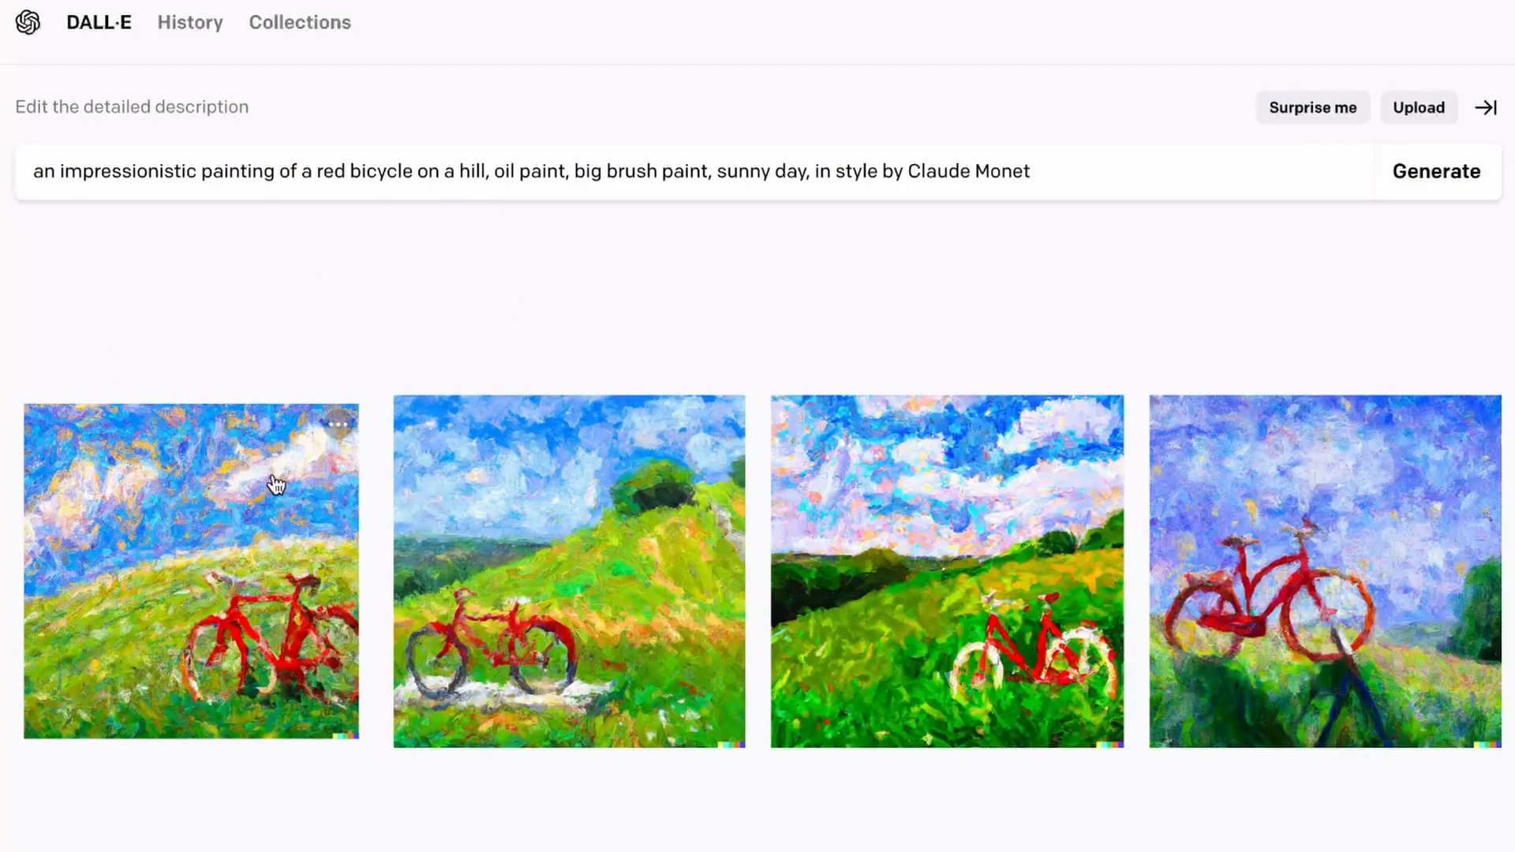
pyautogui.moveTo(256, 671)
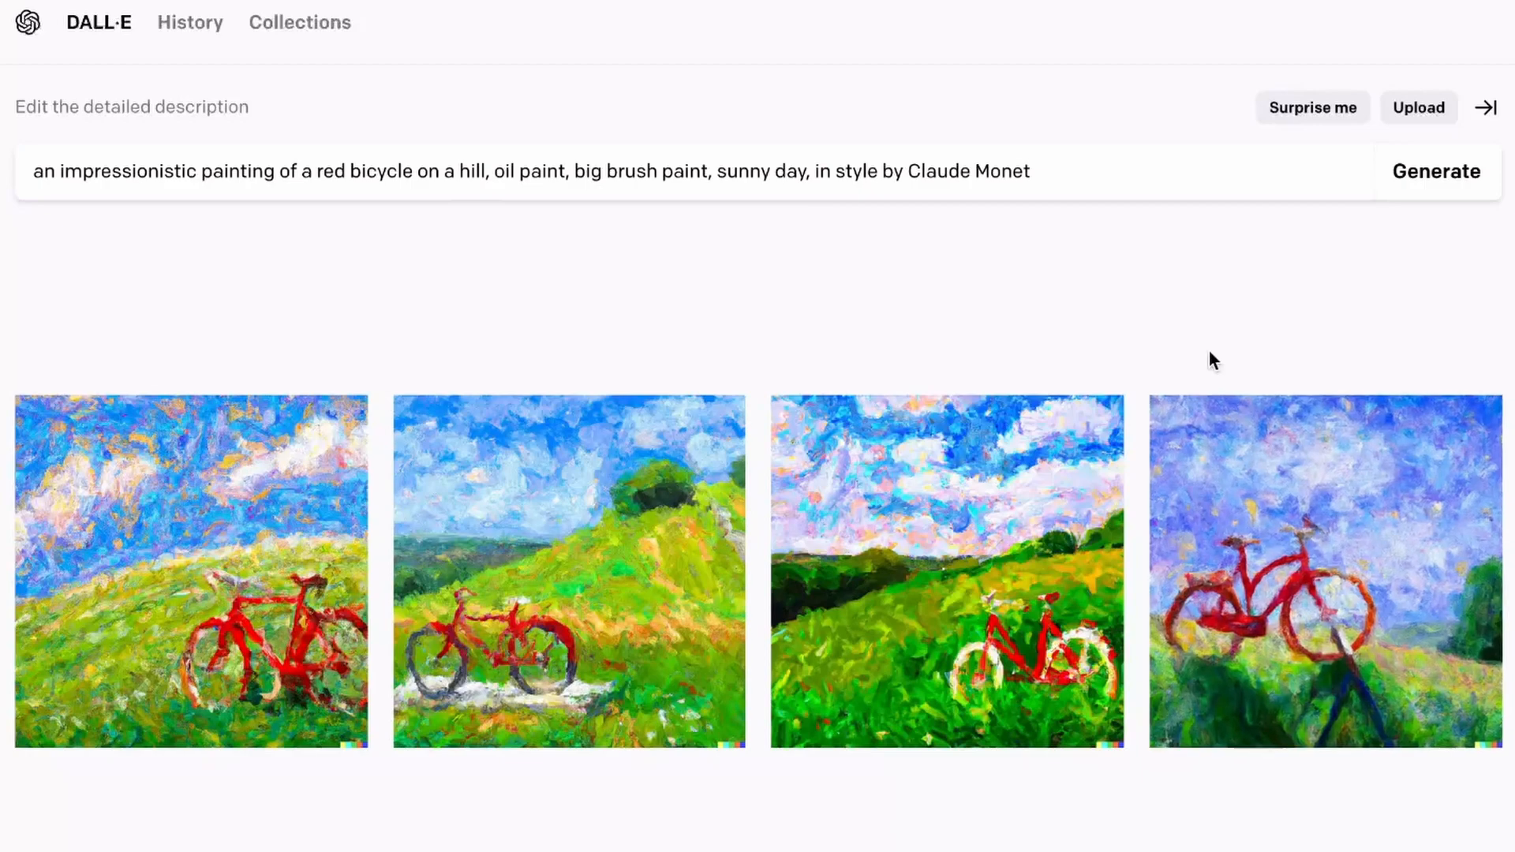
pyautogui.moveTo(76, 511)
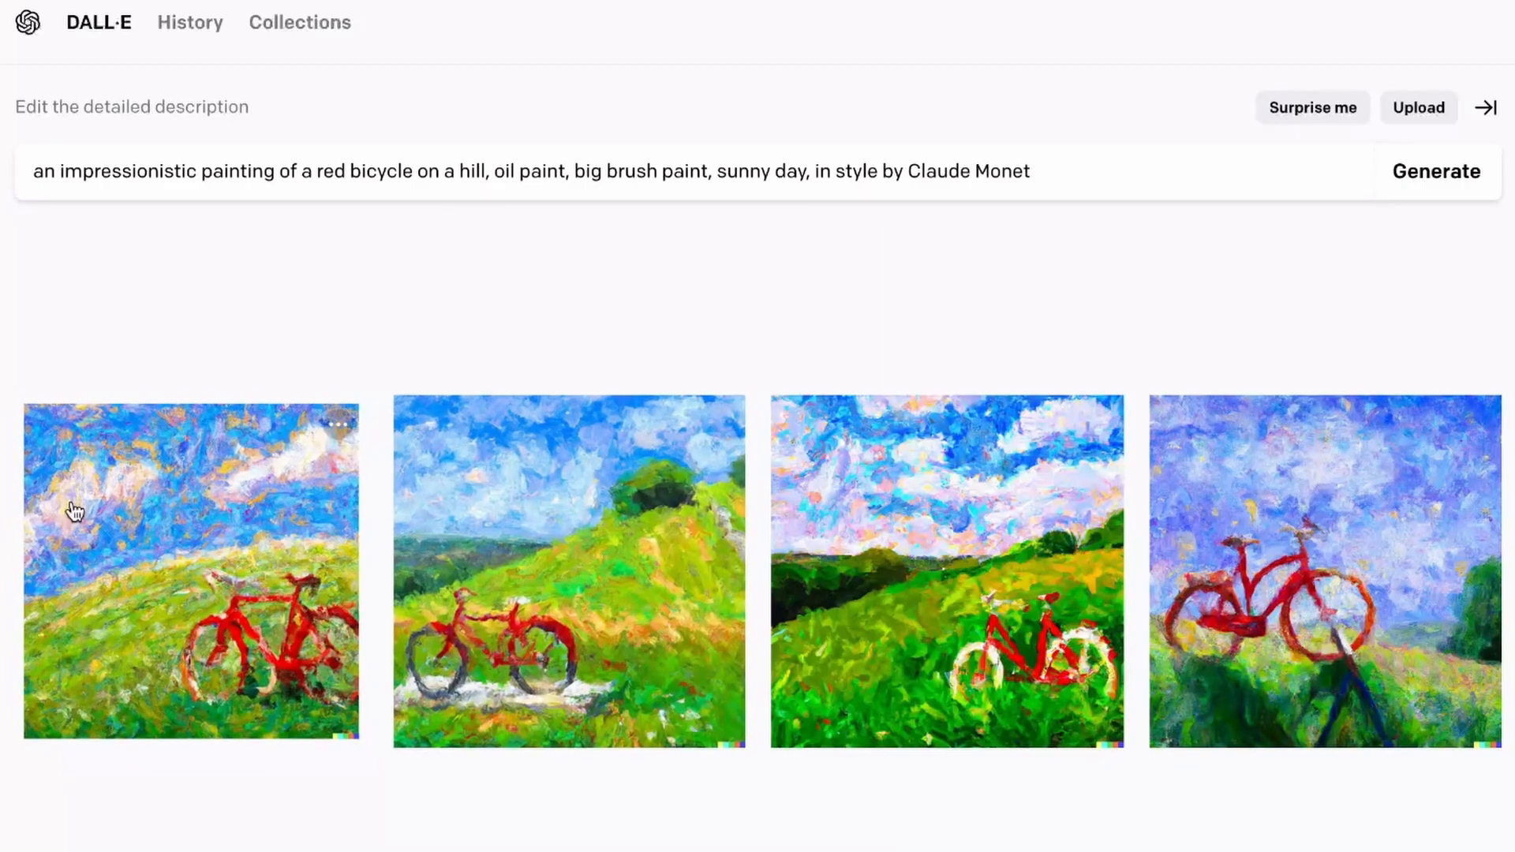
pyautogui.moveTo(216, 527)
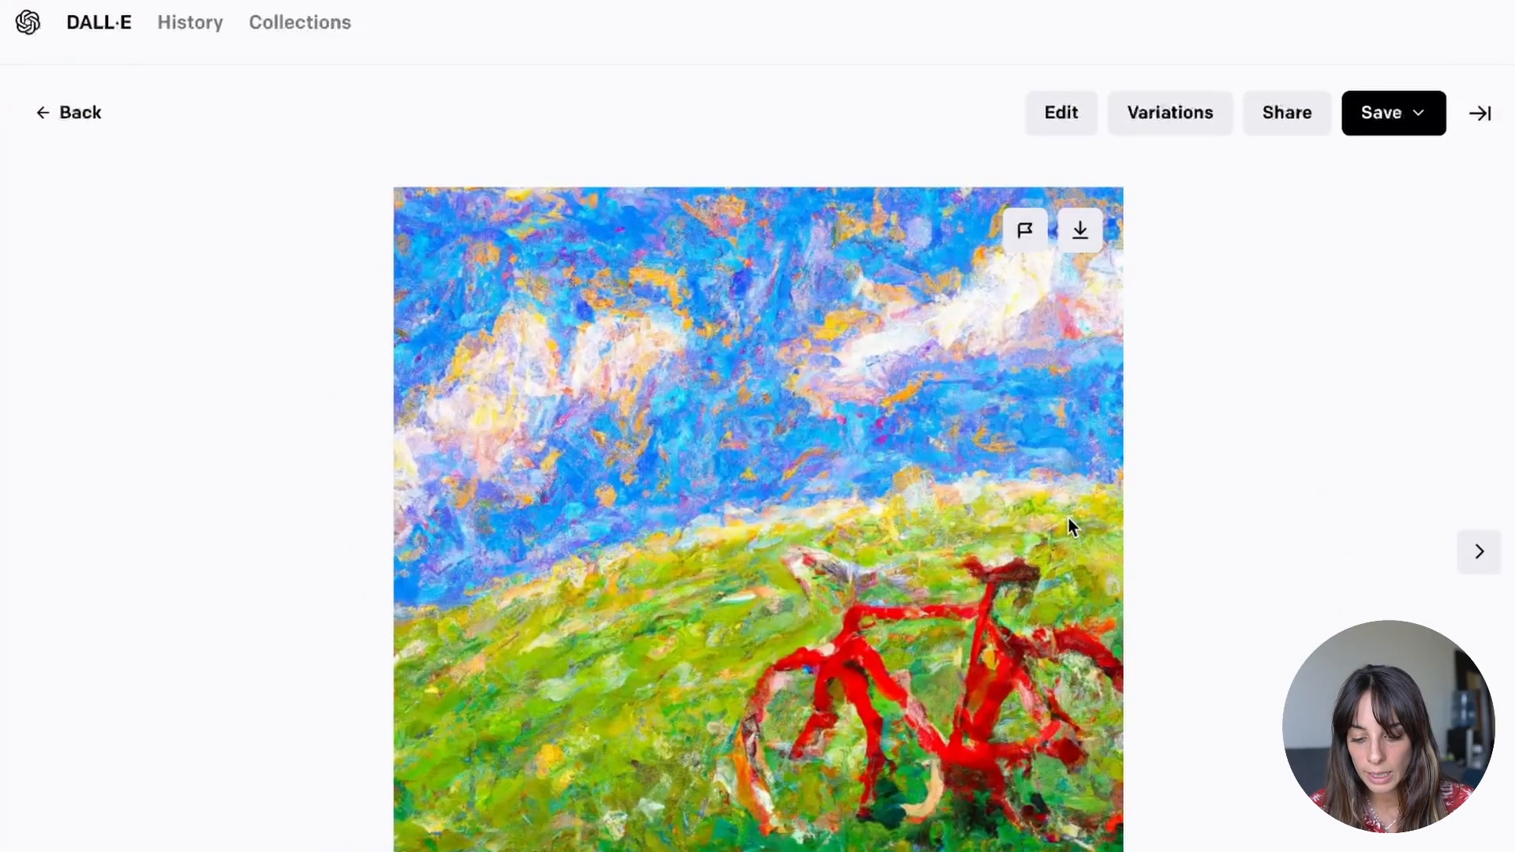
pyautogui.moveTo(1061, 112)
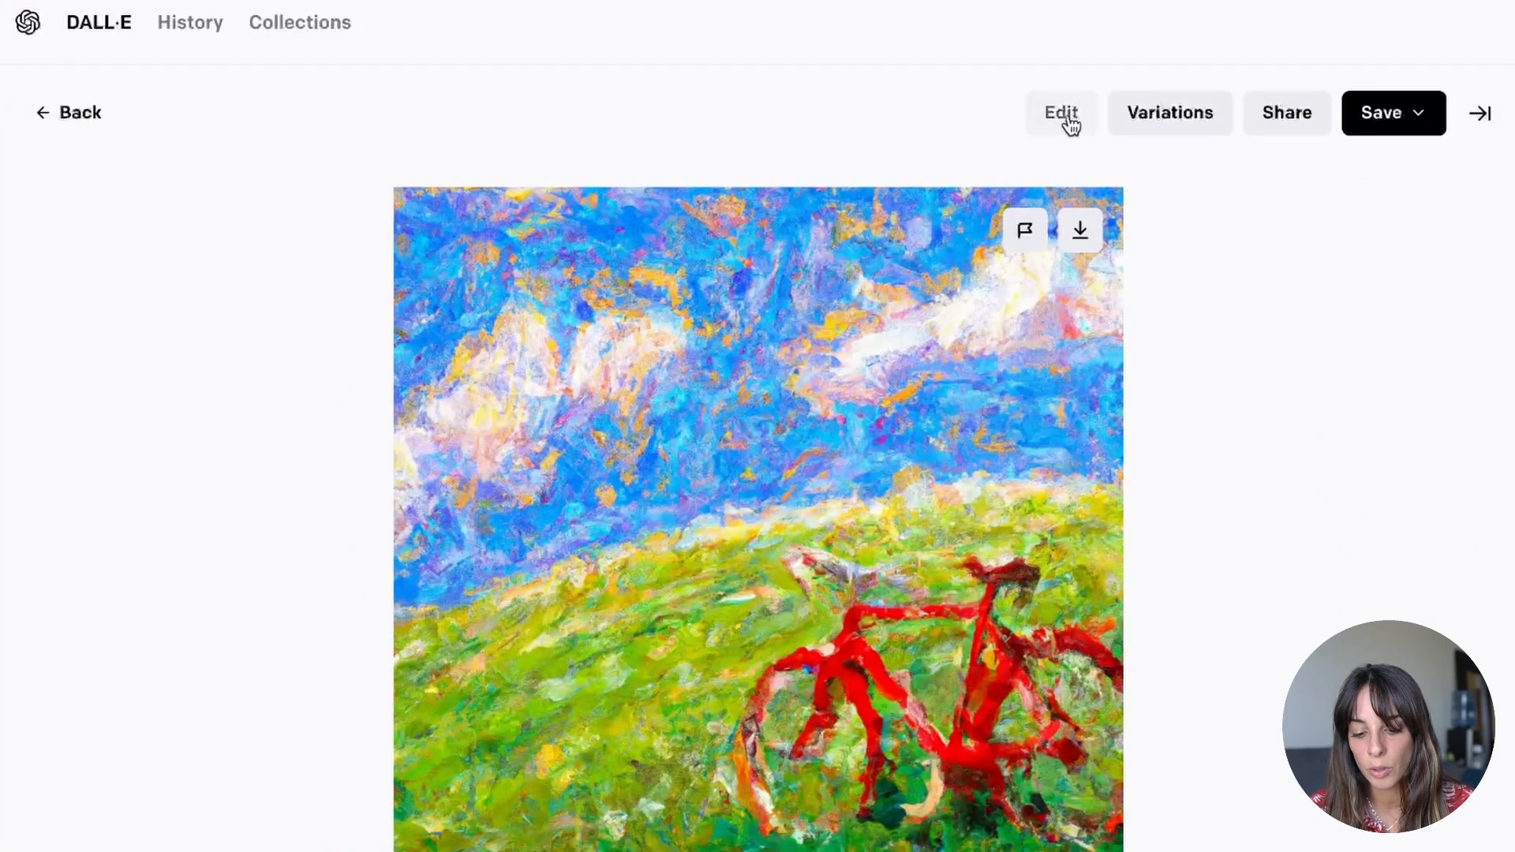
pyautogui.click(1060, 112)
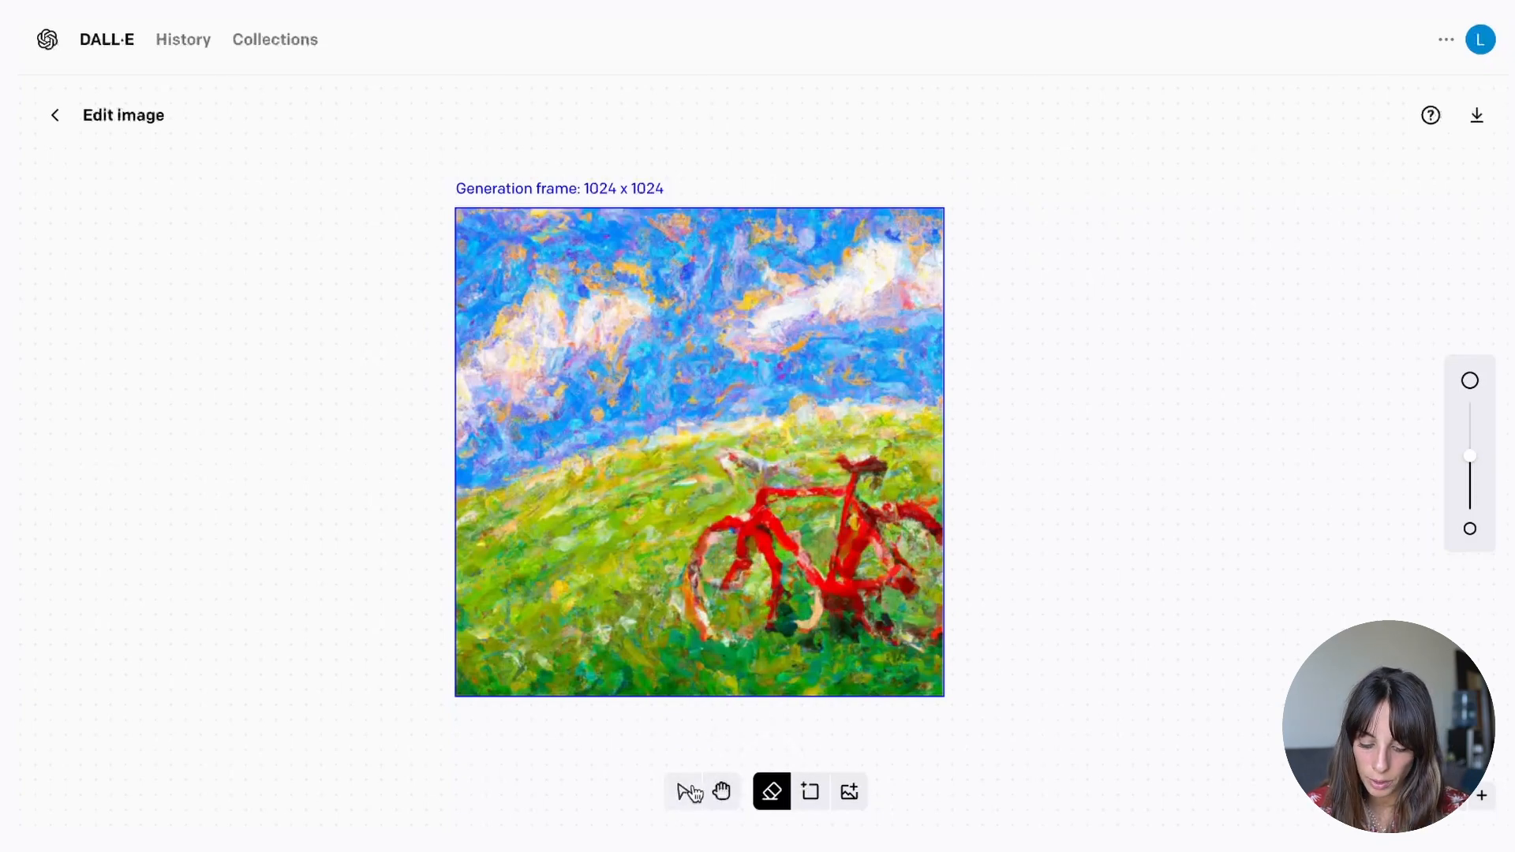
pyautogui.moveTo(688, 791)
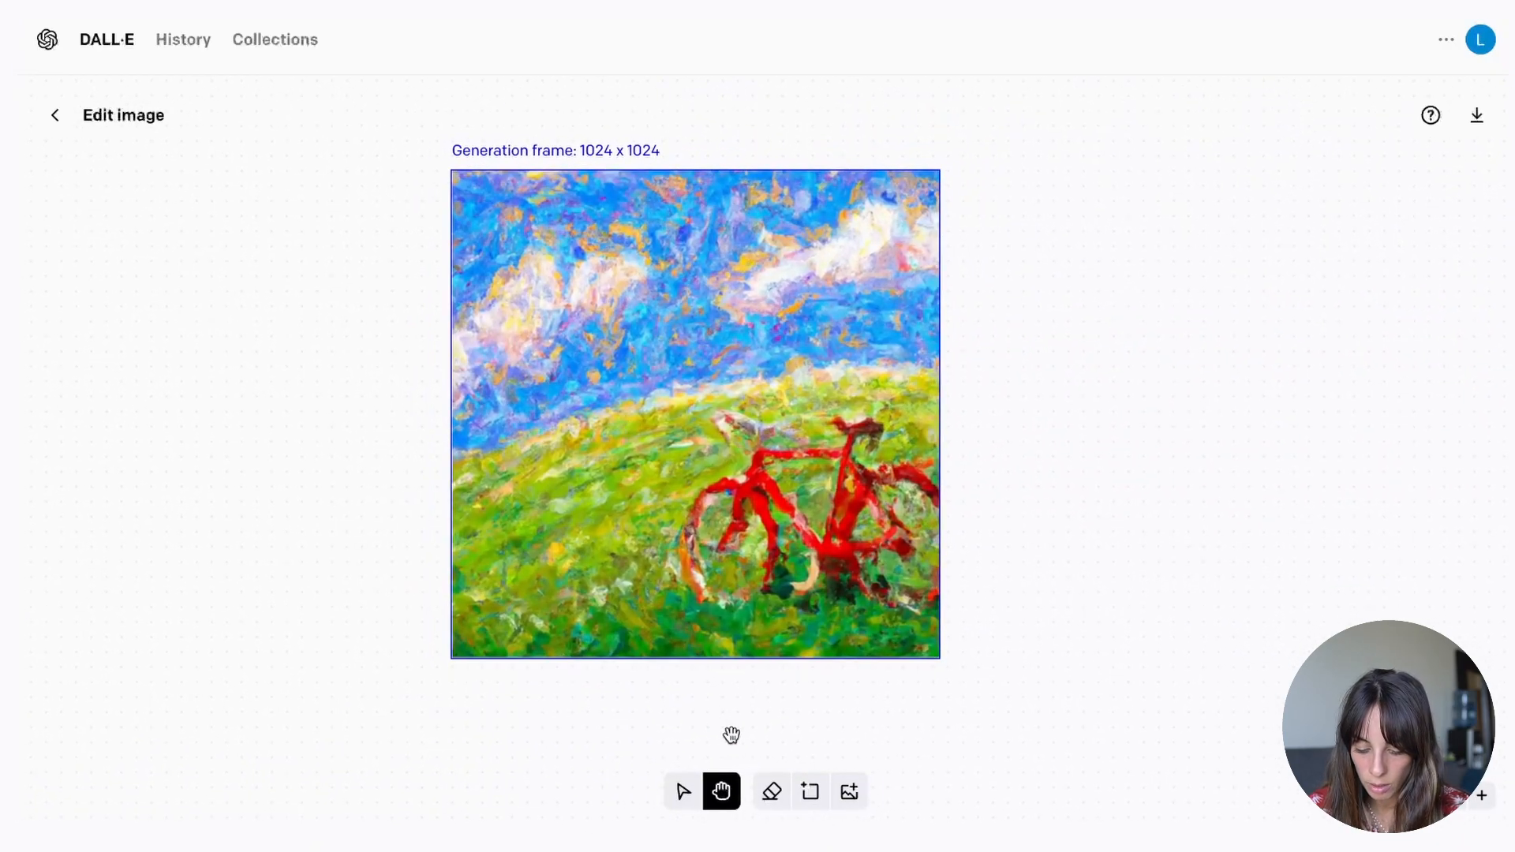
pyautogui.click(771, 791)
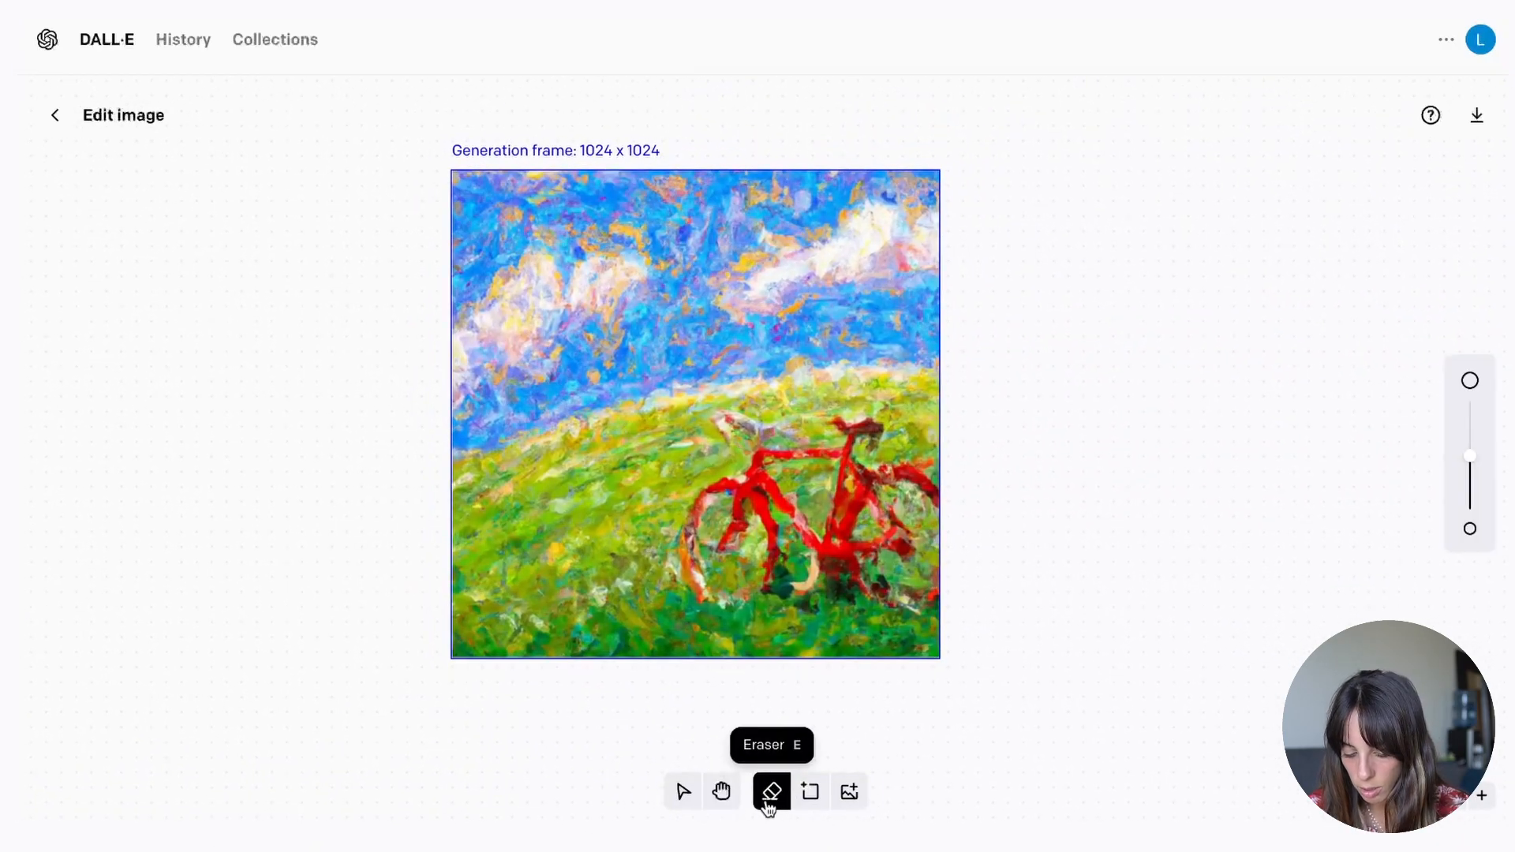
pyautogui.moveTo(809, 792)
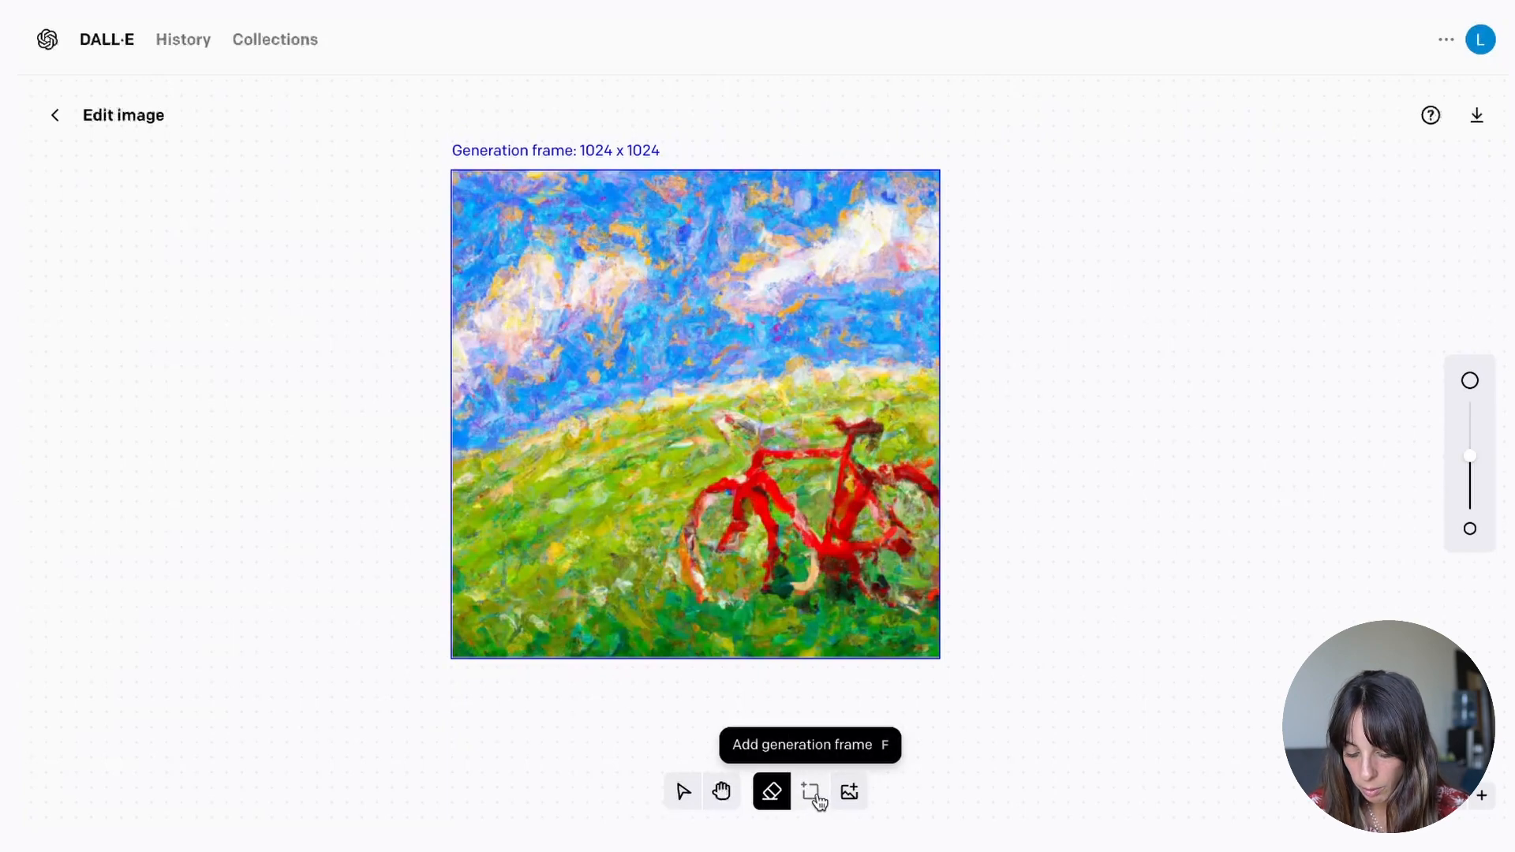
pyautogui.moveTo(848, 791)
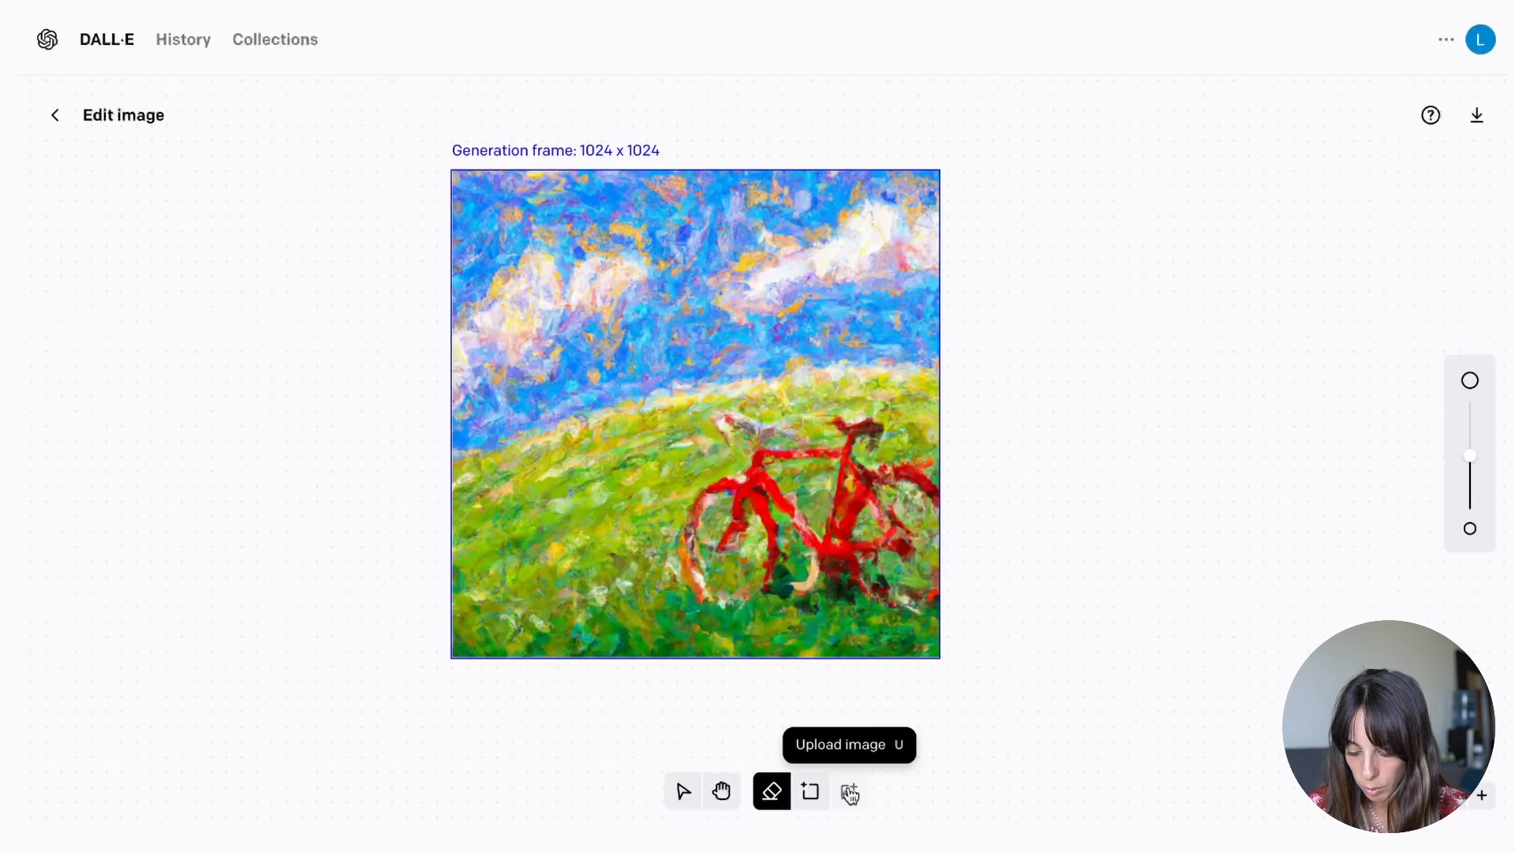
pyautogui.click(1180, 774)
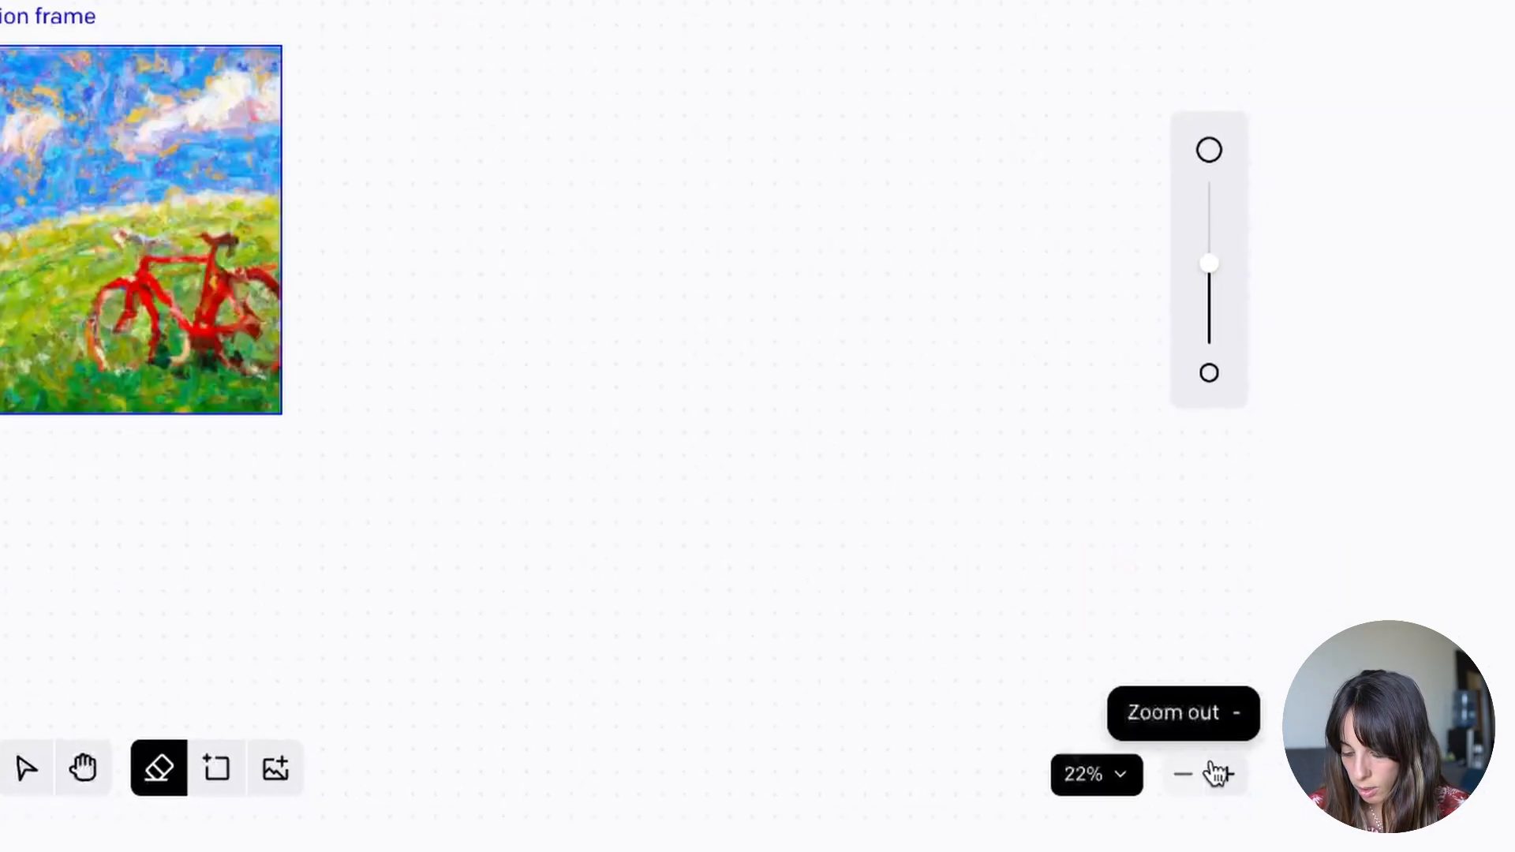
pyautogui.click(1226, 774)
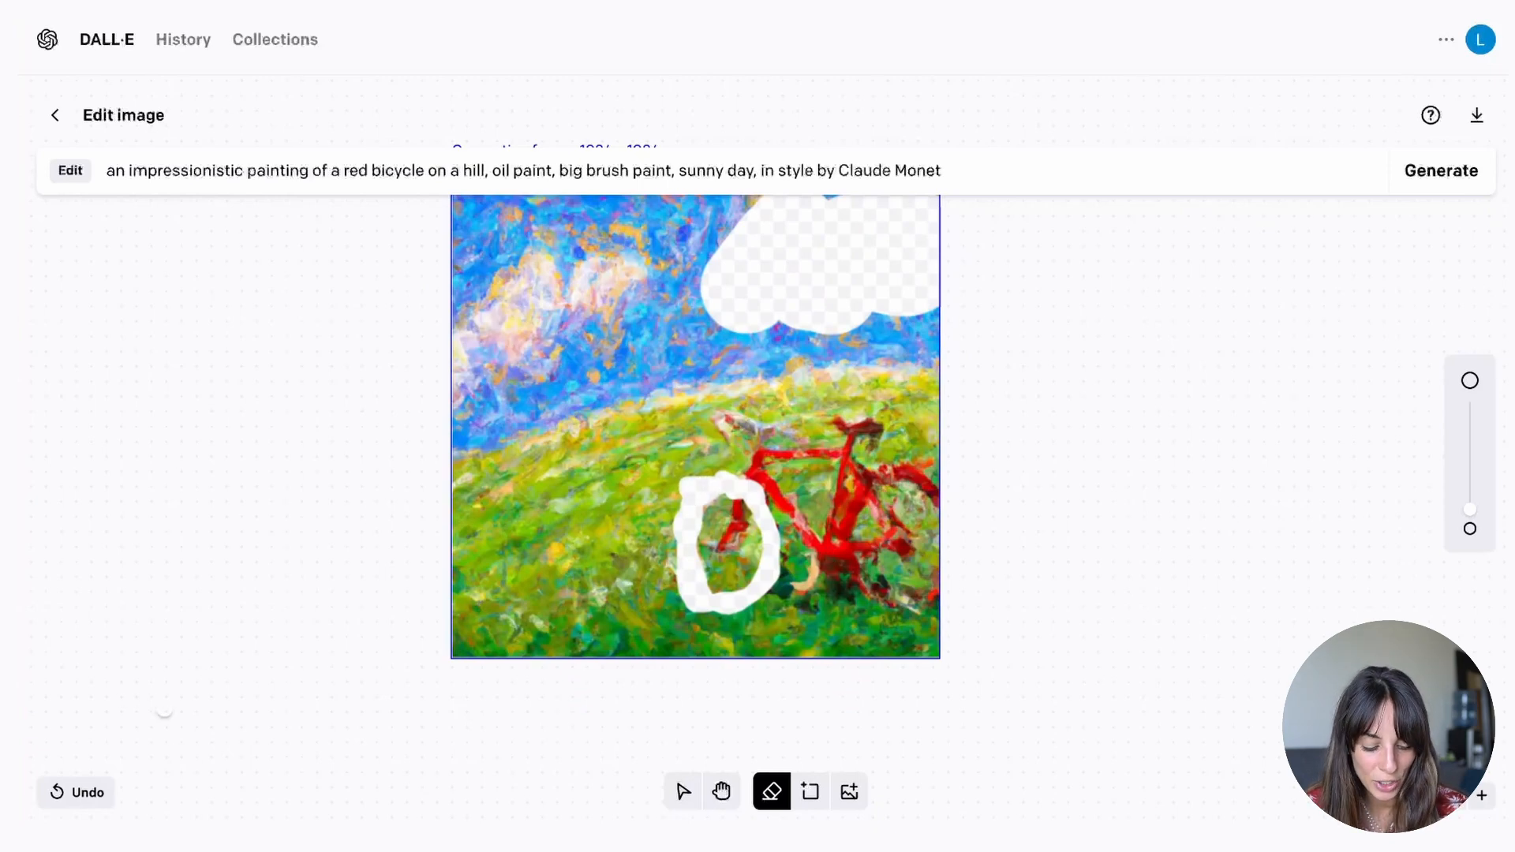
# - Undo the erased patch around the bicycle's front wheel
pyautogui.click(76, 792)
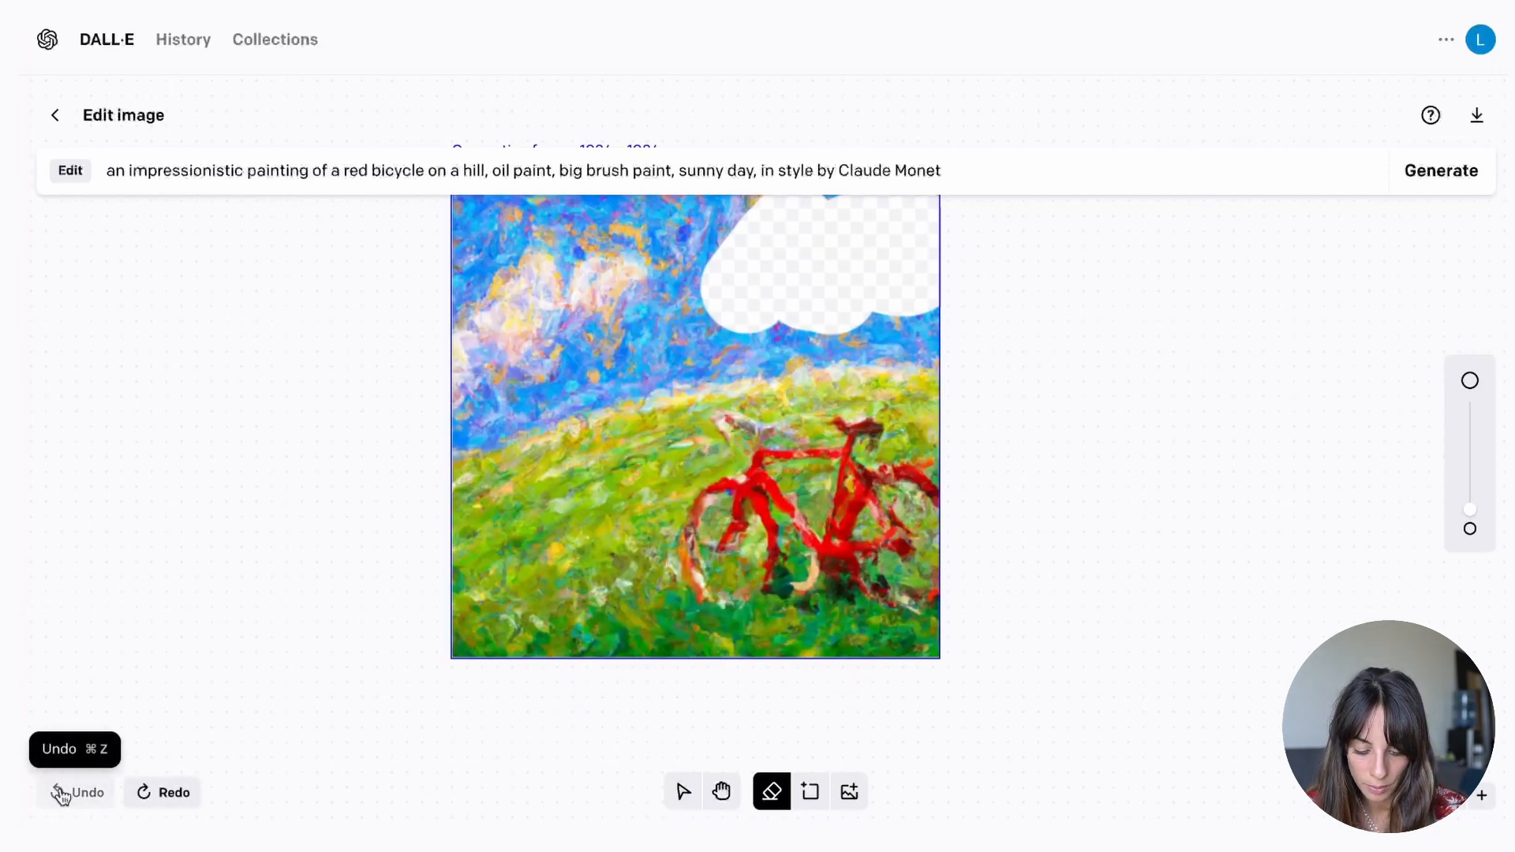
pyautogui.click(77, 792)
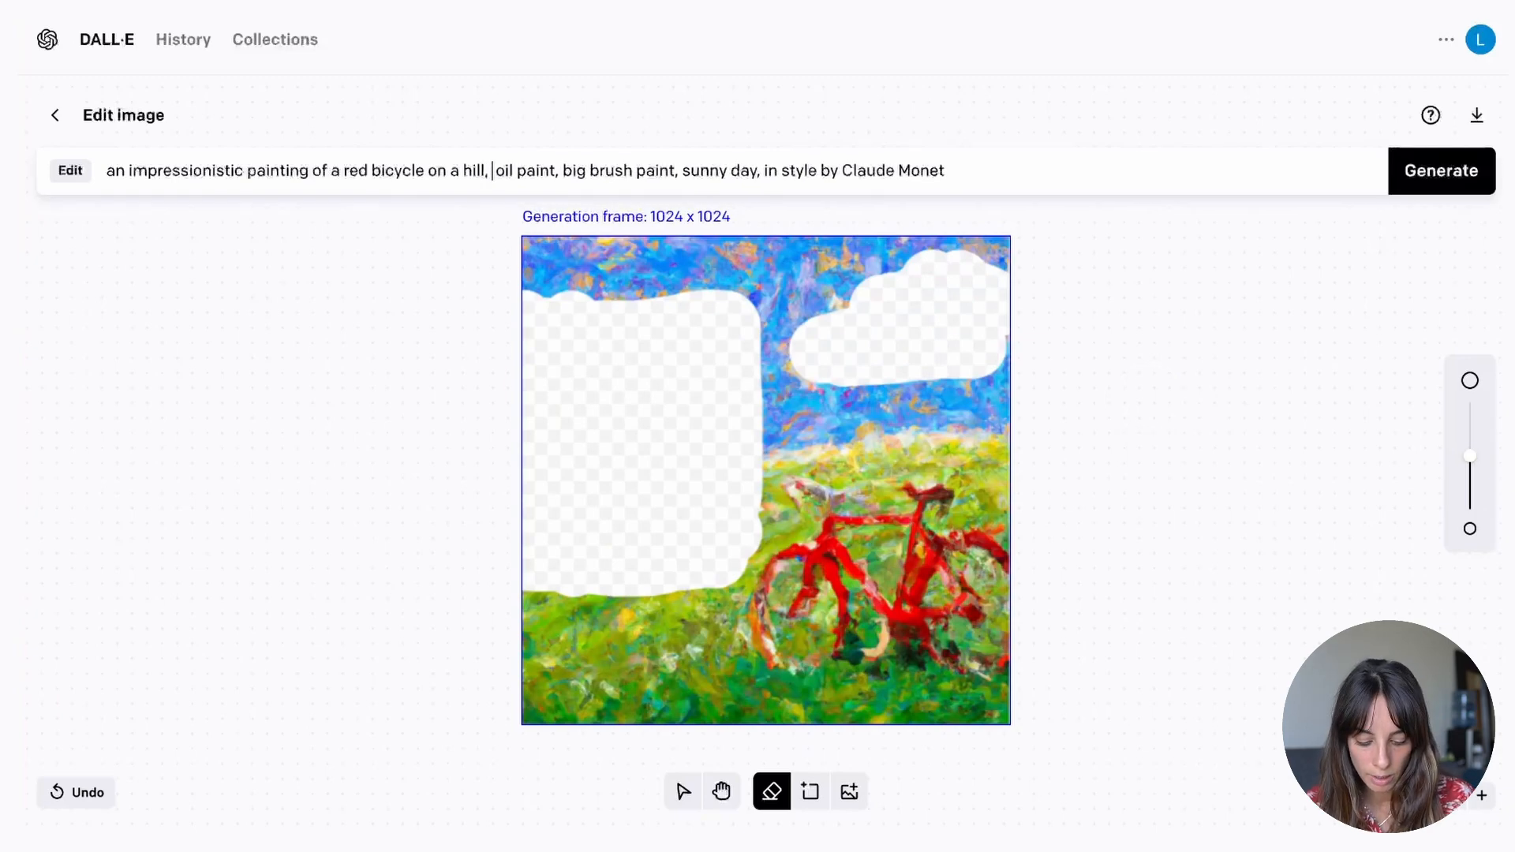
# - Add 'little house in background,' to the prompt and generate the edit
pyautogui.write('little house in')
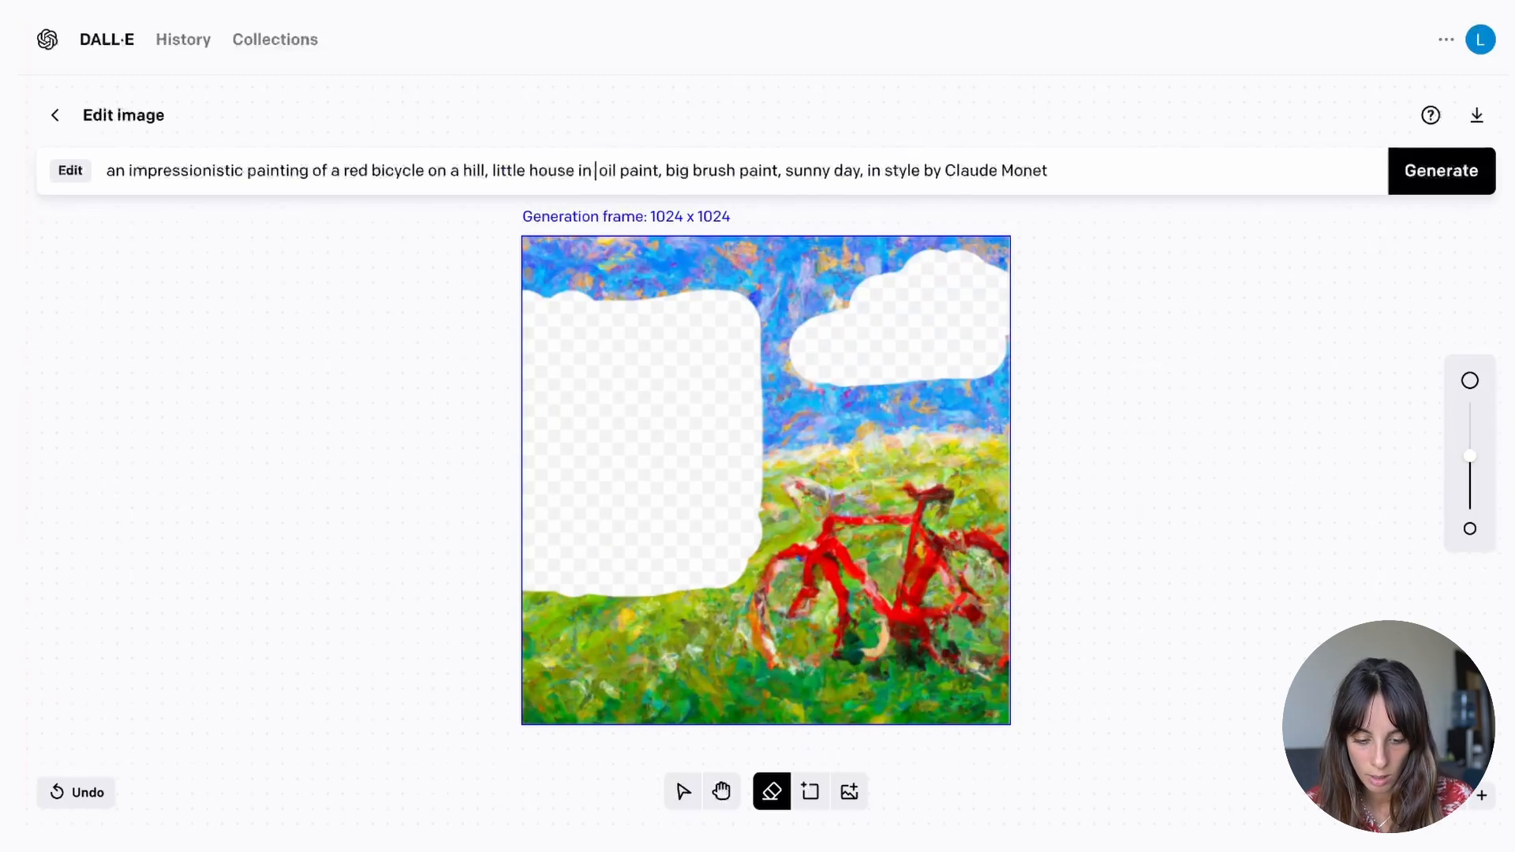
pyautogui.write('background,')
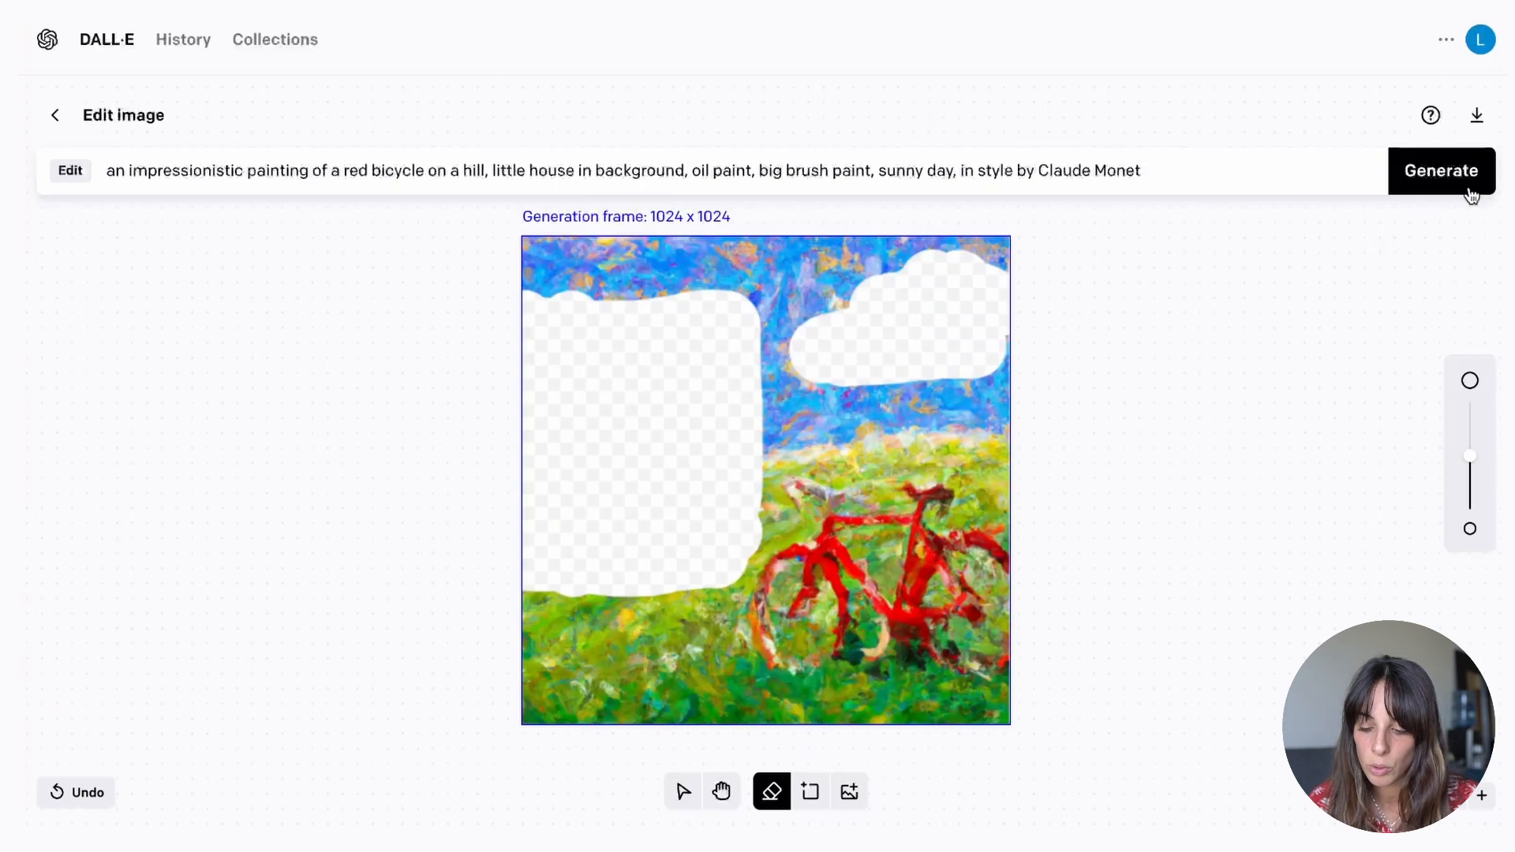
pyautogui.click(1441, 170)
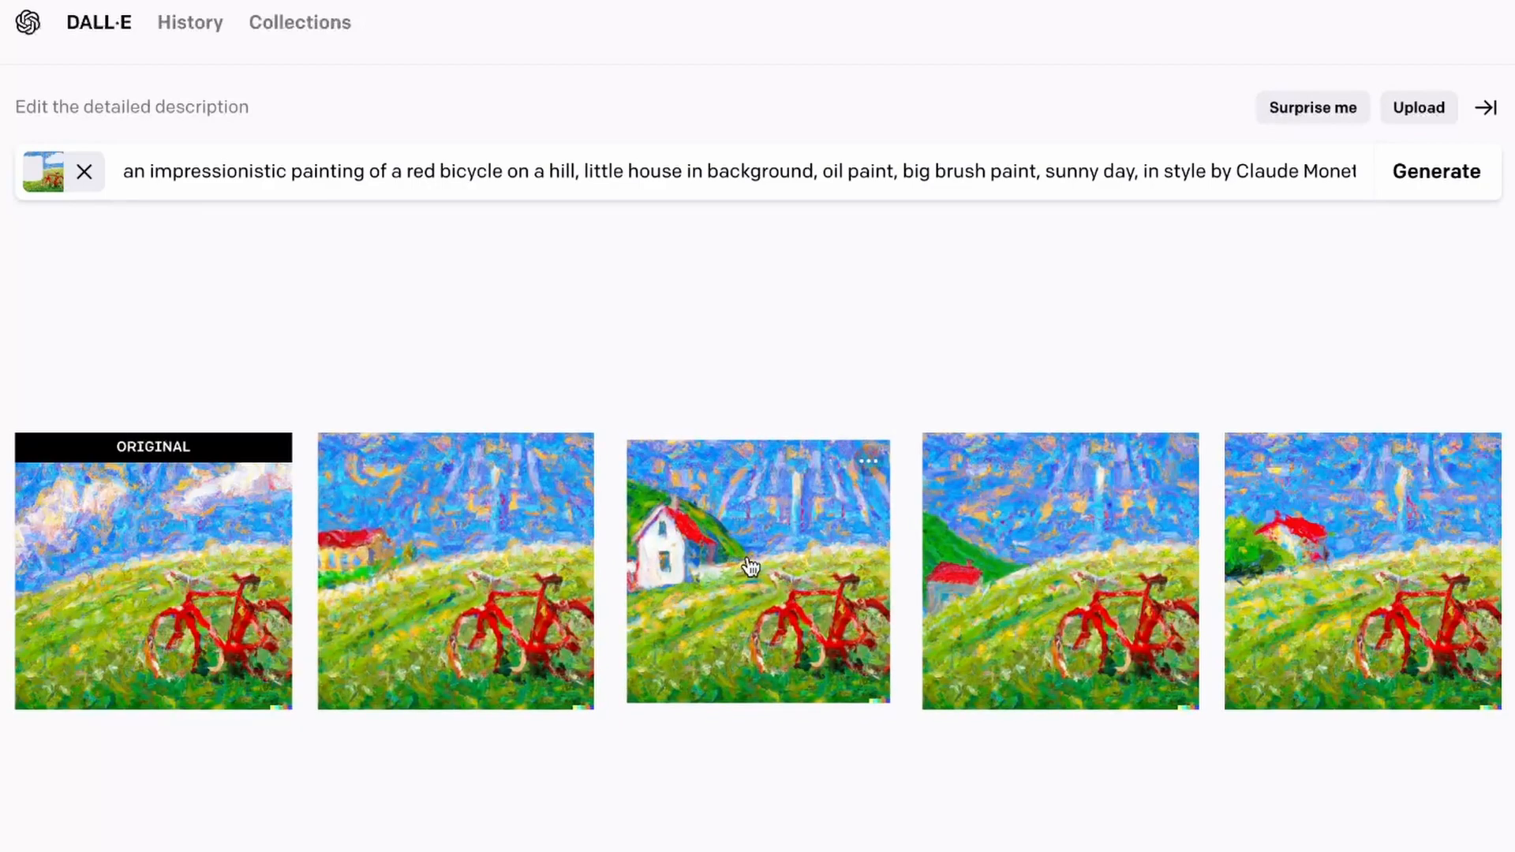
pyautogui.moveTo(617, 517)
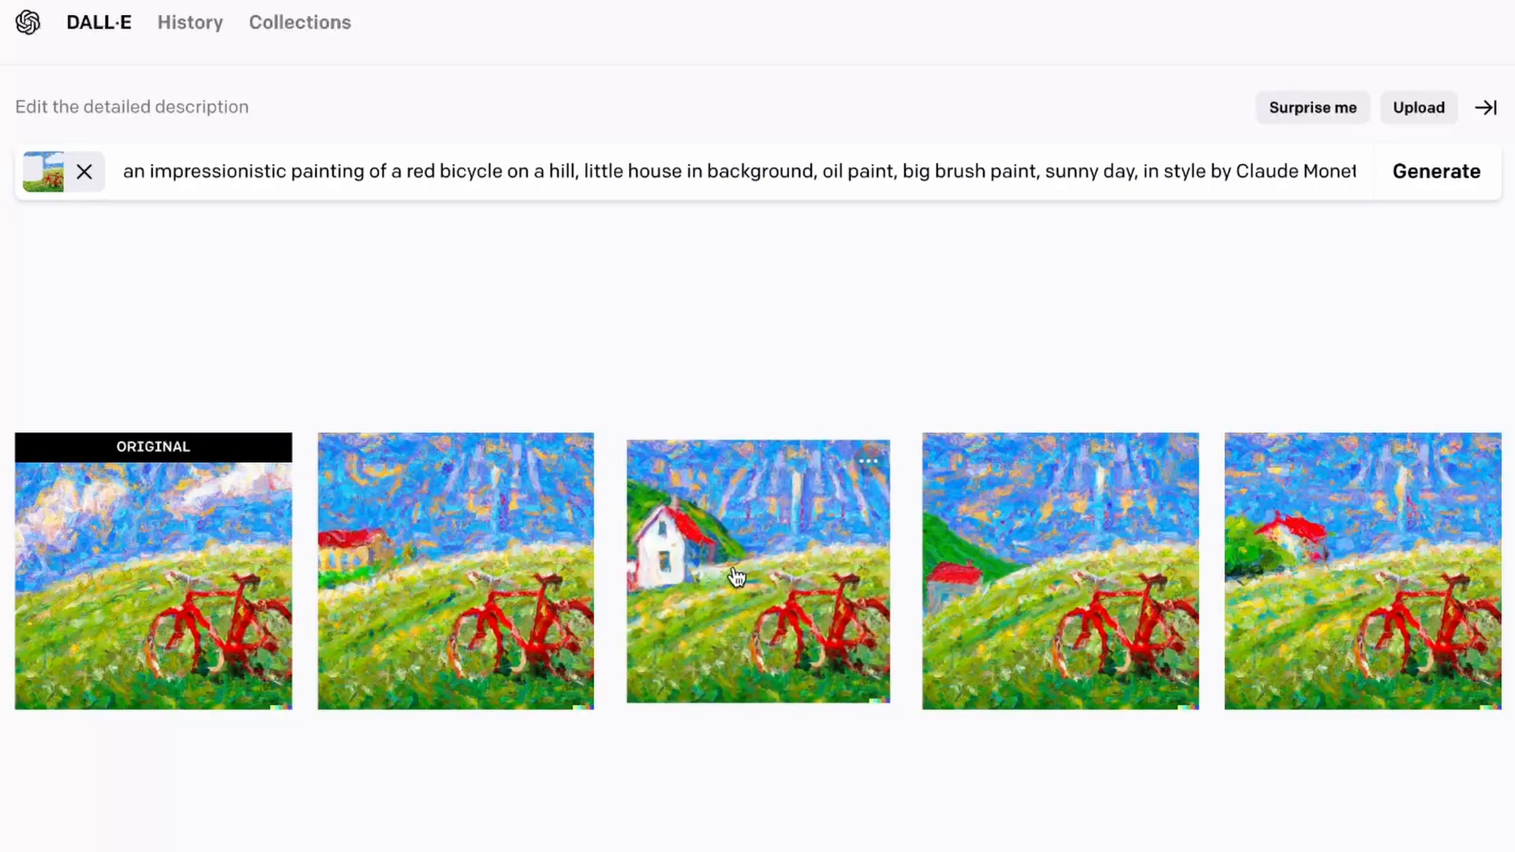
pyautogui.moveTo(703, 543)
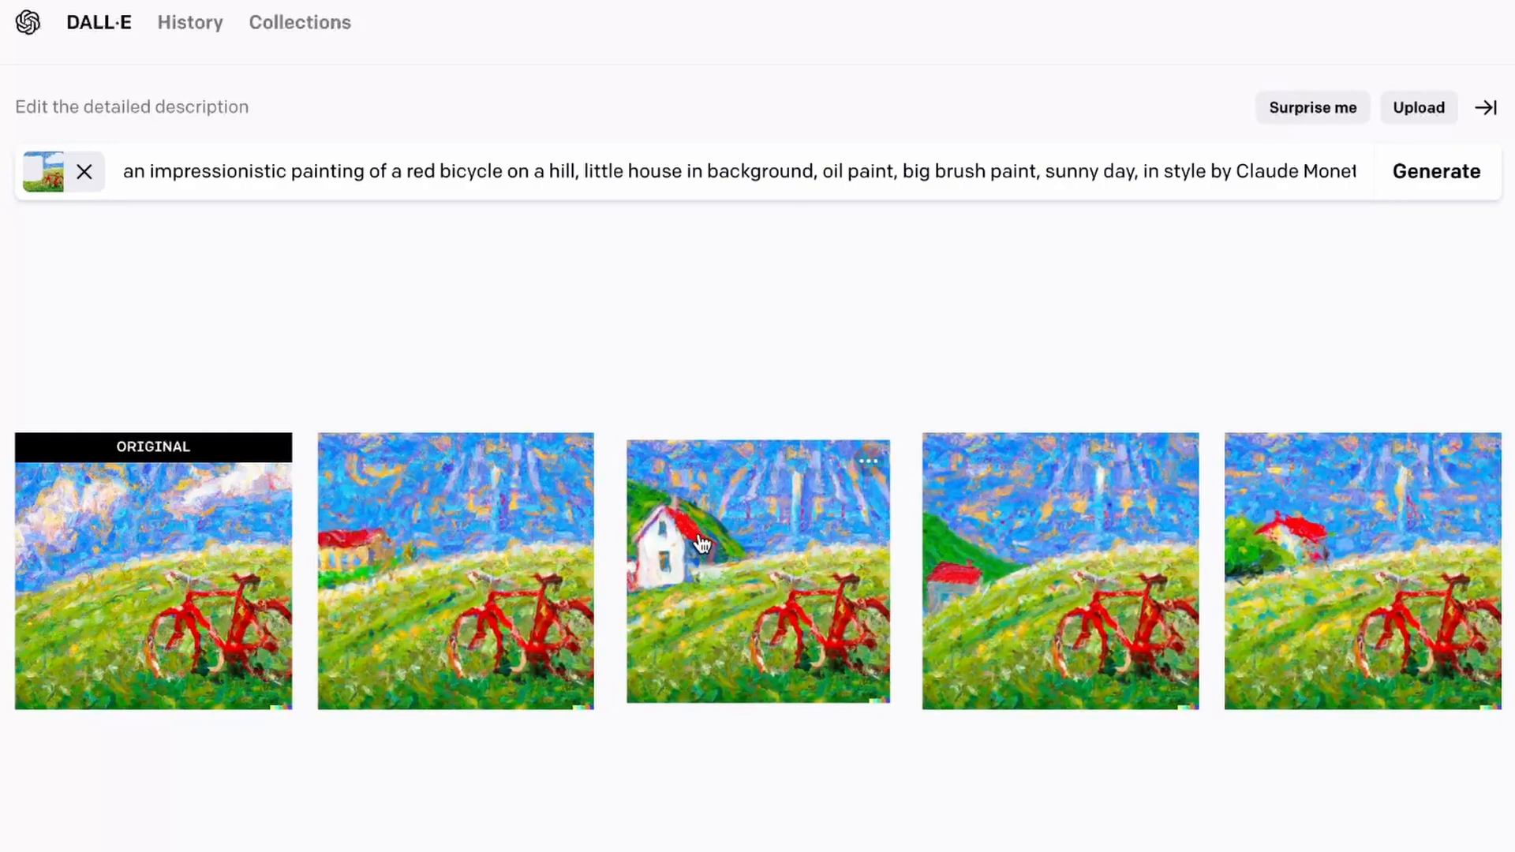
# - Open the variation showing the white house beside the red bicycle
pyautogui.click(757, 570)
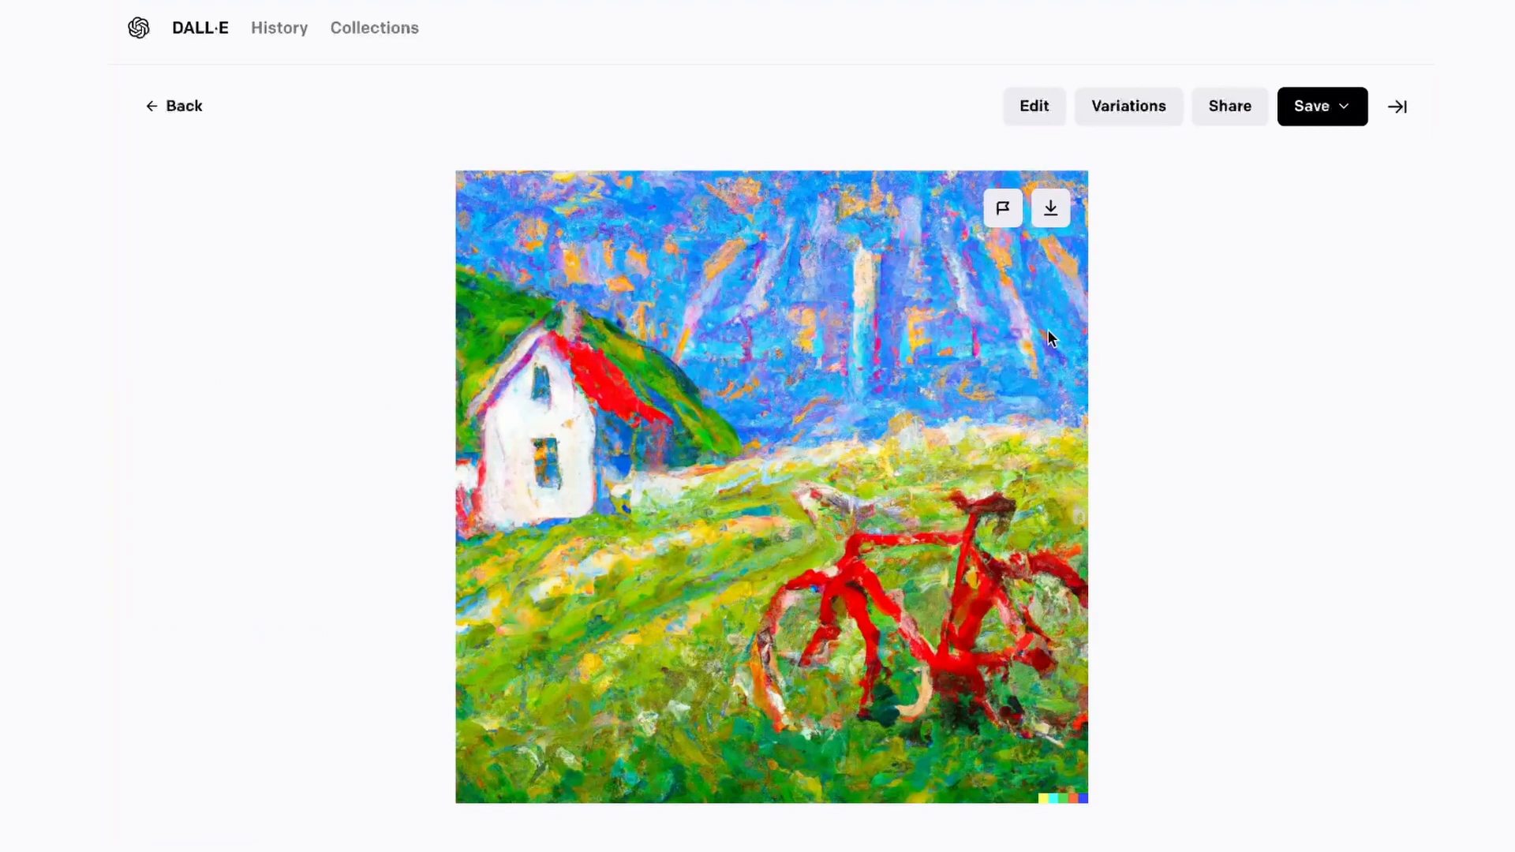
pyautogui.moveTo(555, 554)
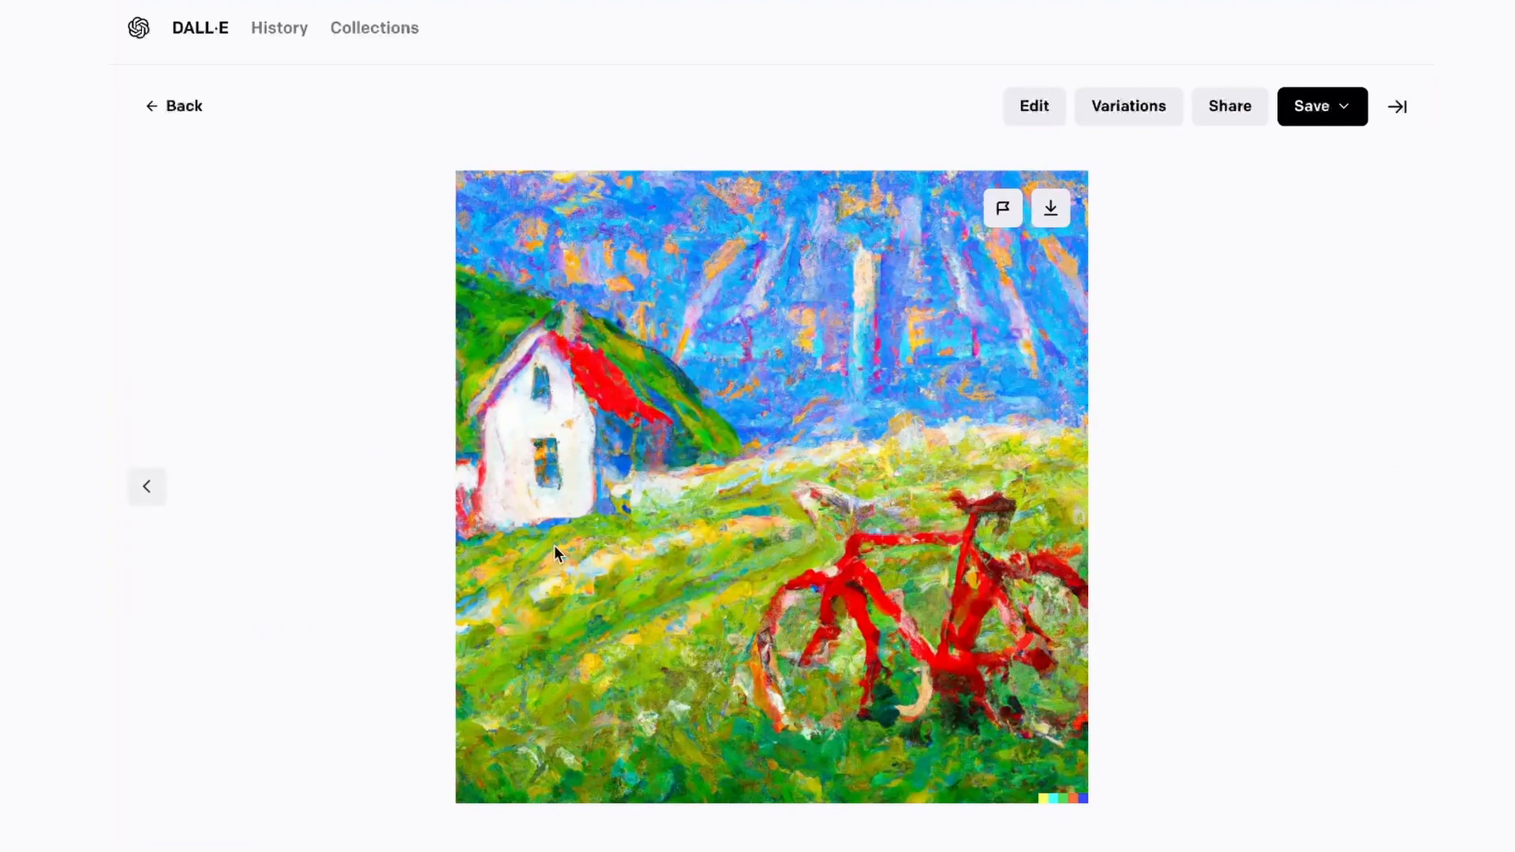
pyautogui.moveTo(1109, 456)
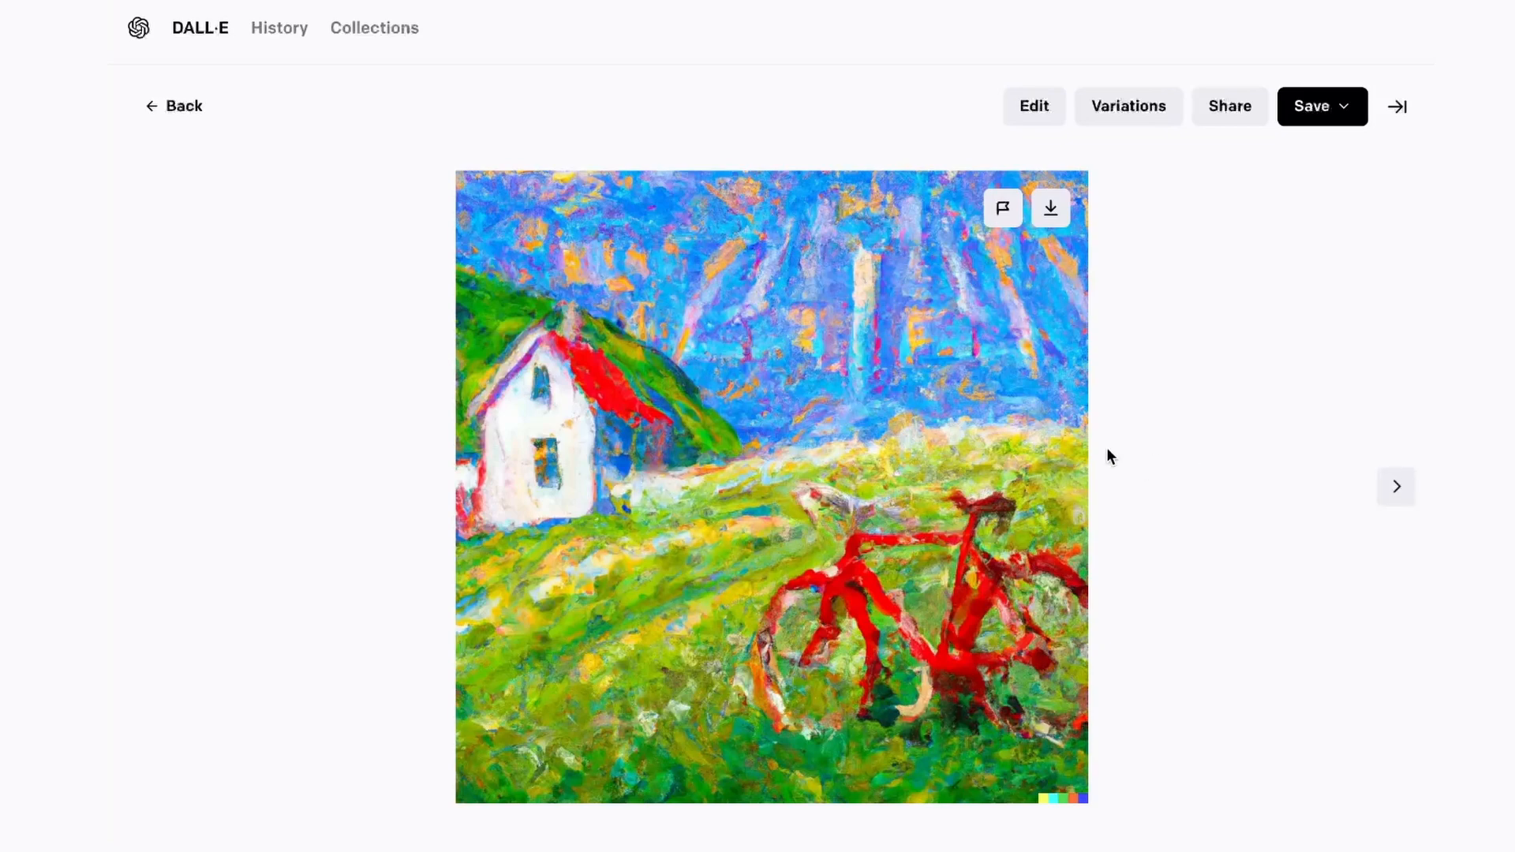
pyautogui.moveTo(727, 767)
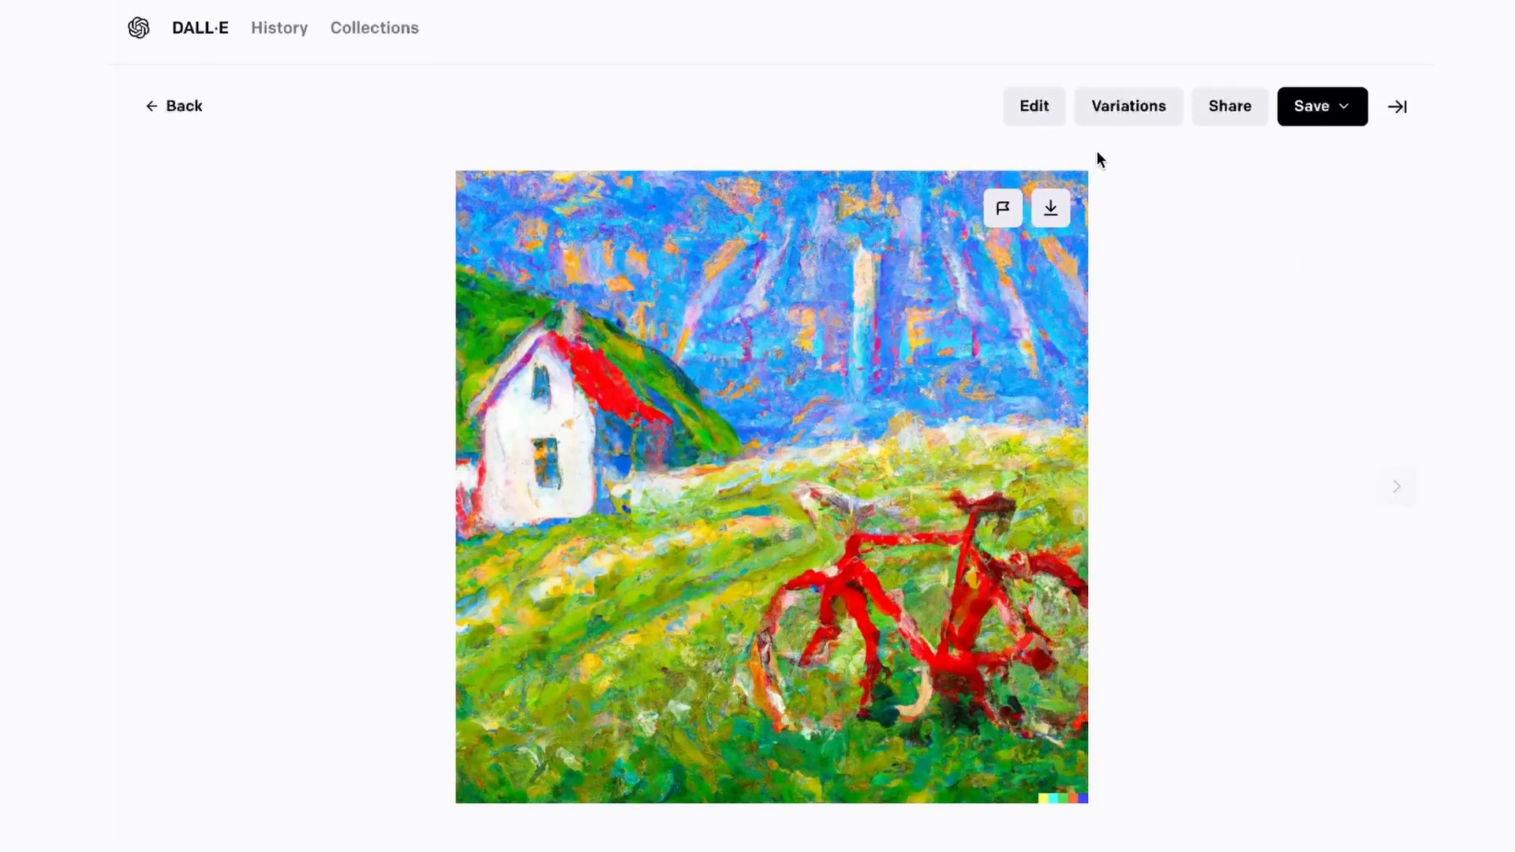
# - Edit the painting again, change the prompt subject to 'a tree' and generate
pyautogui.click(1033, 105)
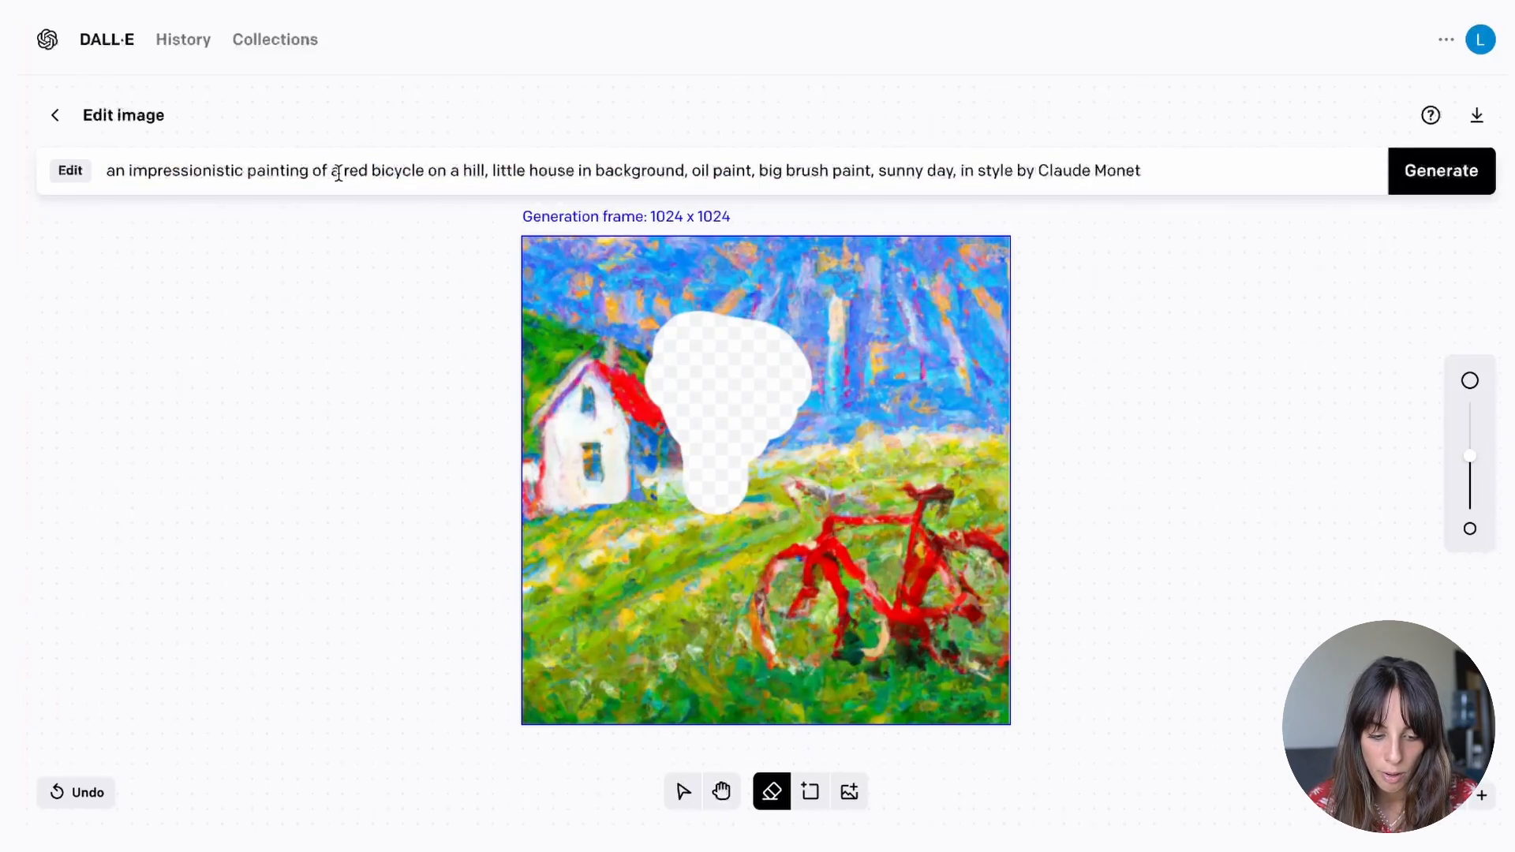
pyautogui.press('Backspace')
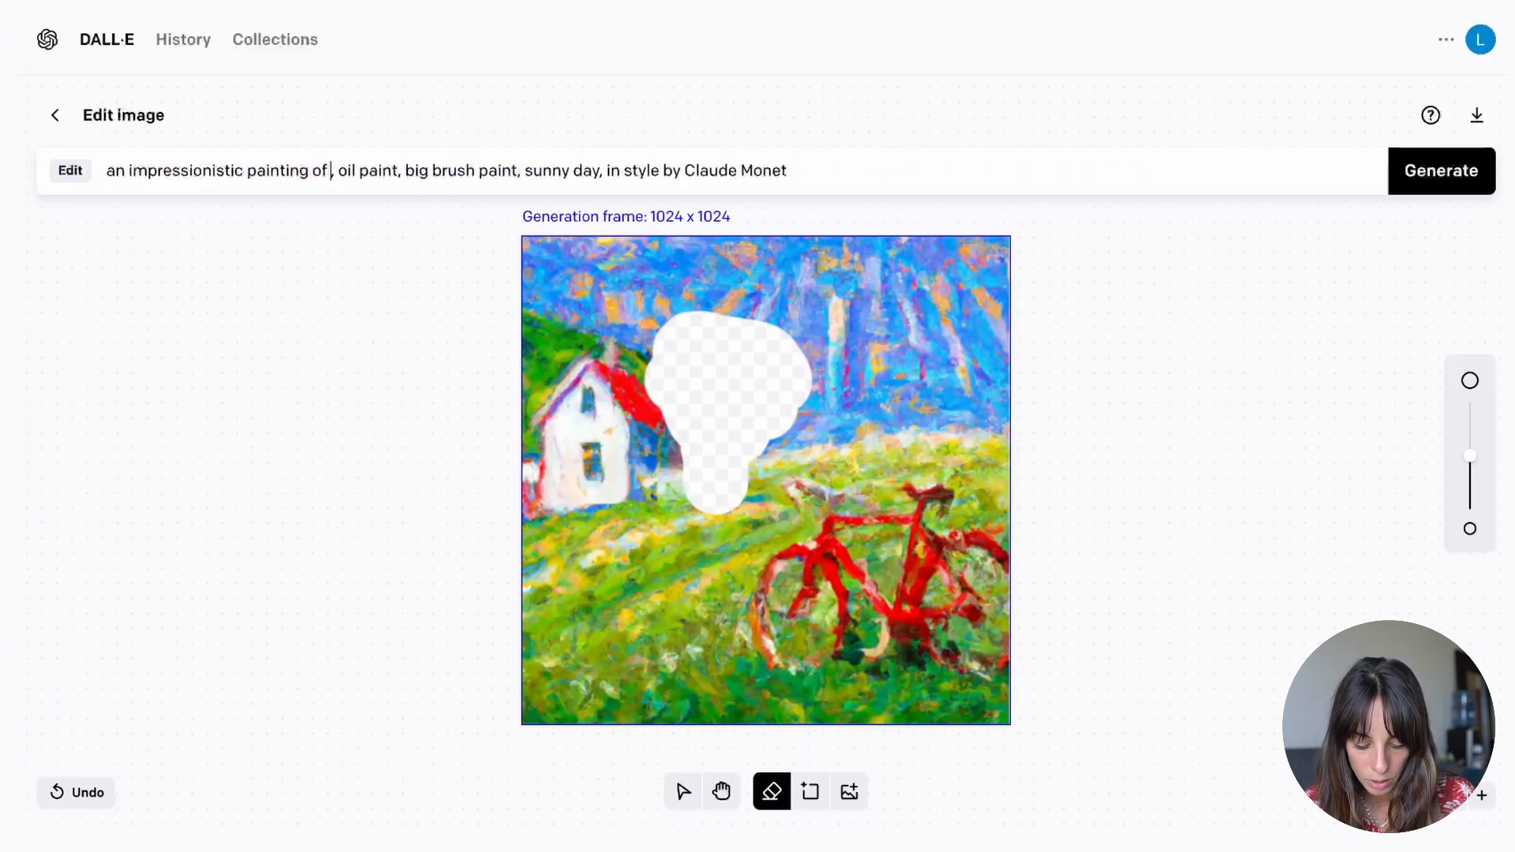
pyautogui.write('a tree')
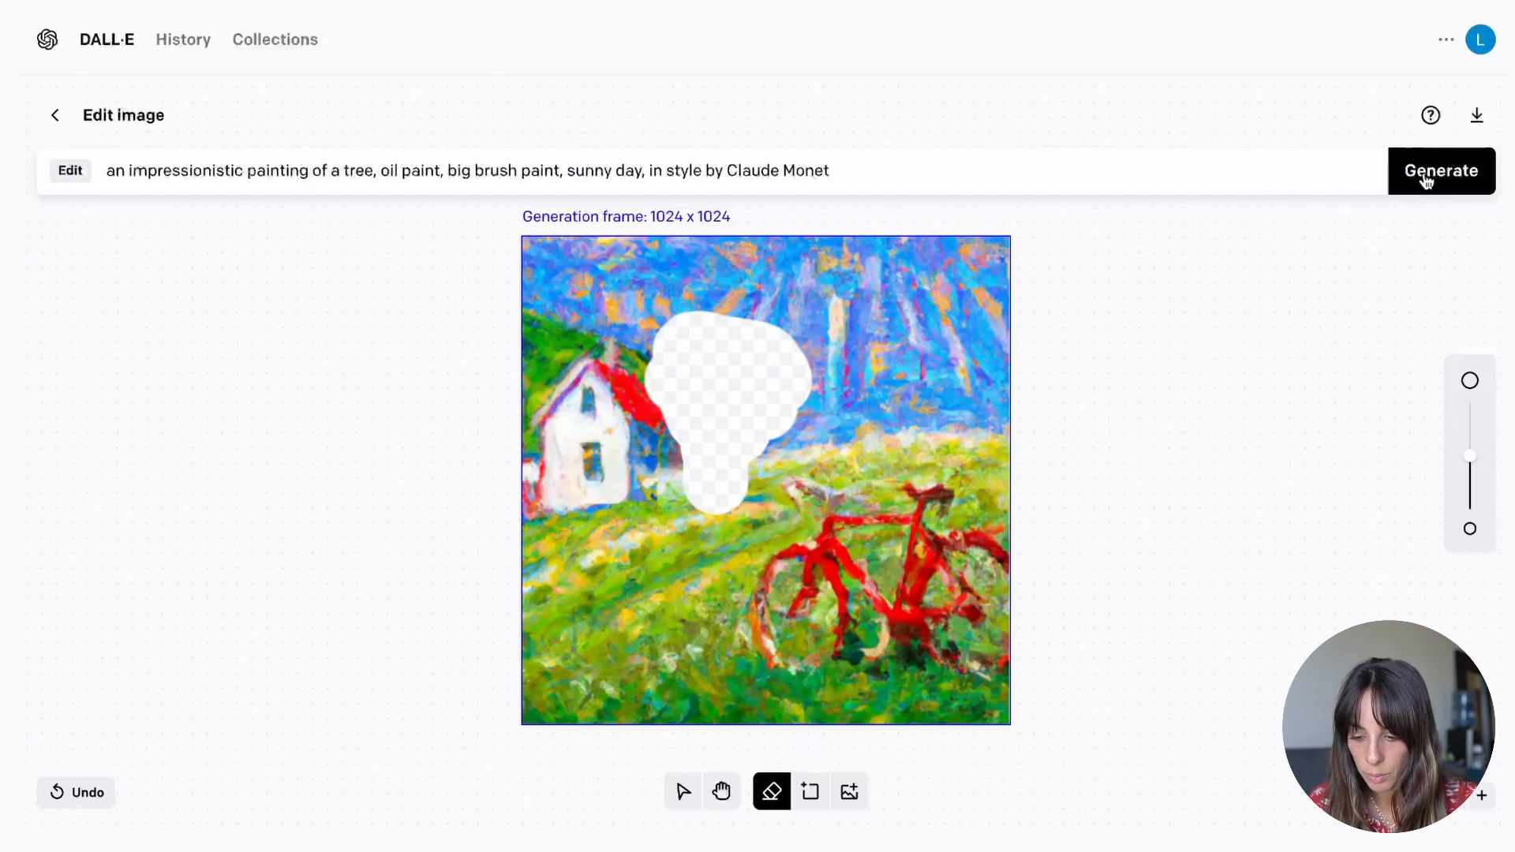
pyautogui.click(1441, 171)
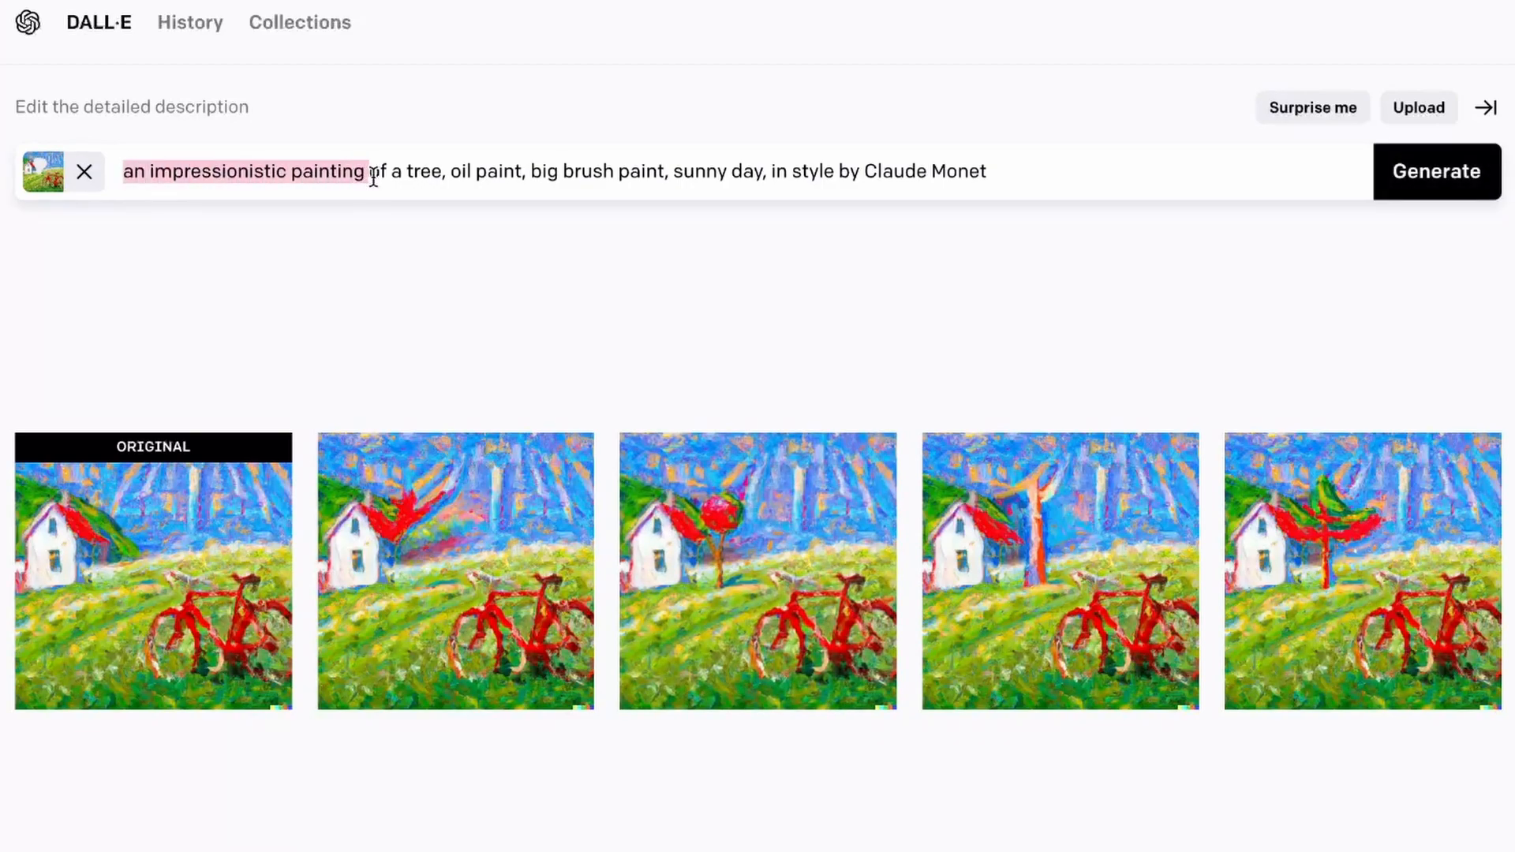
# - Review the variations and open the one with the green tree beside the house
pyautogui.click(371, 171)
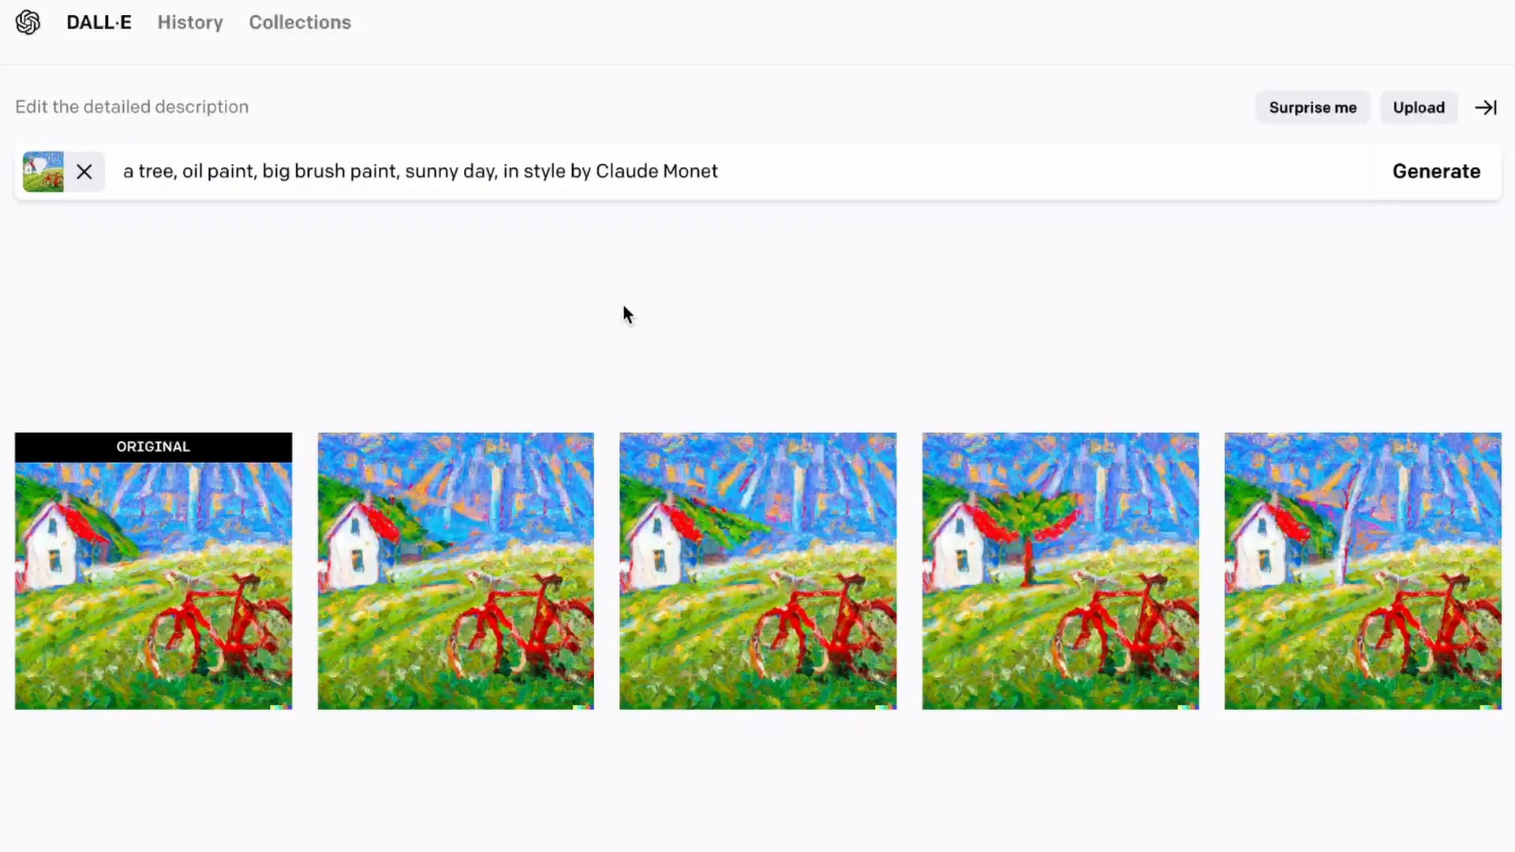
pyautogui.moveTo(805, 483)
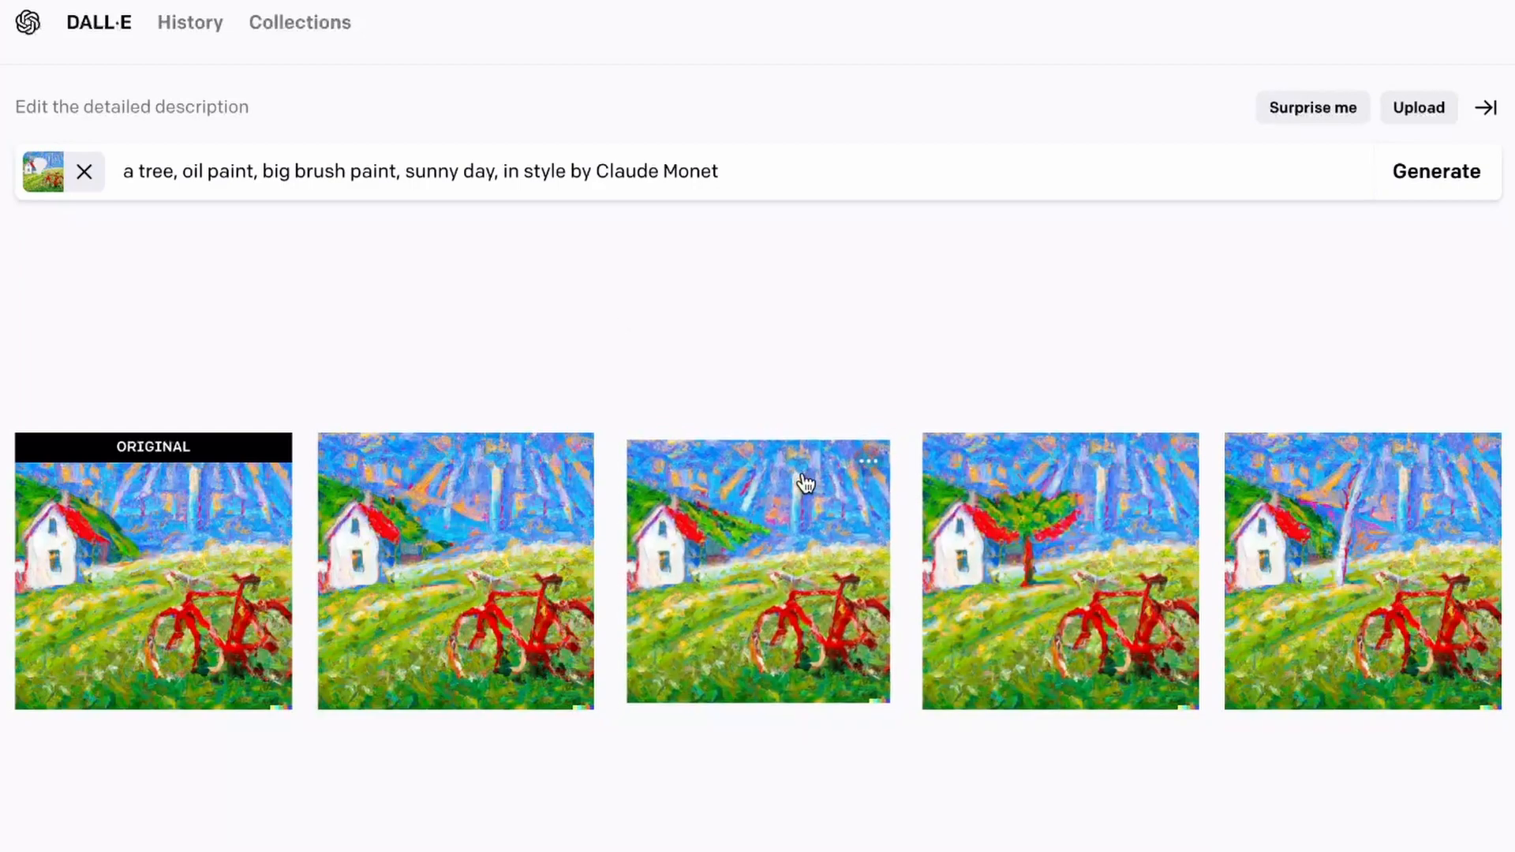
pyautogui.click(758, 570)
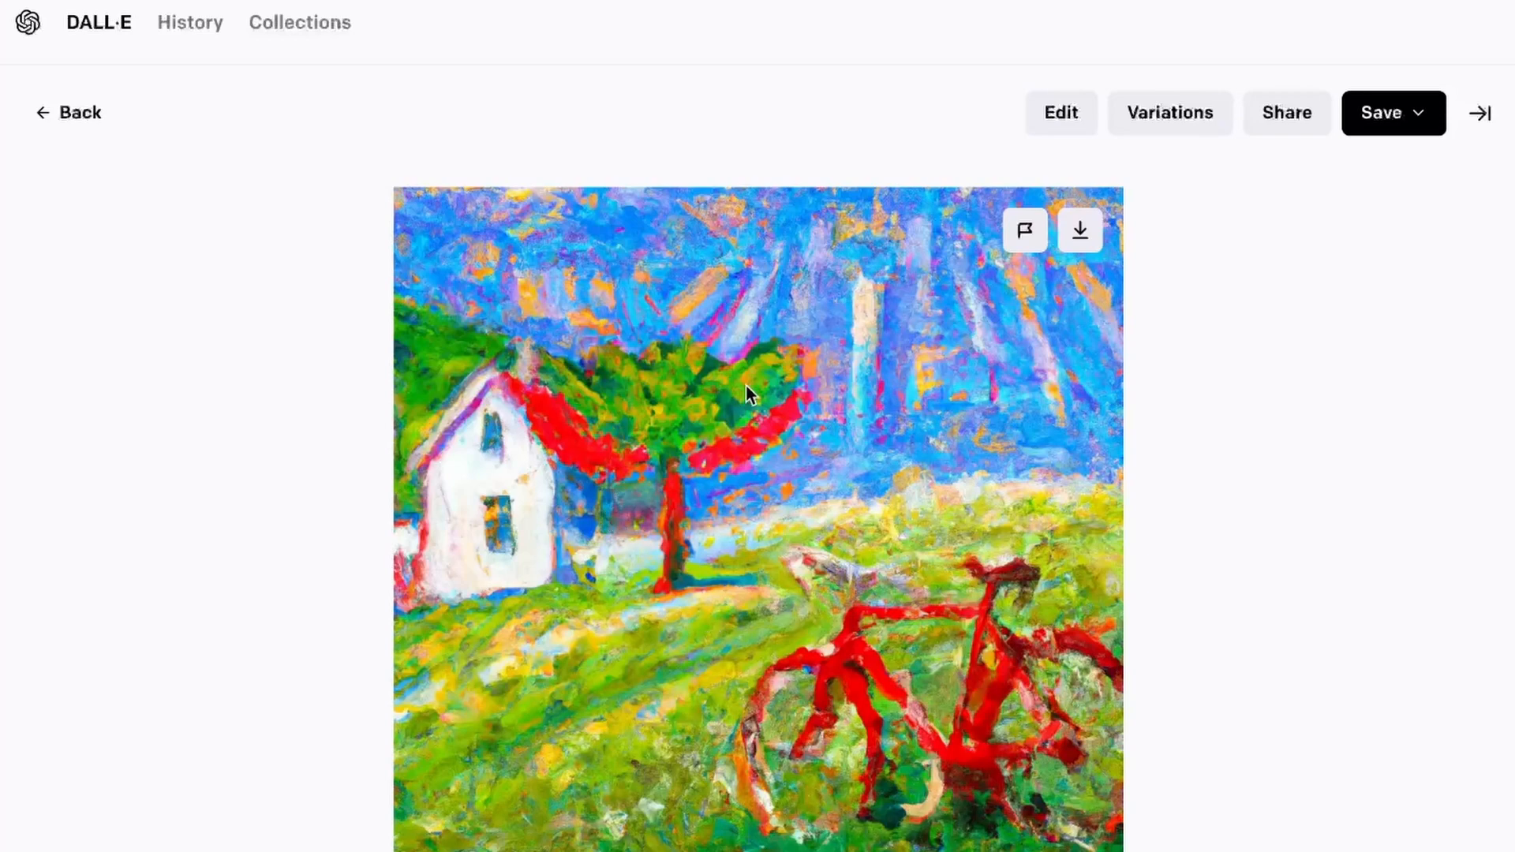
pyautogui.moveTo(619, 296)
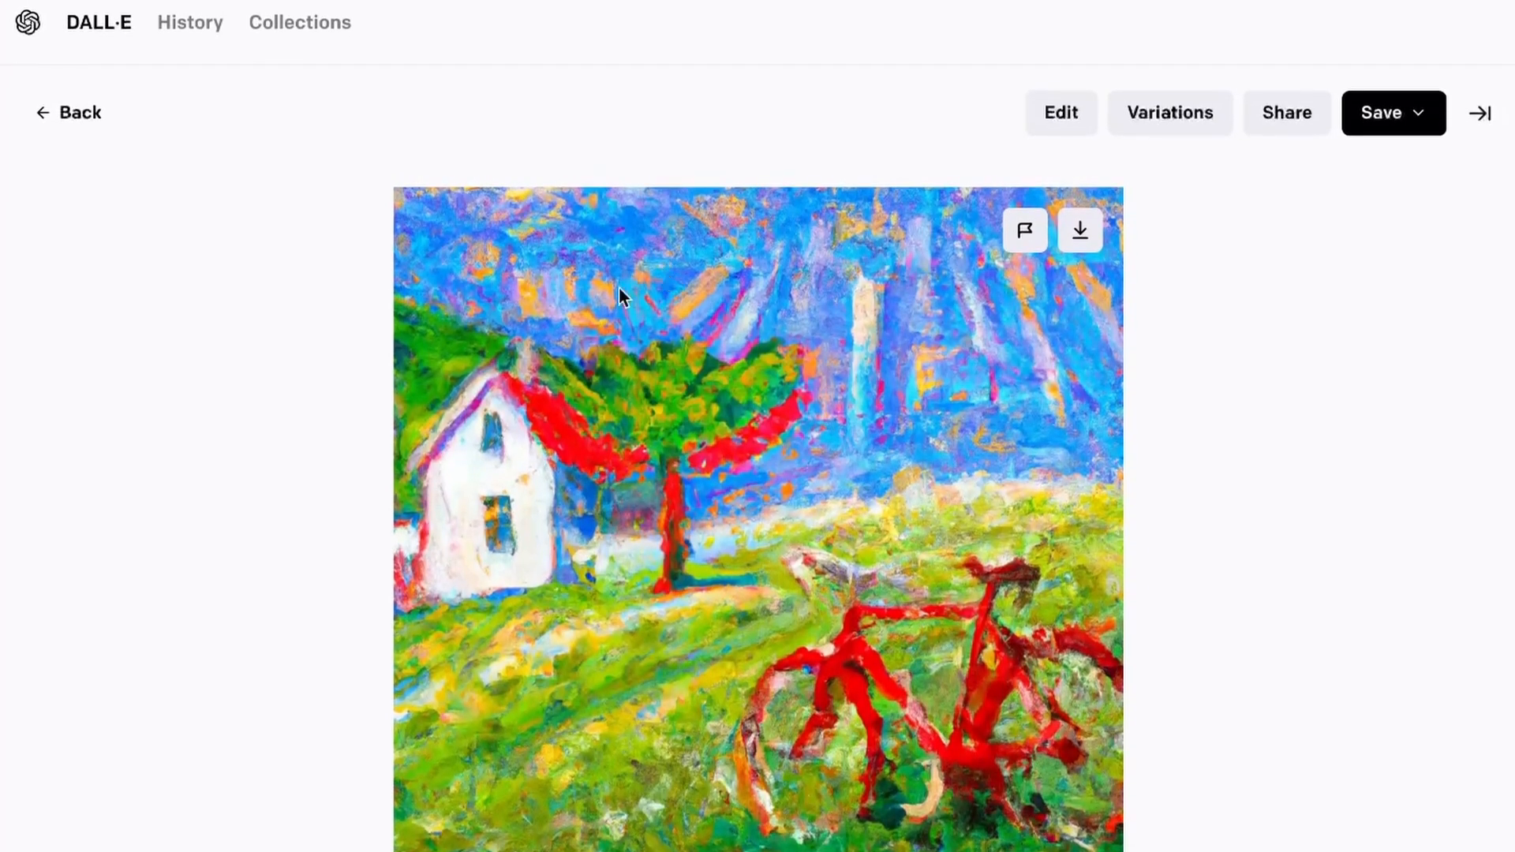
pyautogui.moveTo(589, 333)
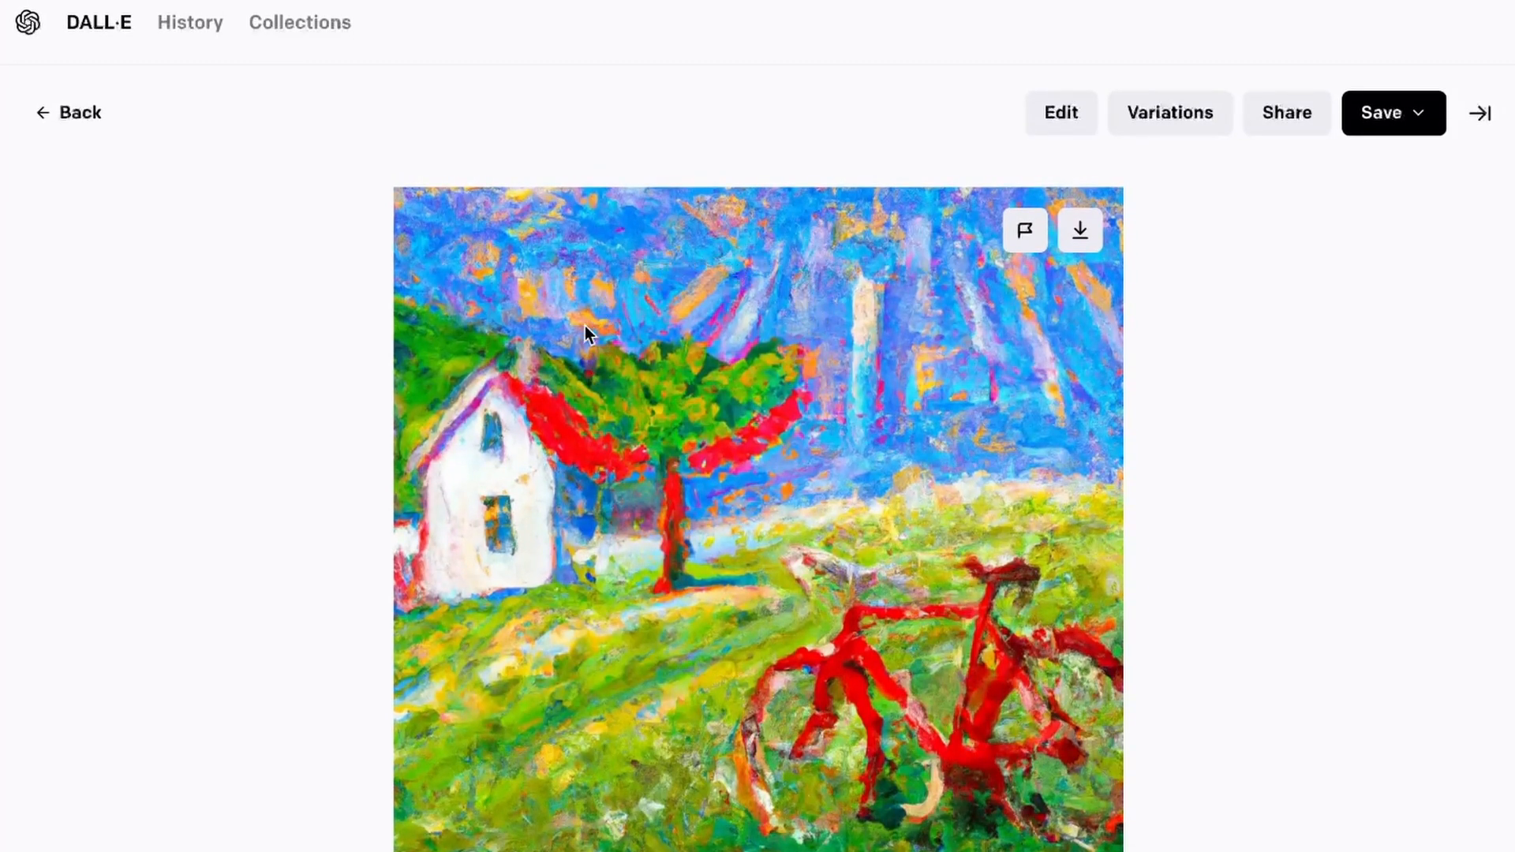
pyautogui.moveTo(685, 773)
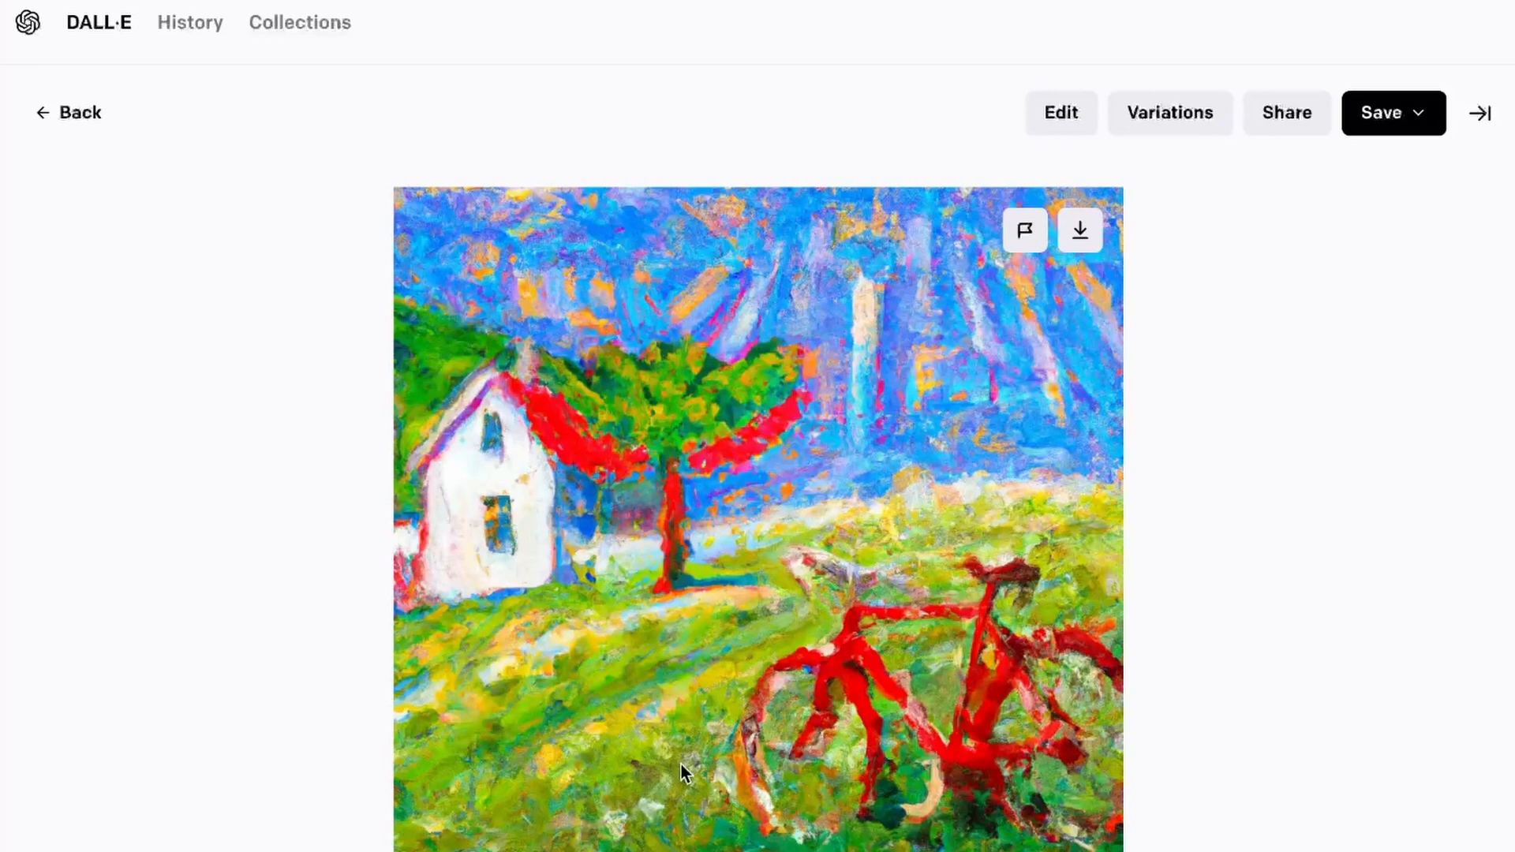
pyautogui.moveTo(652, 461)
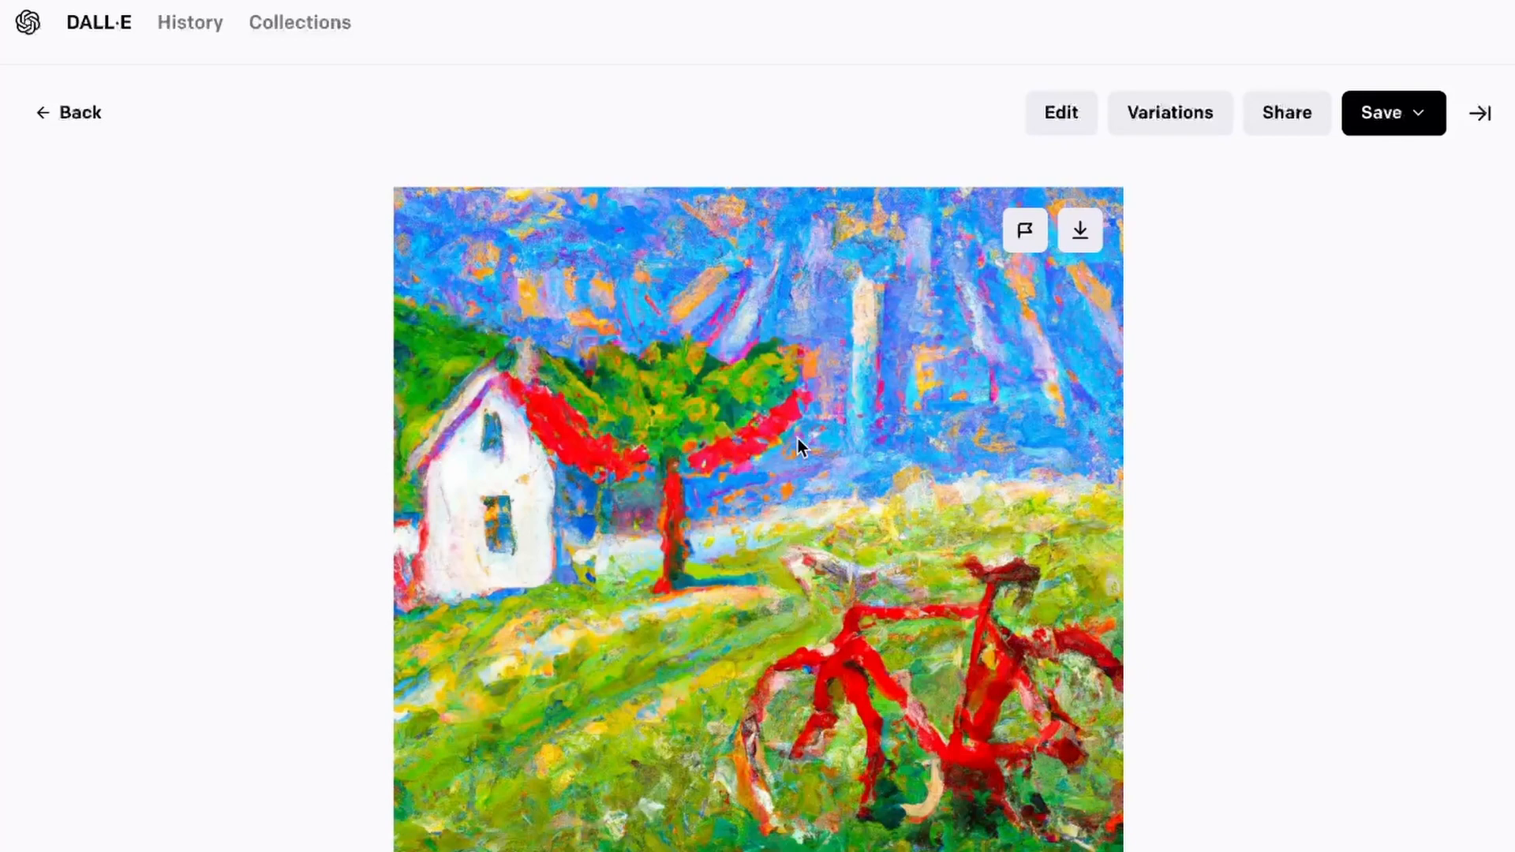
pyautogui.moveTo(1352, 690)
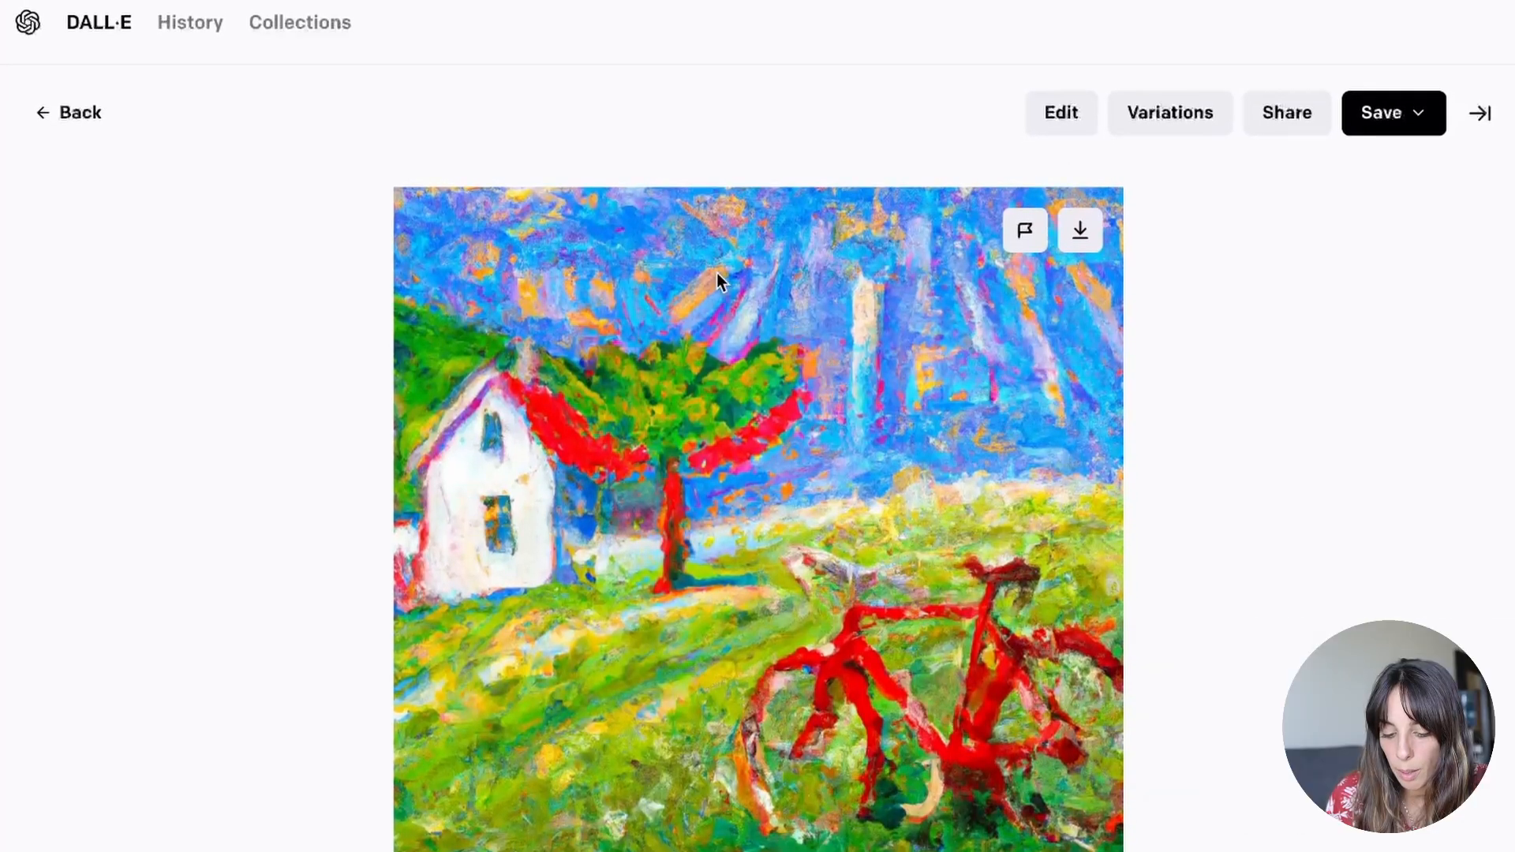
pyautogui.moveTo(628, 335)
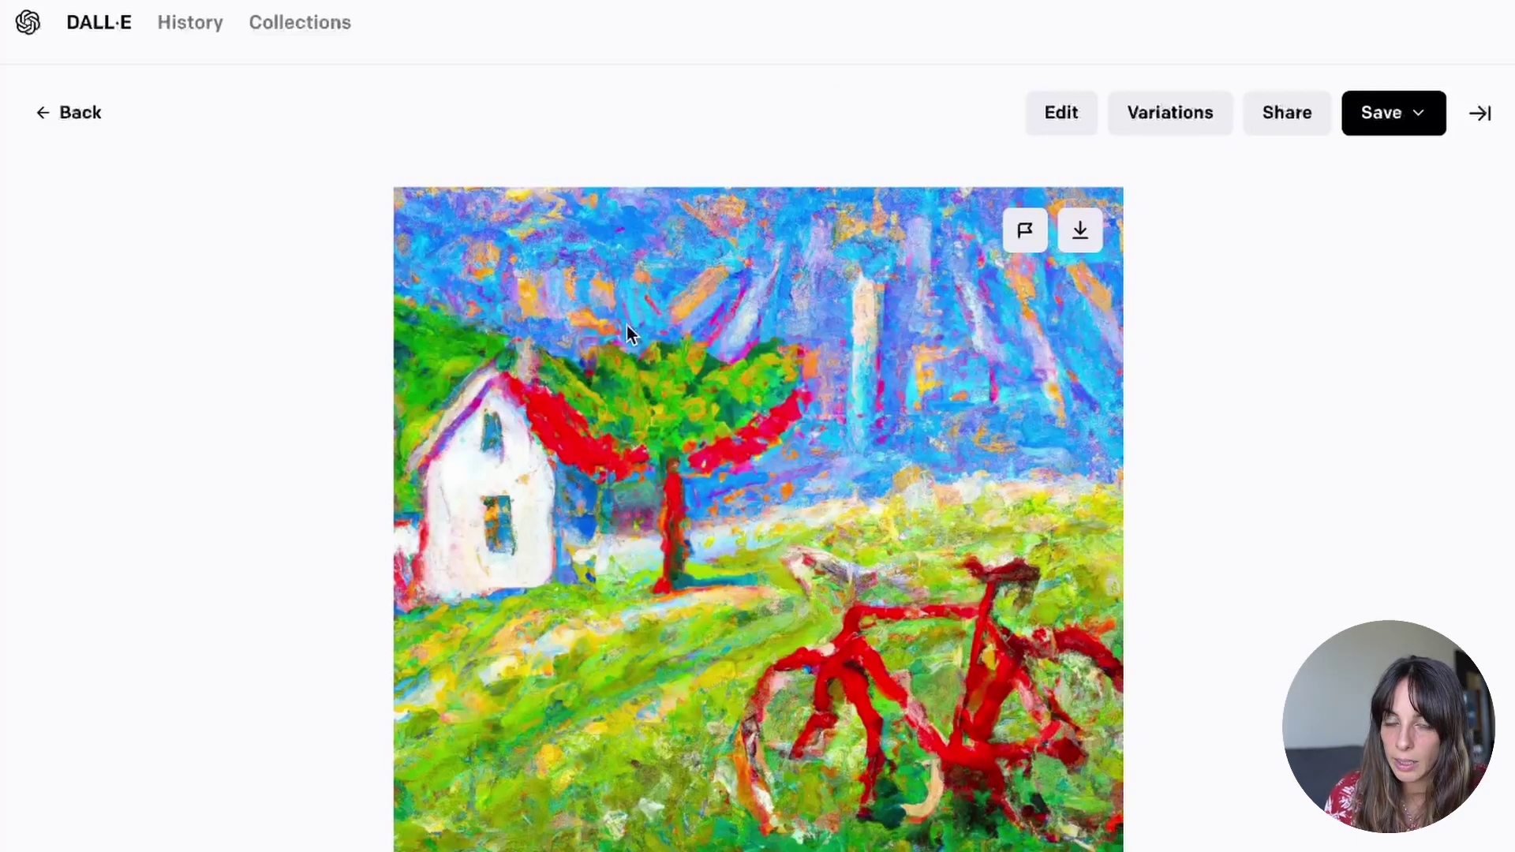
pyautogui.moveTo(739, 401)
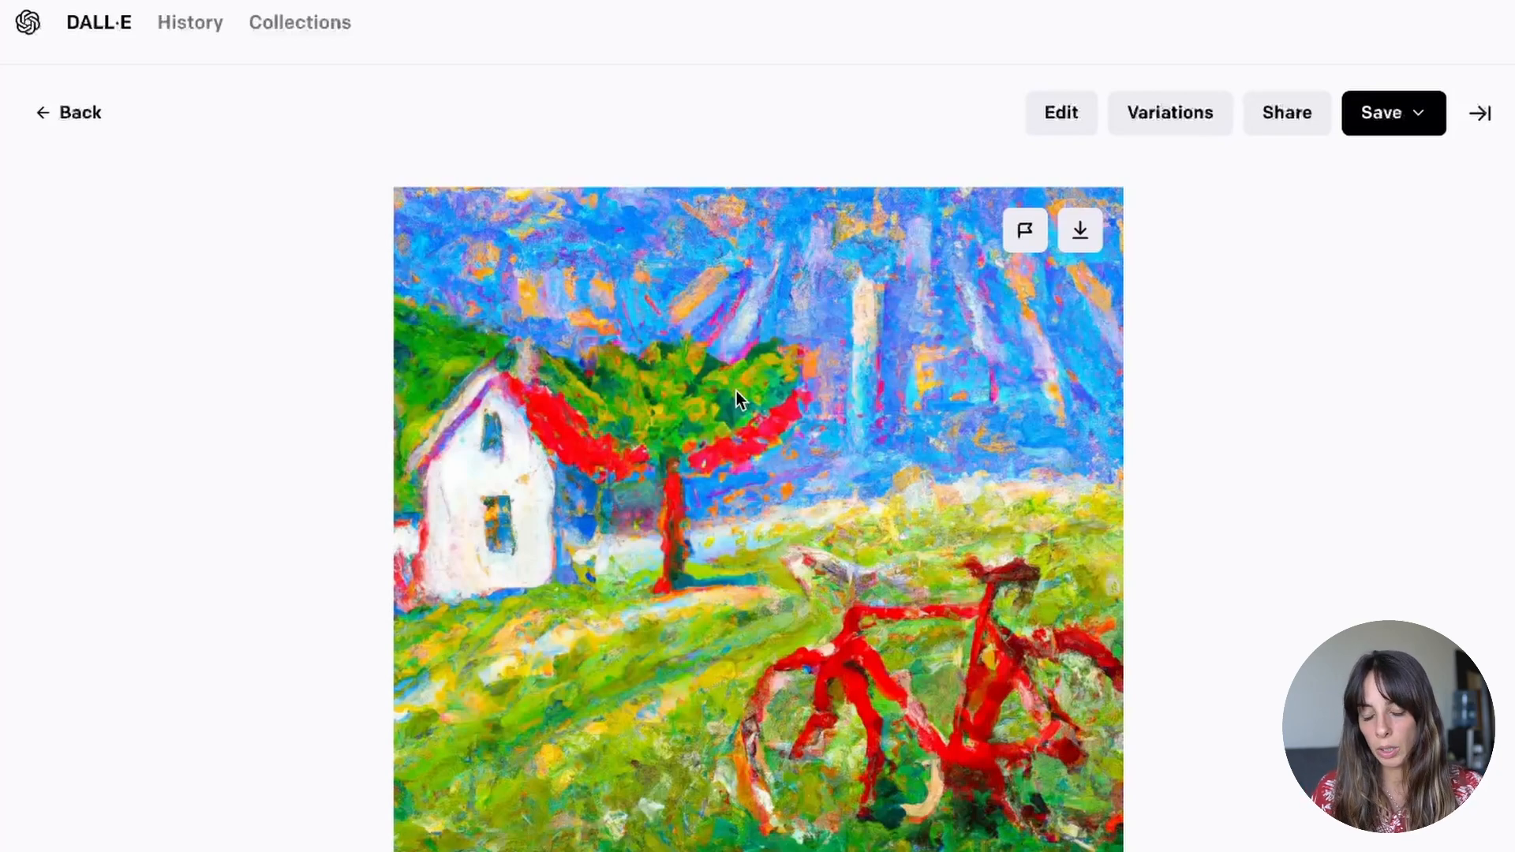
pyautogui.moveTo(1224, 324)
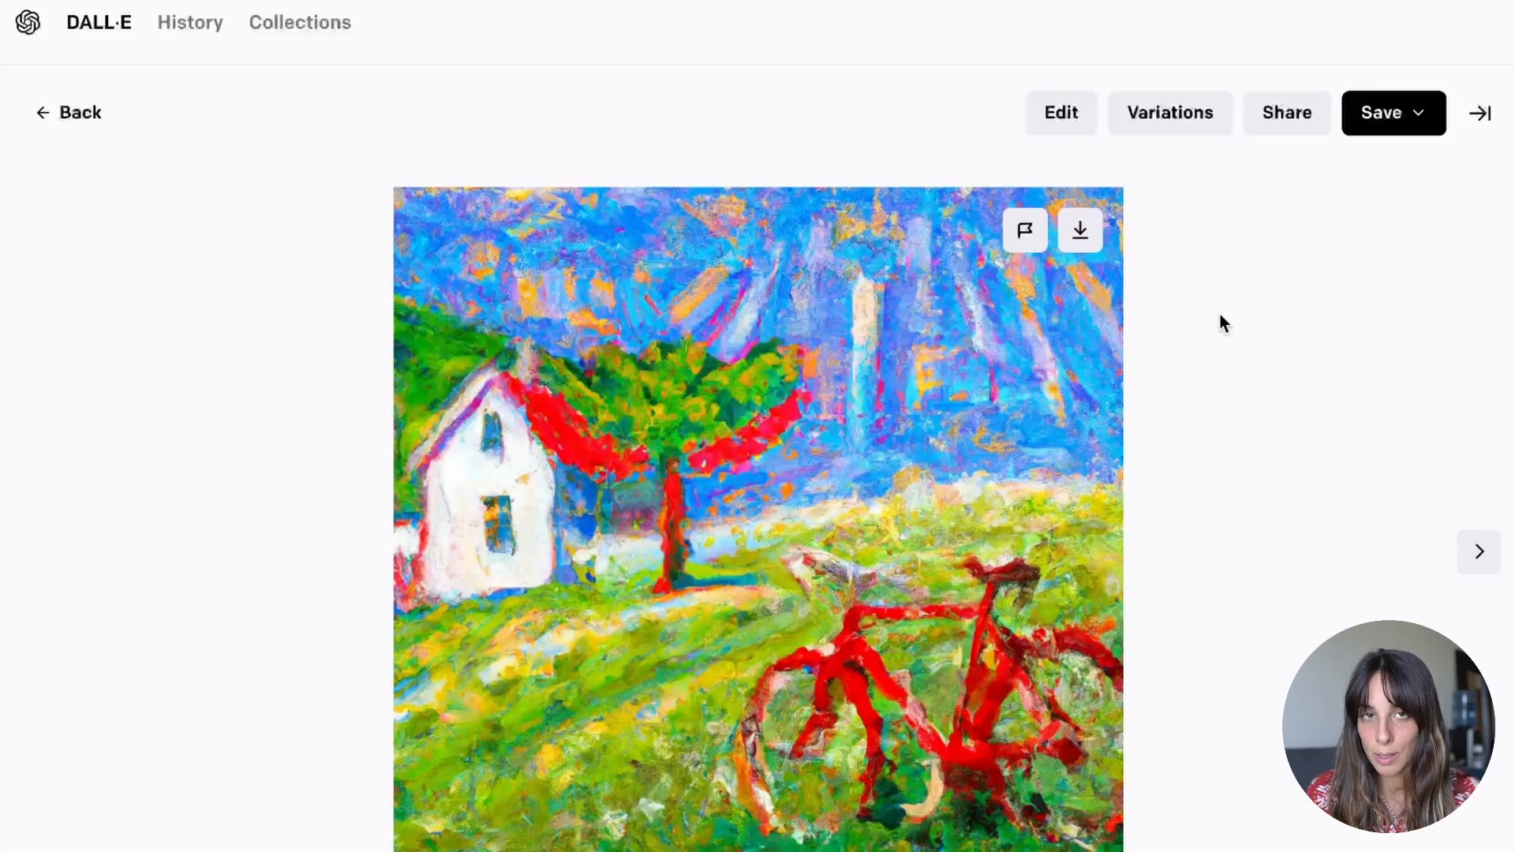
pyautogui.moveTo(1330, 189)
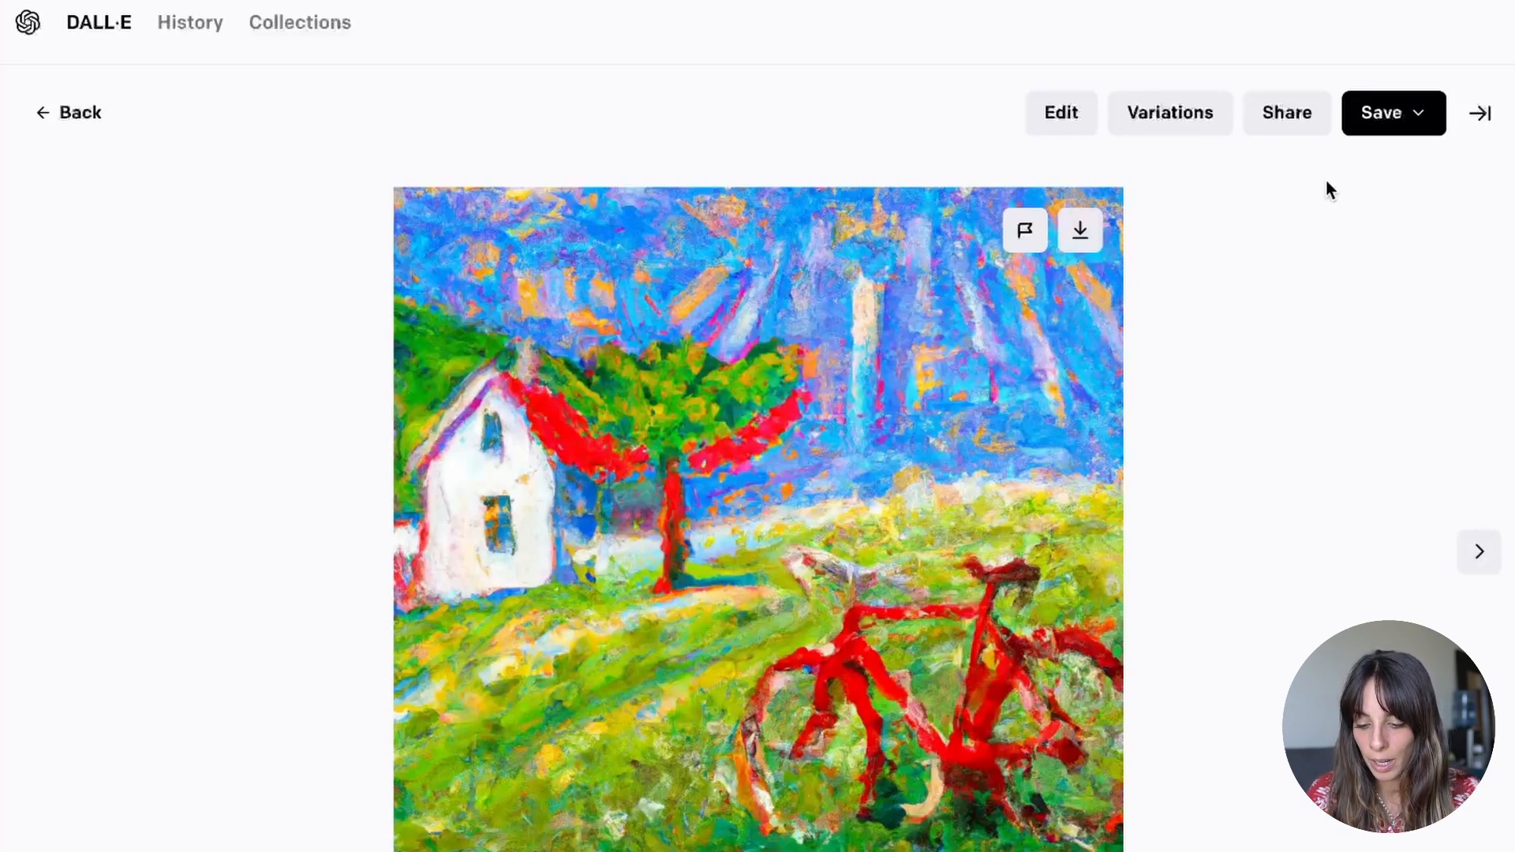
pyautogui.moveTo(1176, 542)
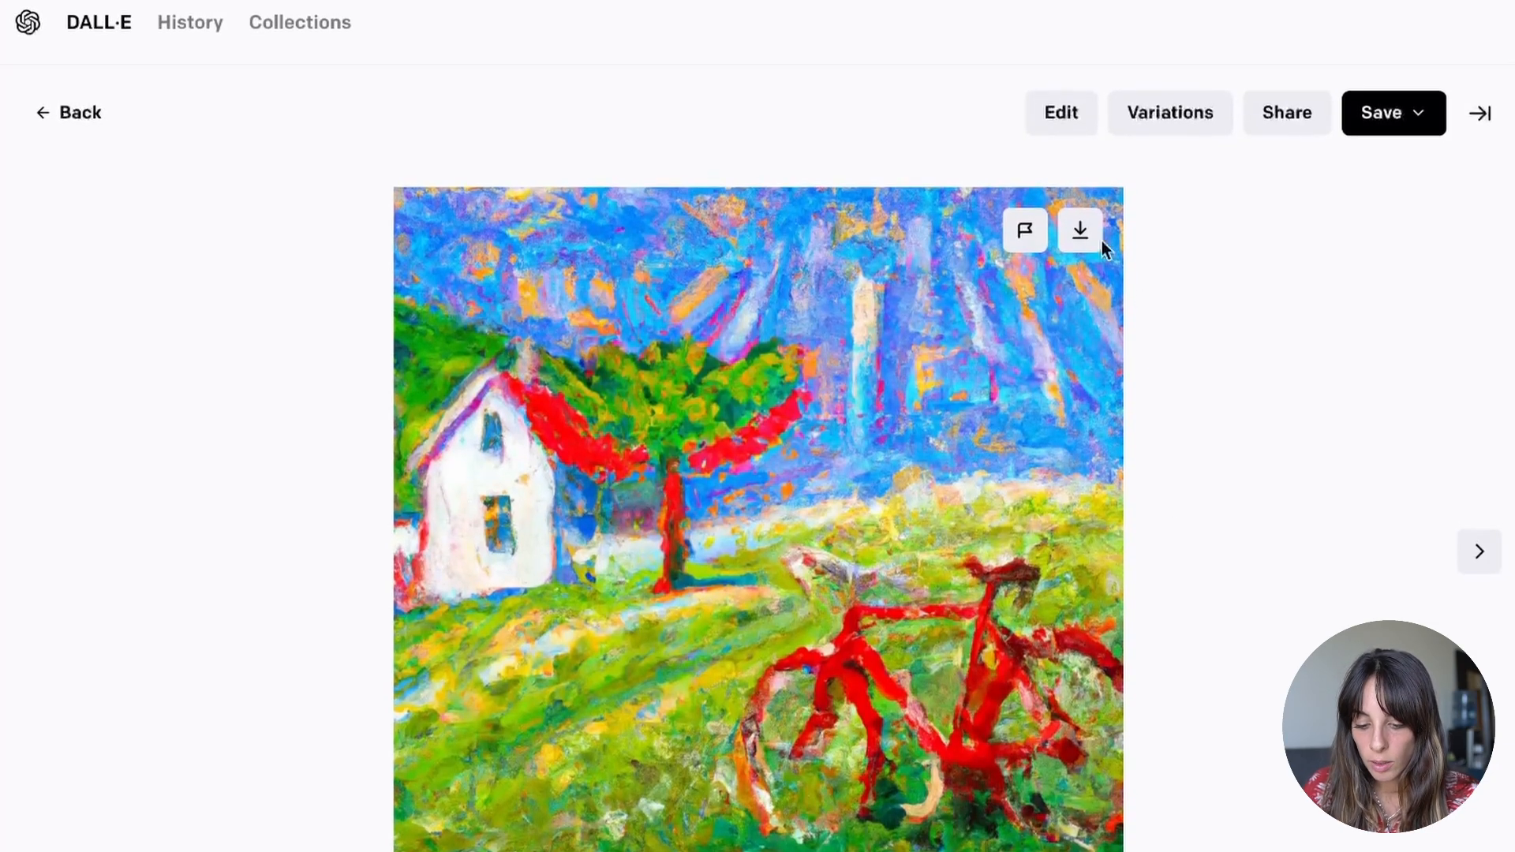
# - Send the green-tree bicycle painting to the editing canvas
pyautogui.click(1060, 112)
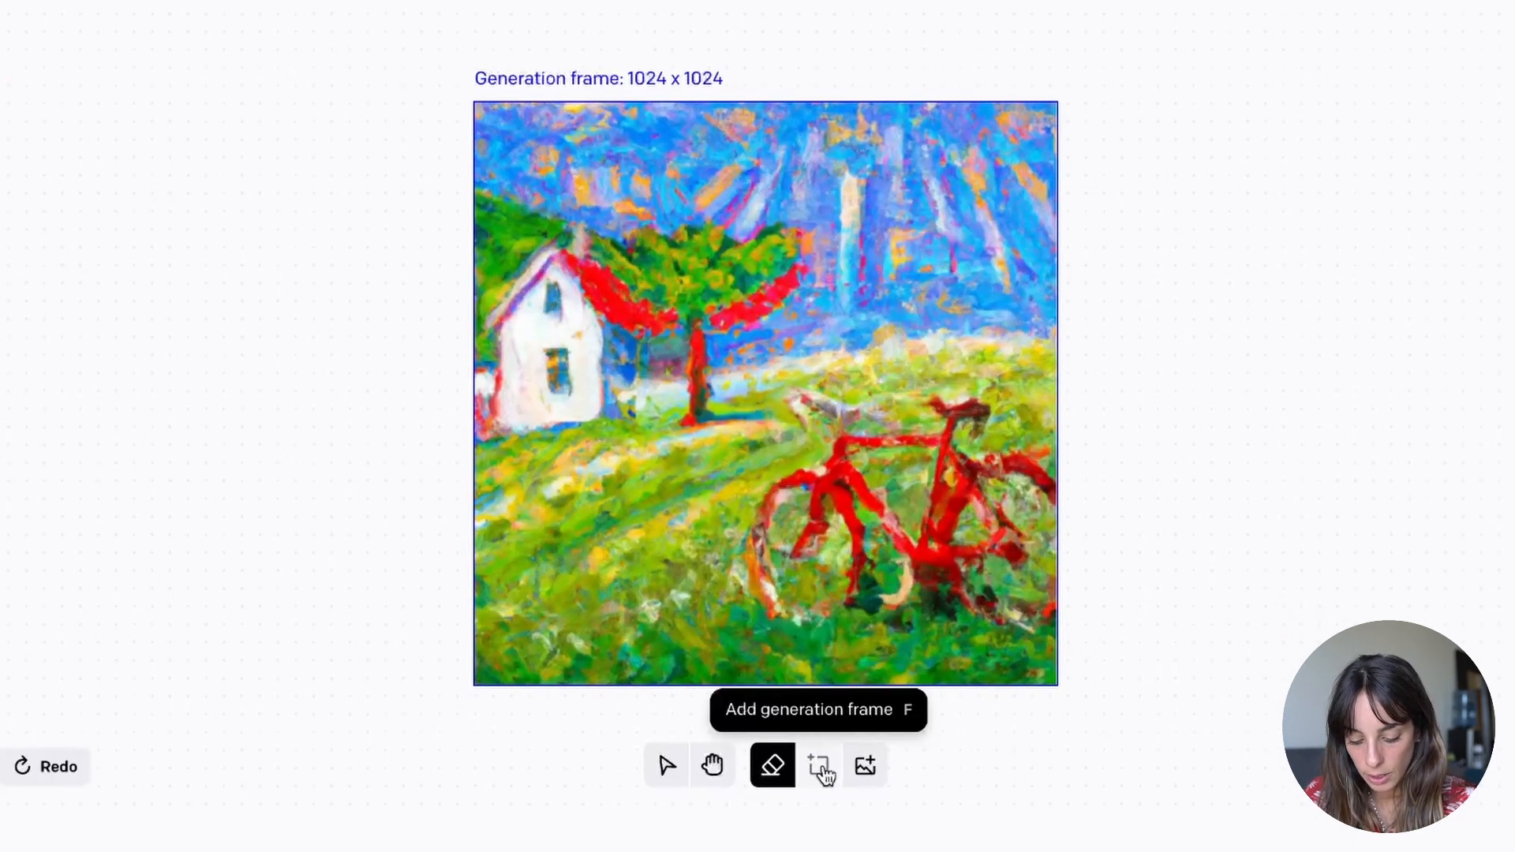
# - Place a new generation frame over the painting's right half, reaching into empty canvas
pyautogui.click(821, 766)
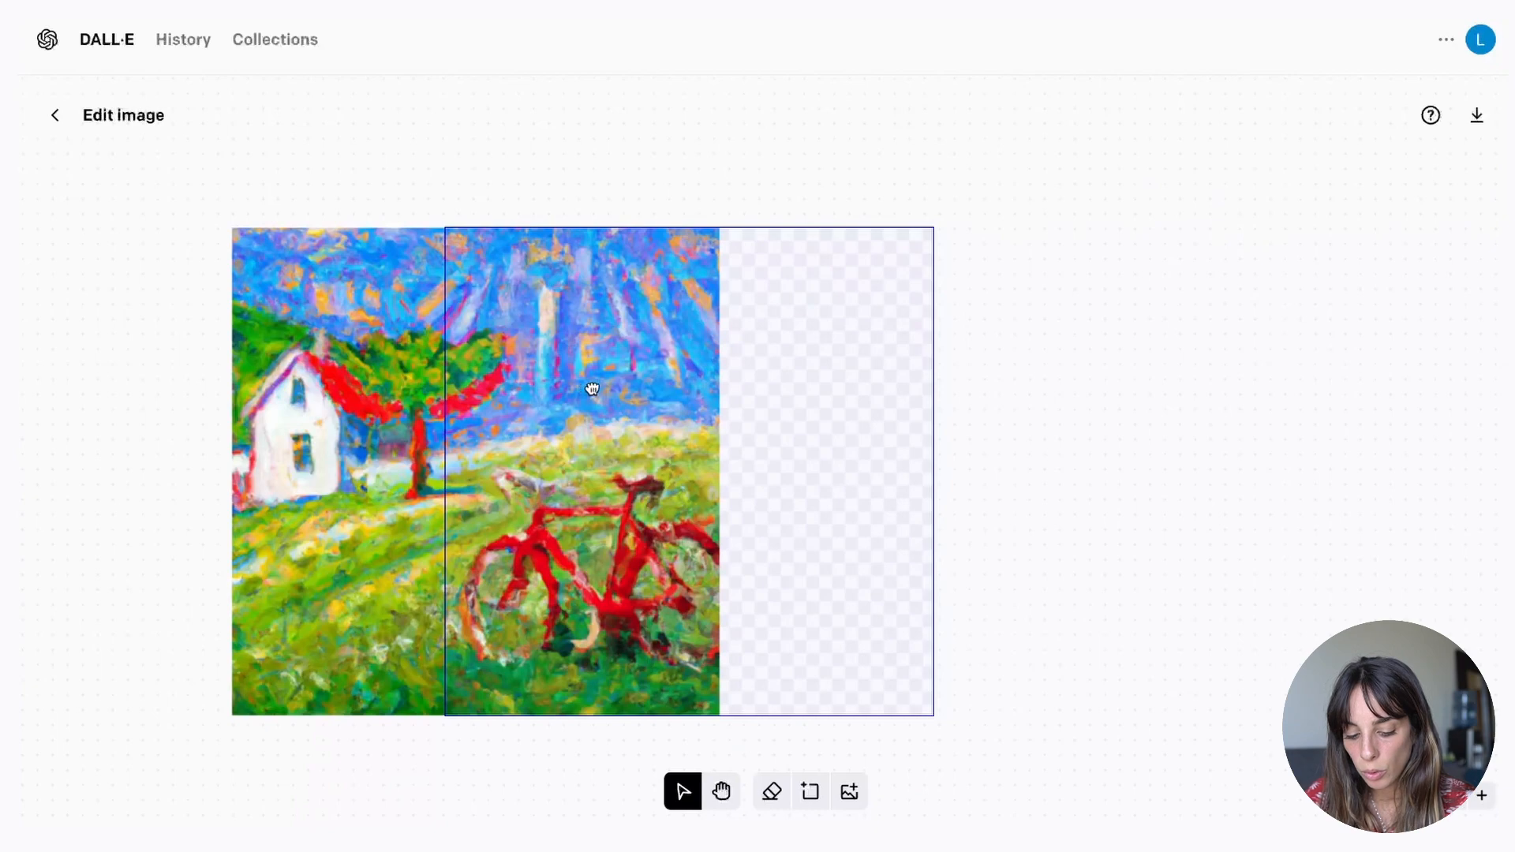
pyautogui.moveTo(599, 370)
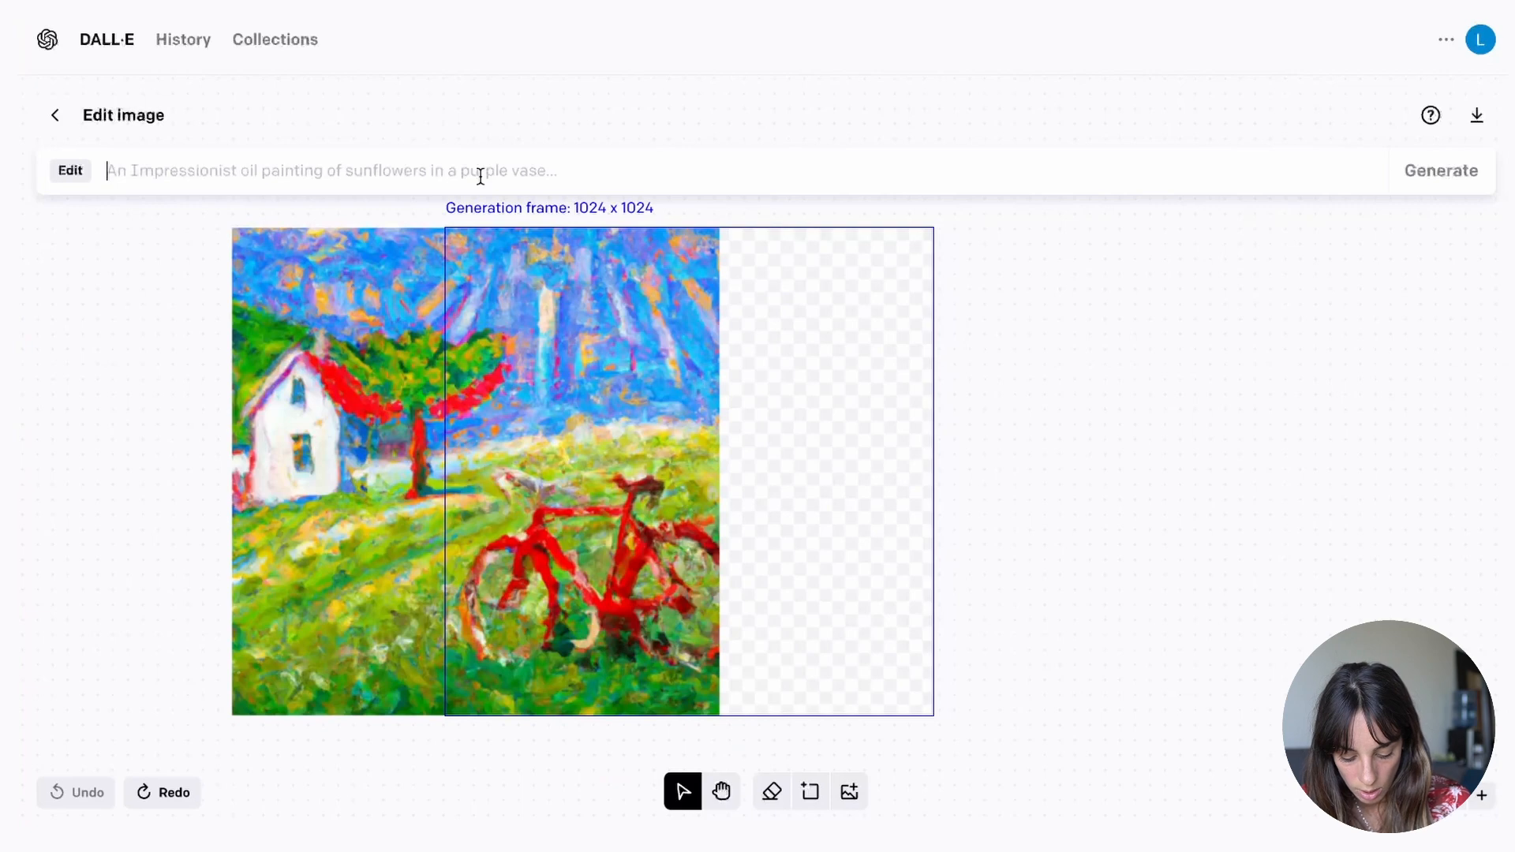
# - Generate the right-side extension with the prompt 'bridge, sunny day, style by Monet'
pyautogui.write('bridge, sun')
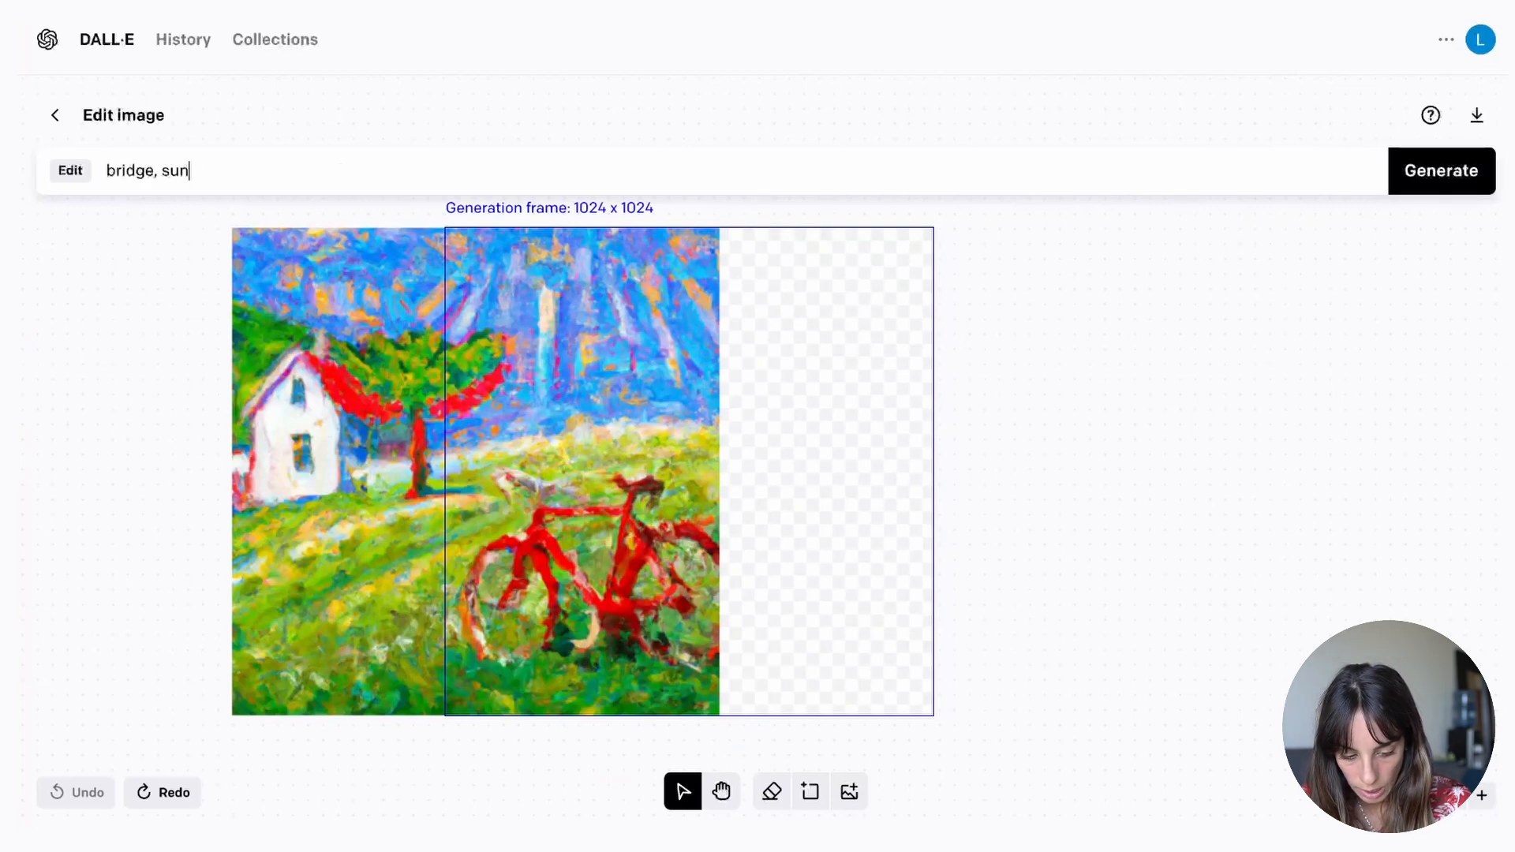
pyautogui.write('ny day, style by')
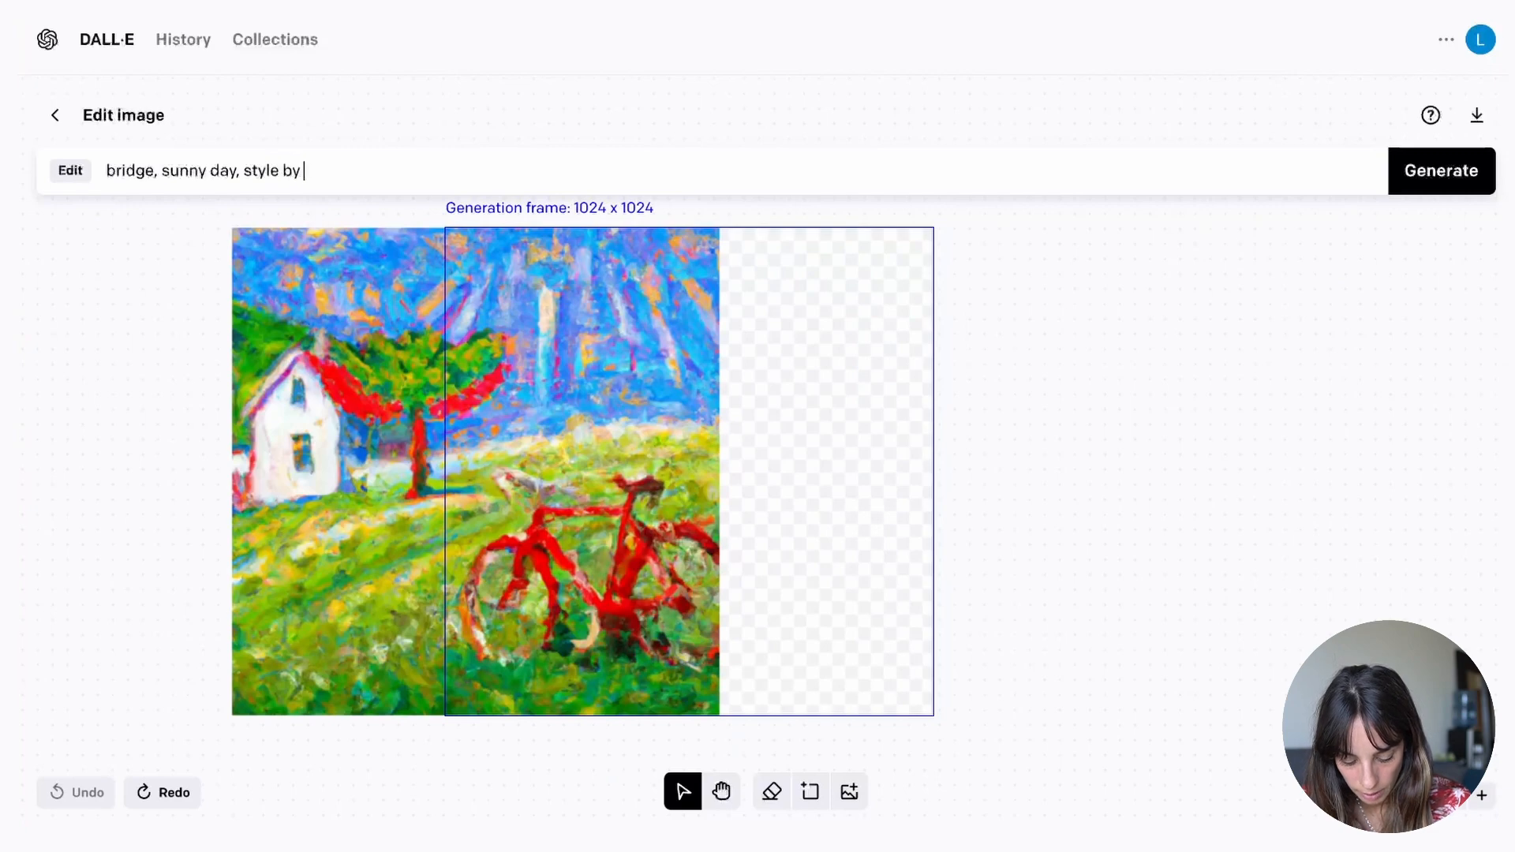
pyautogui.click(1441, 170)
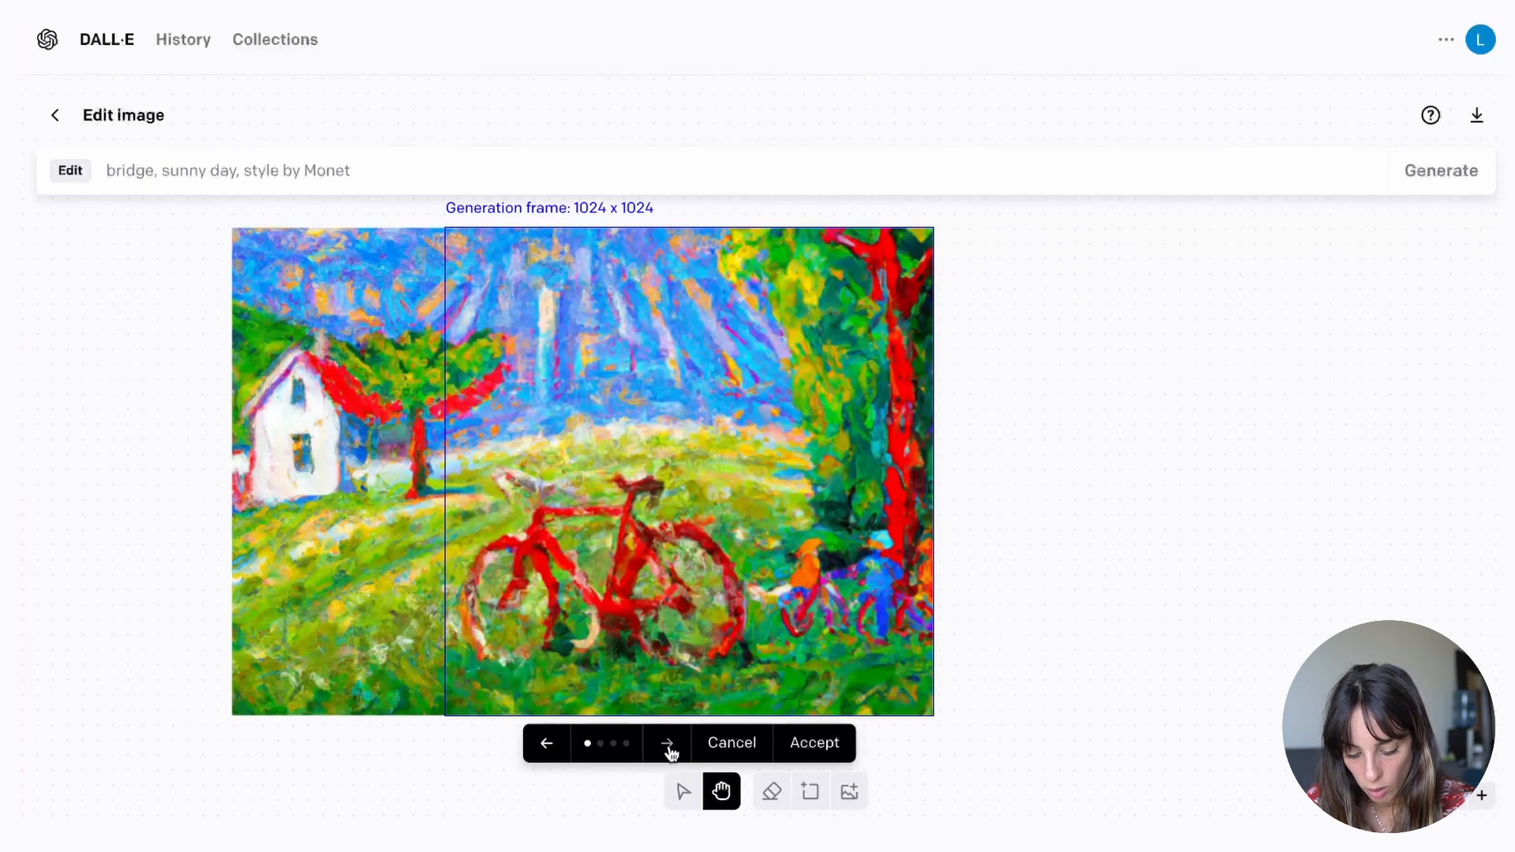
# - Browse the variations and stop on the red arched bridge over the blue river
pyautogui.click(667, 744)
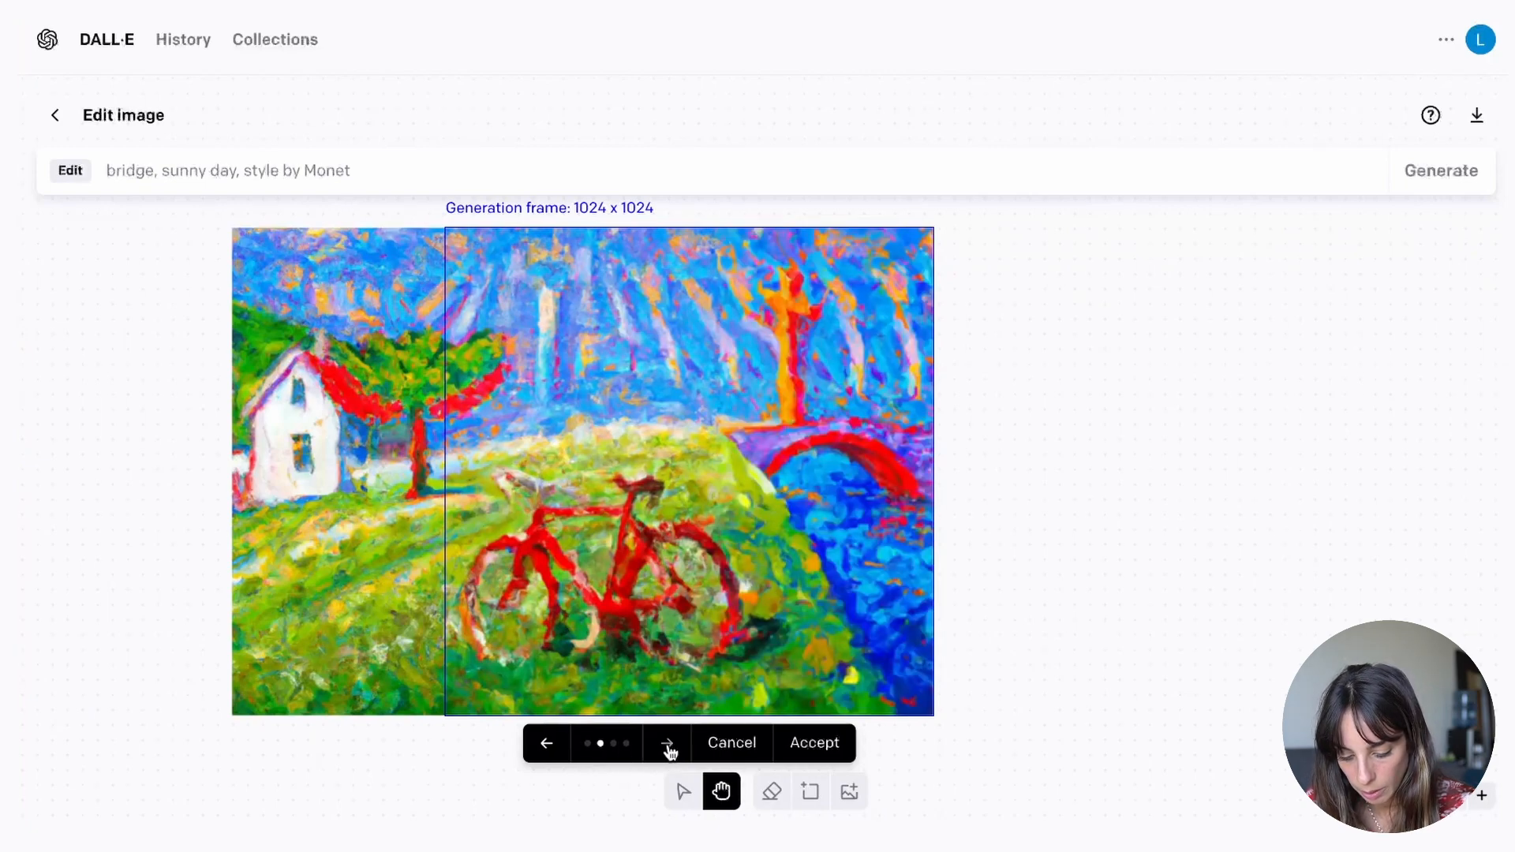
pyautogui.click(667, 744)
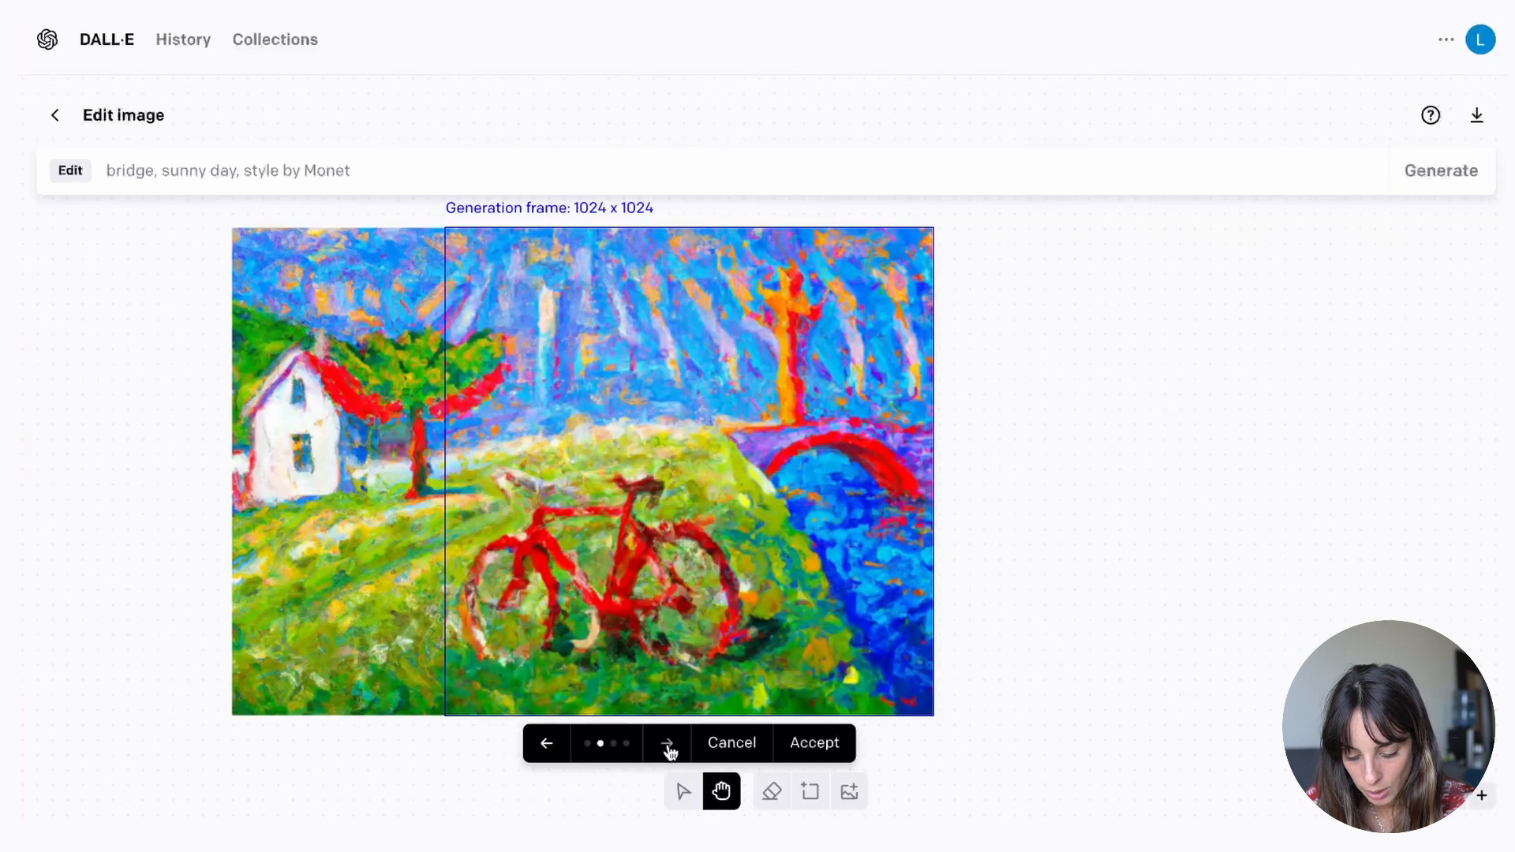
pyautogui.click(668, 743)
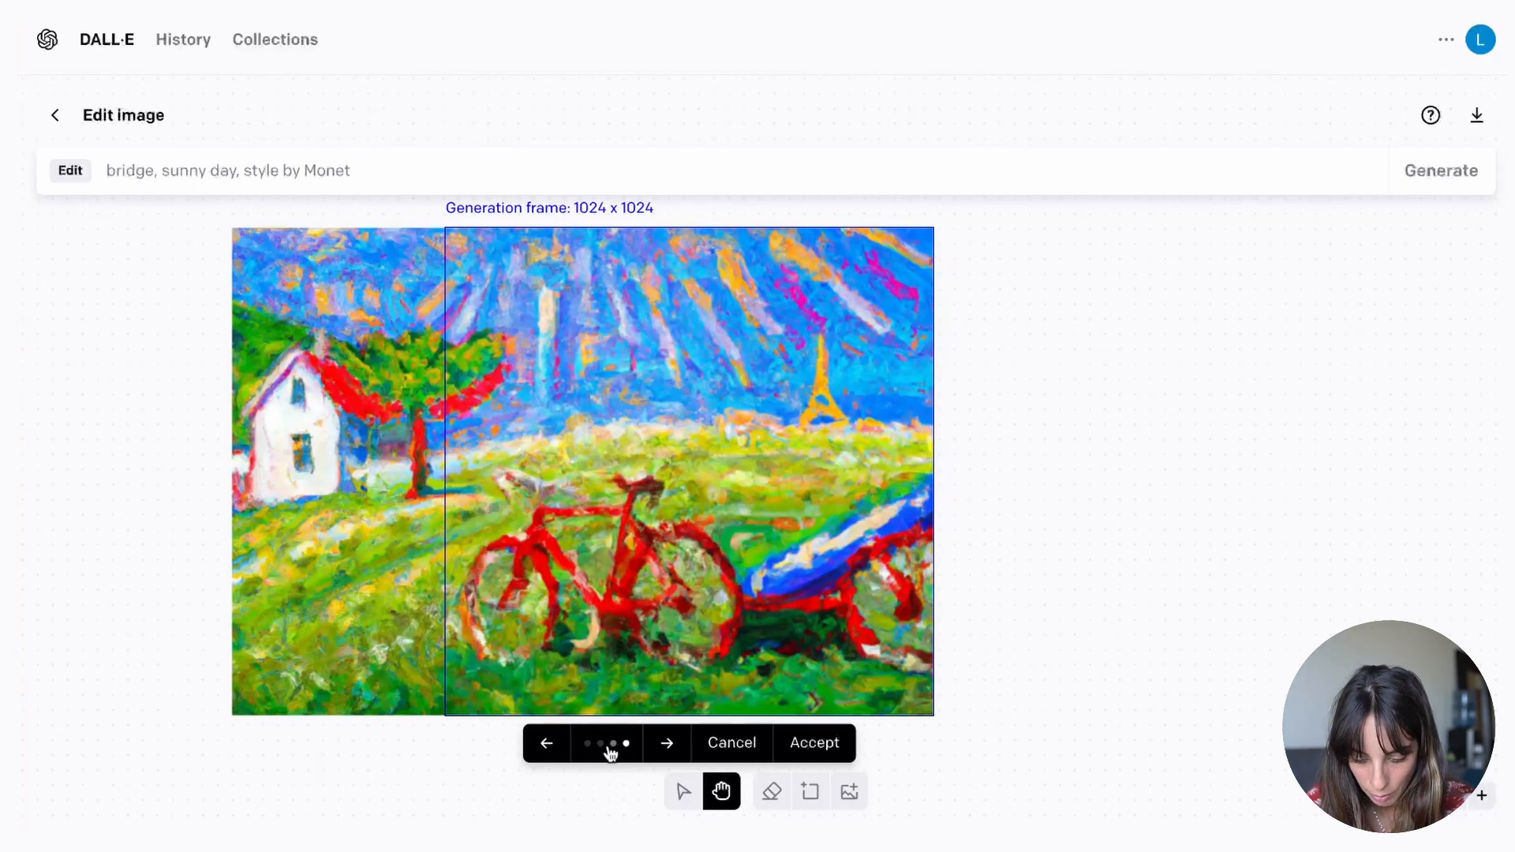
pyautogui.click(668, 742)
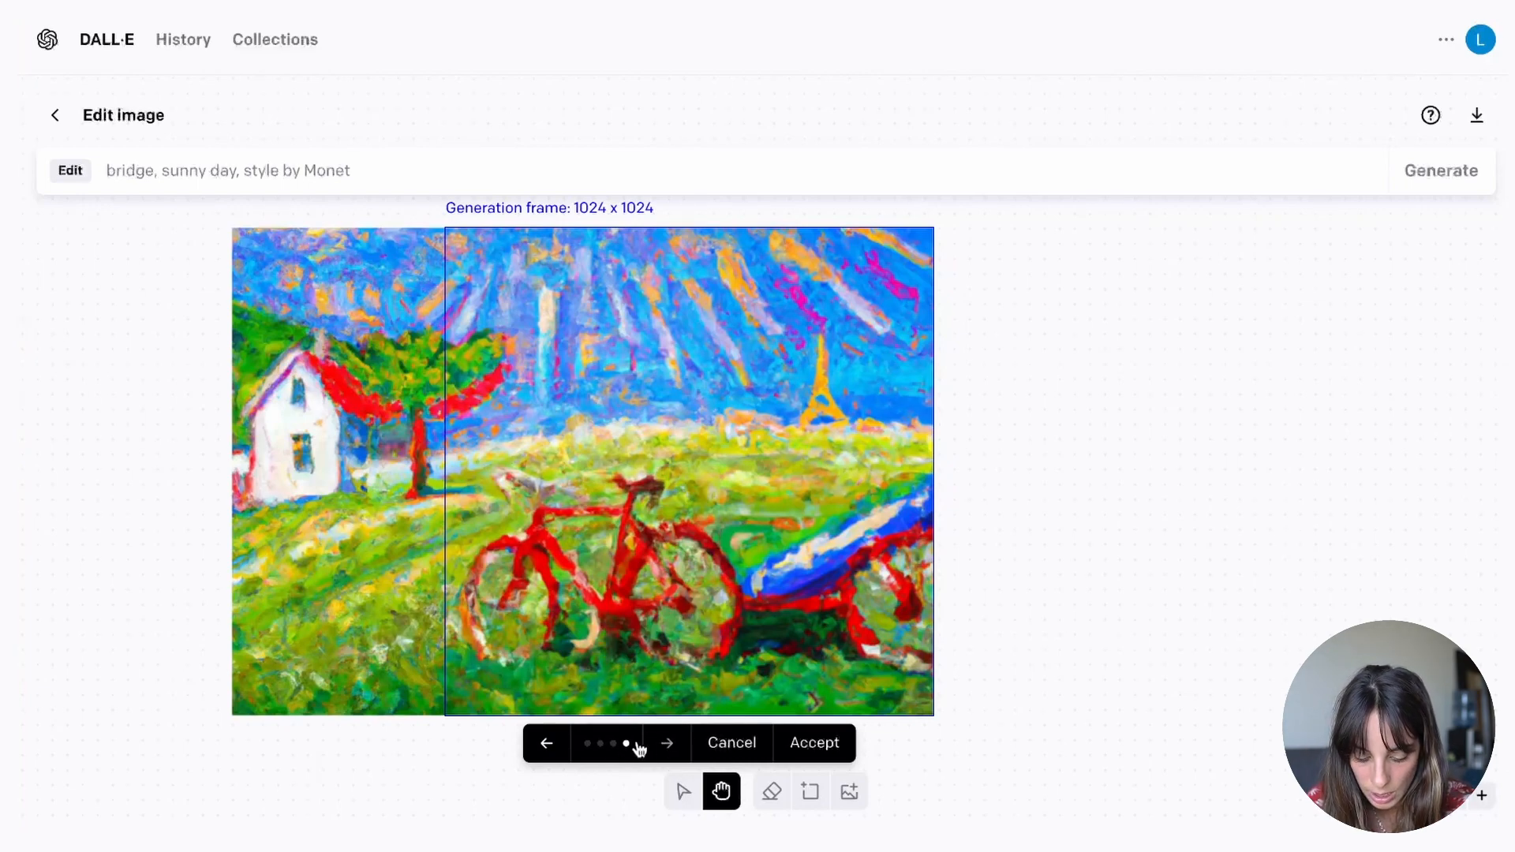
pyautogui.click(545, 742)
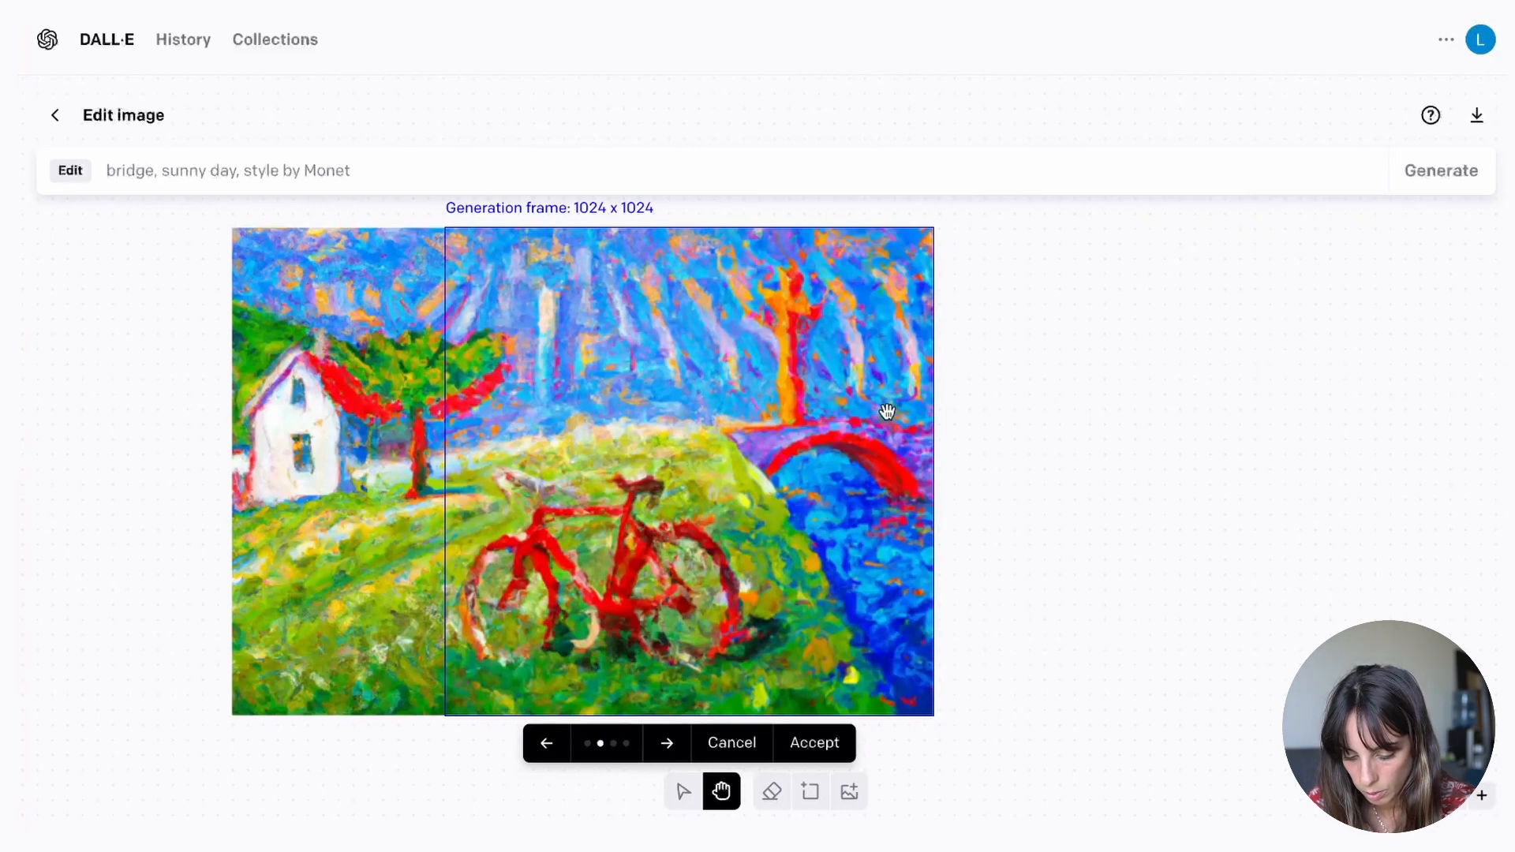
pyautogui.moveTo(805, 294)
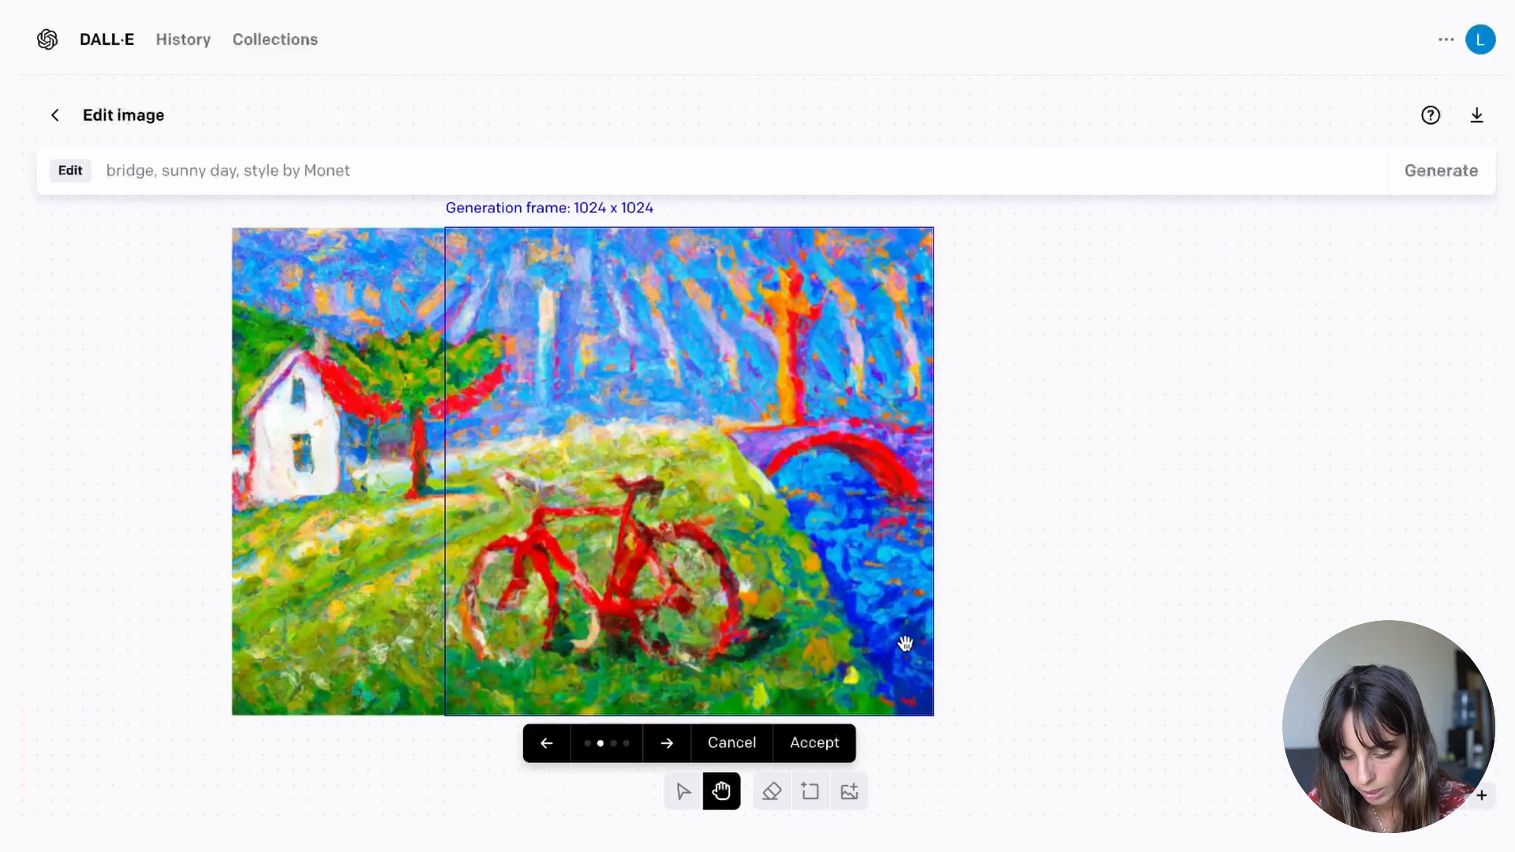
pyautogui.moveTo(853, 504)
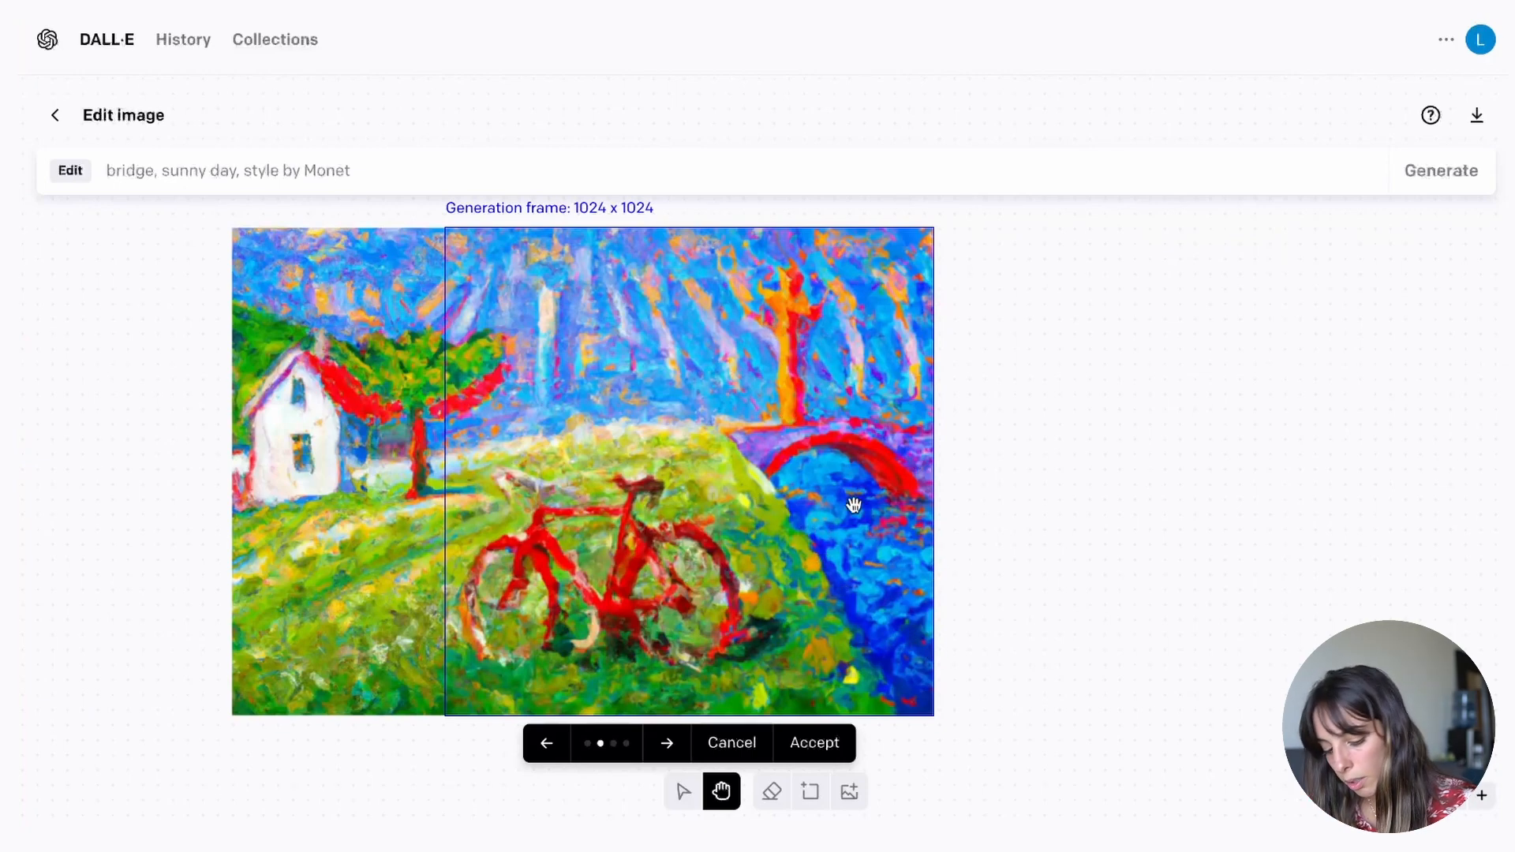
pyautogui.moveTo(845, 462)
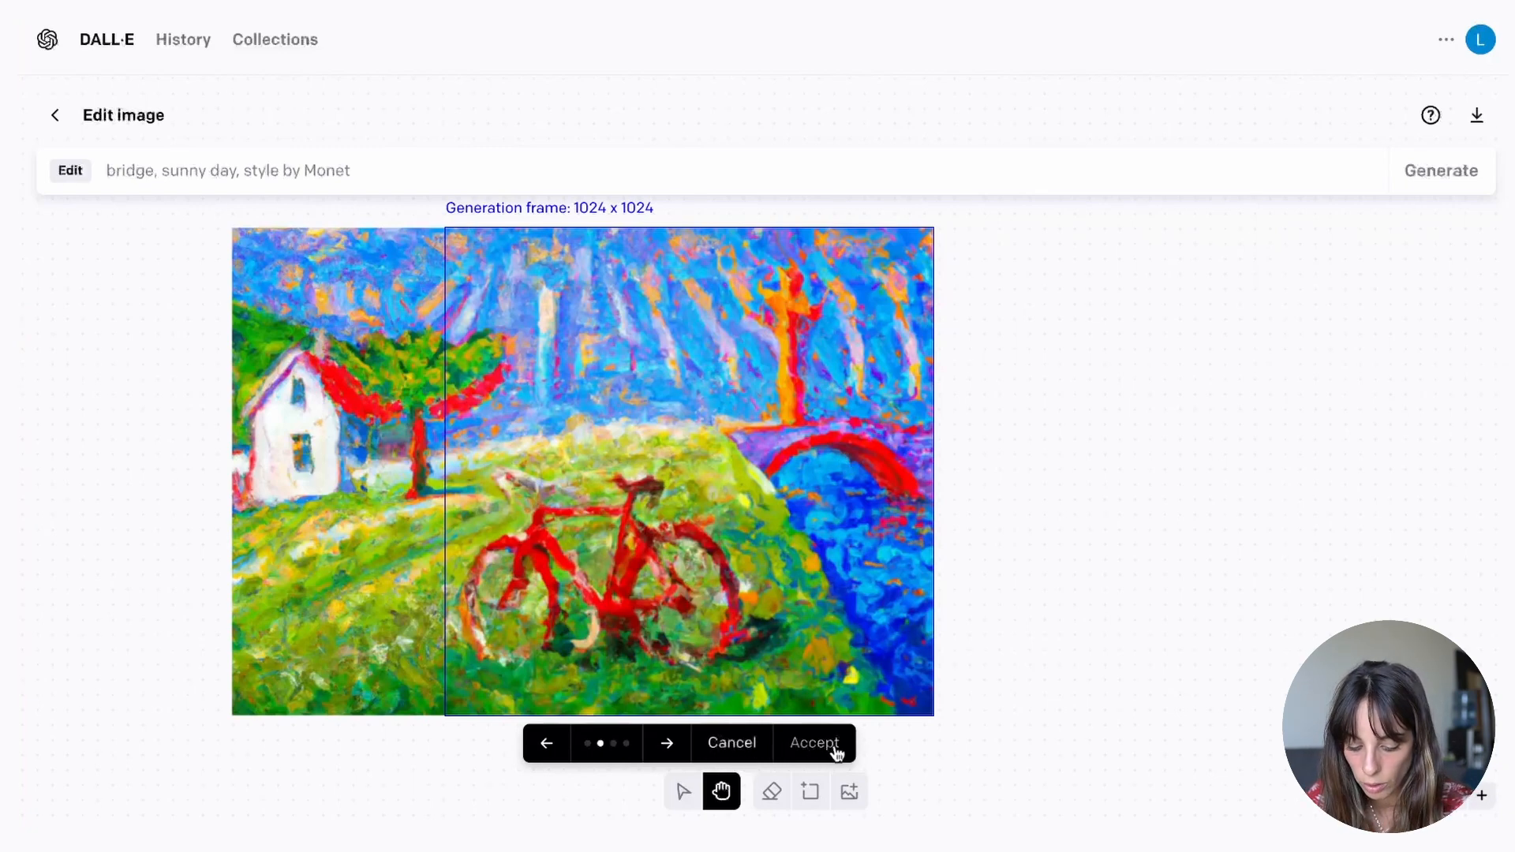
# - Keep the bridge-over-river variation and erase the orange tower and right edge
pyautogui.click(814, 742)
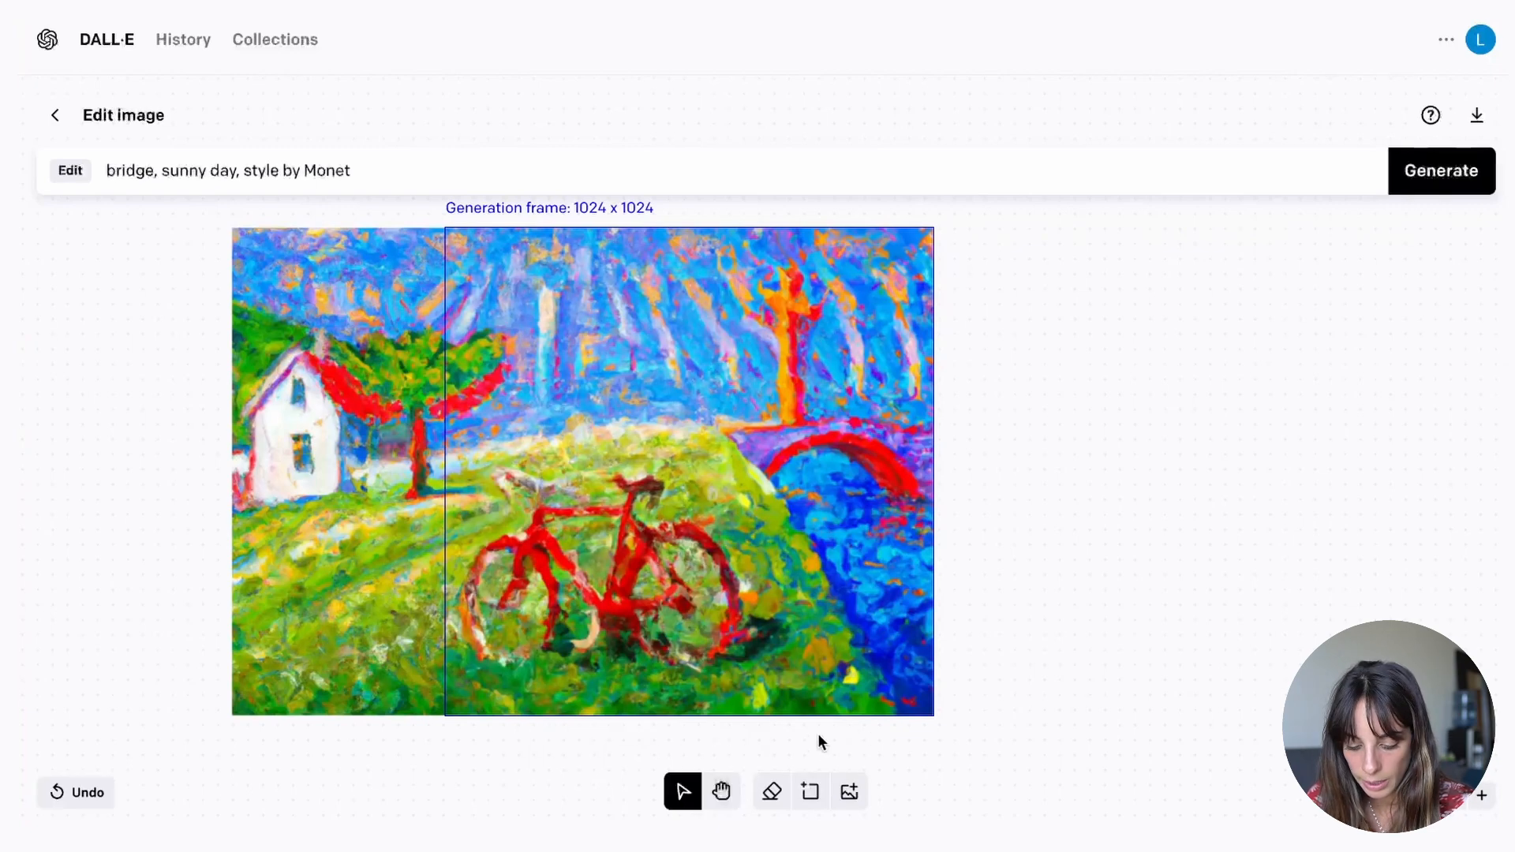
pyautogui.click(772, 792)
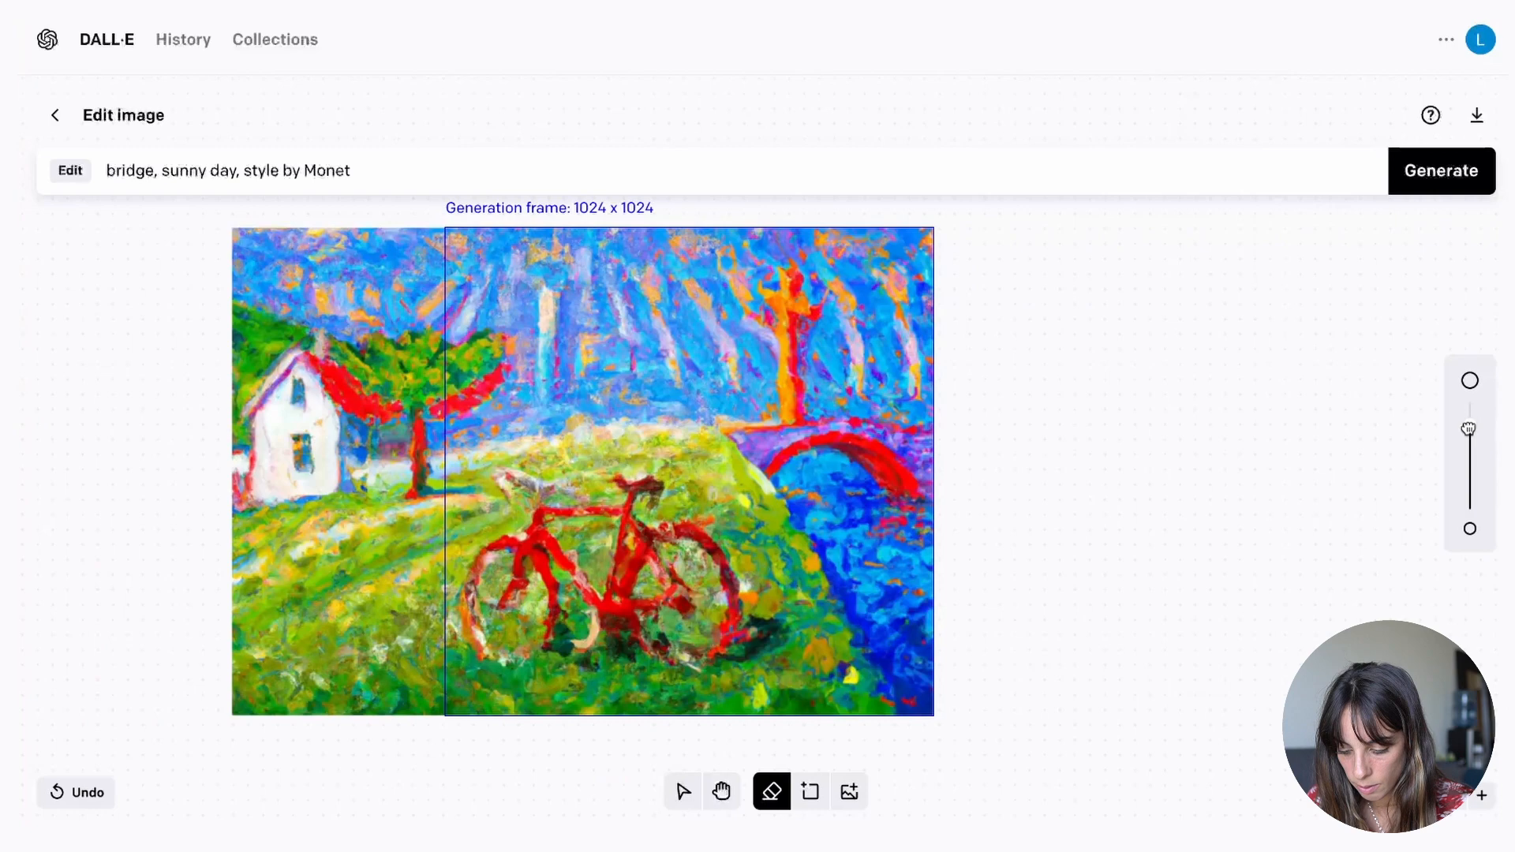
pyautogui.click(789, 392)
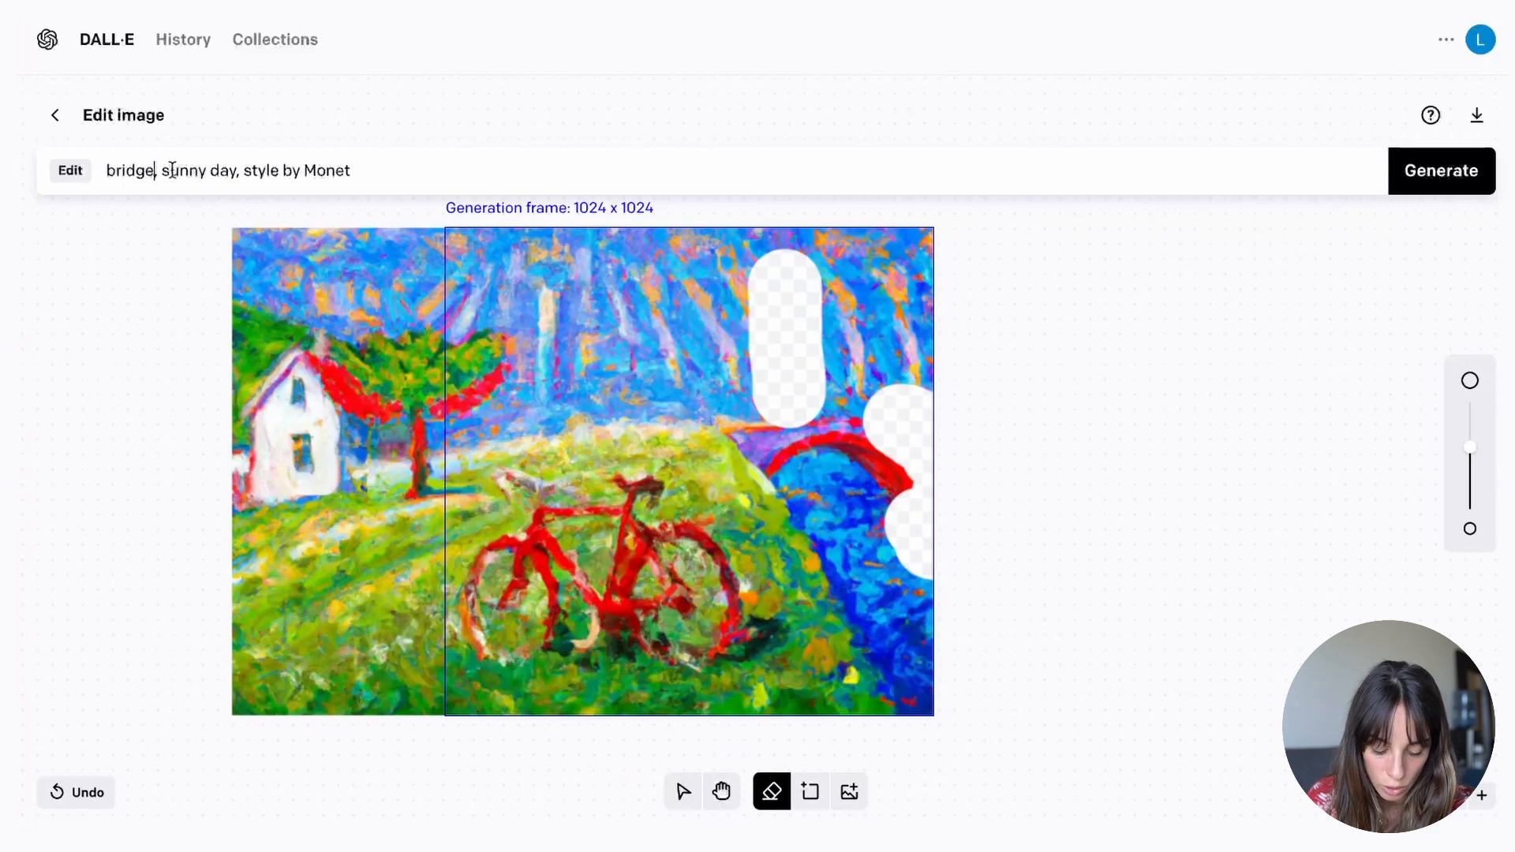
# - Regenerate the erased areas with the prompt 'bridge crossing the hill, sunny day, style by Monet'
pyautogui.write('crossing')
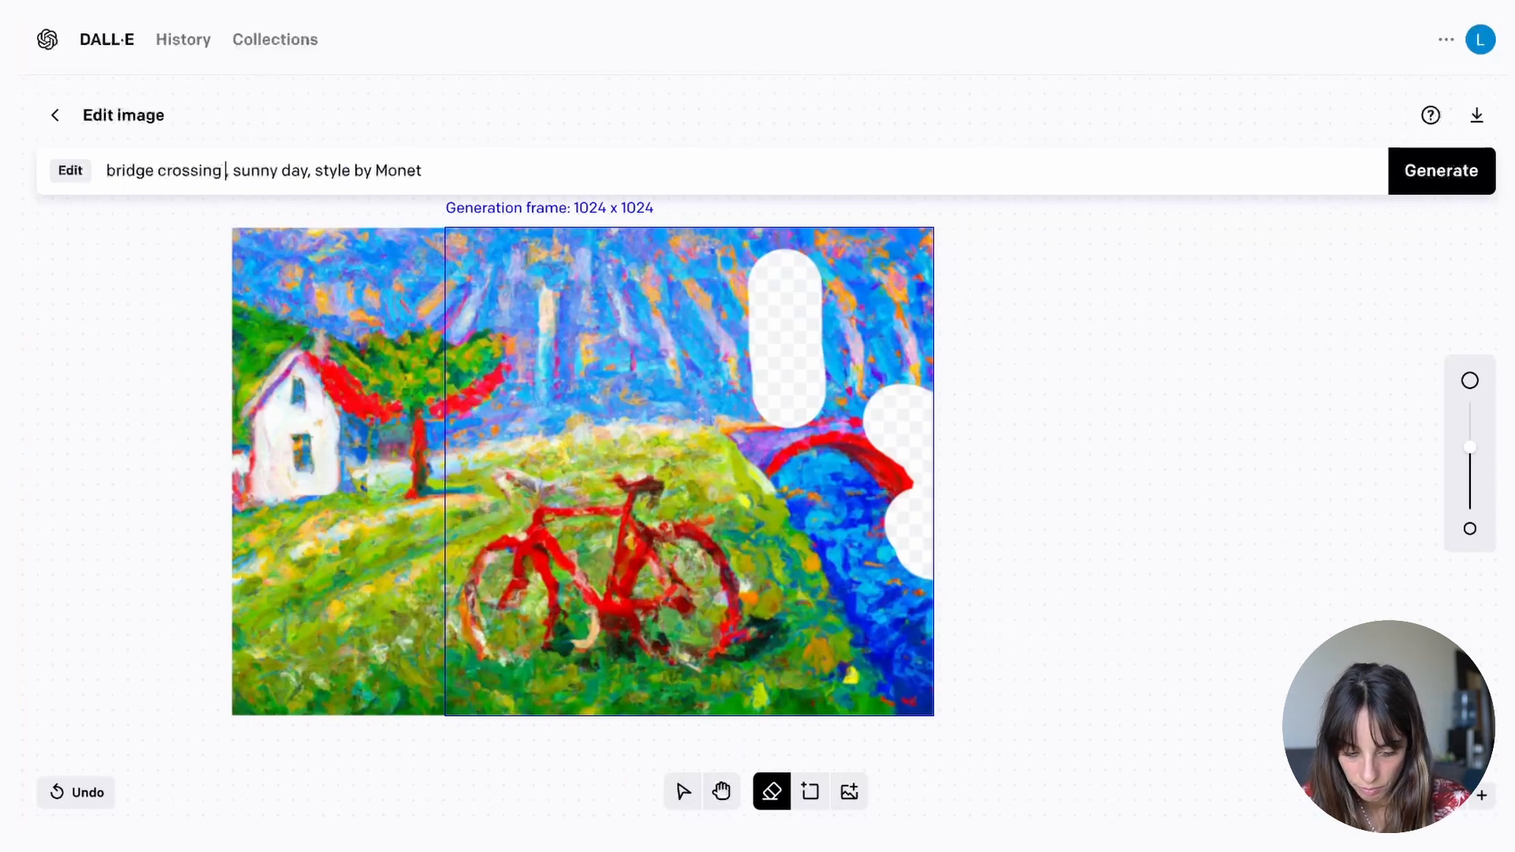
pyautogui.write('the hill')
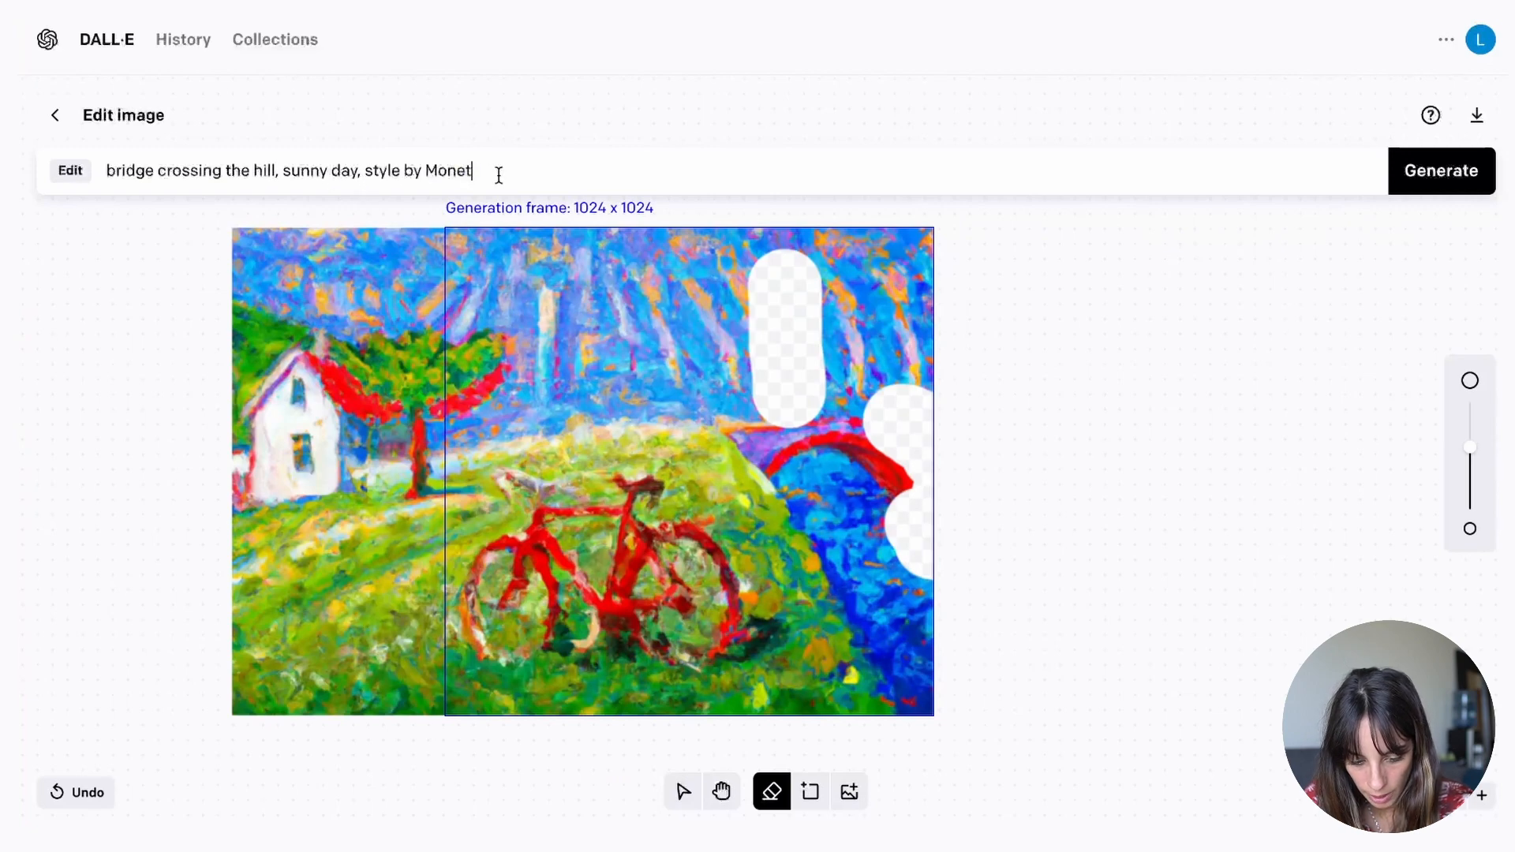
pyautogui.click(1441, 170)
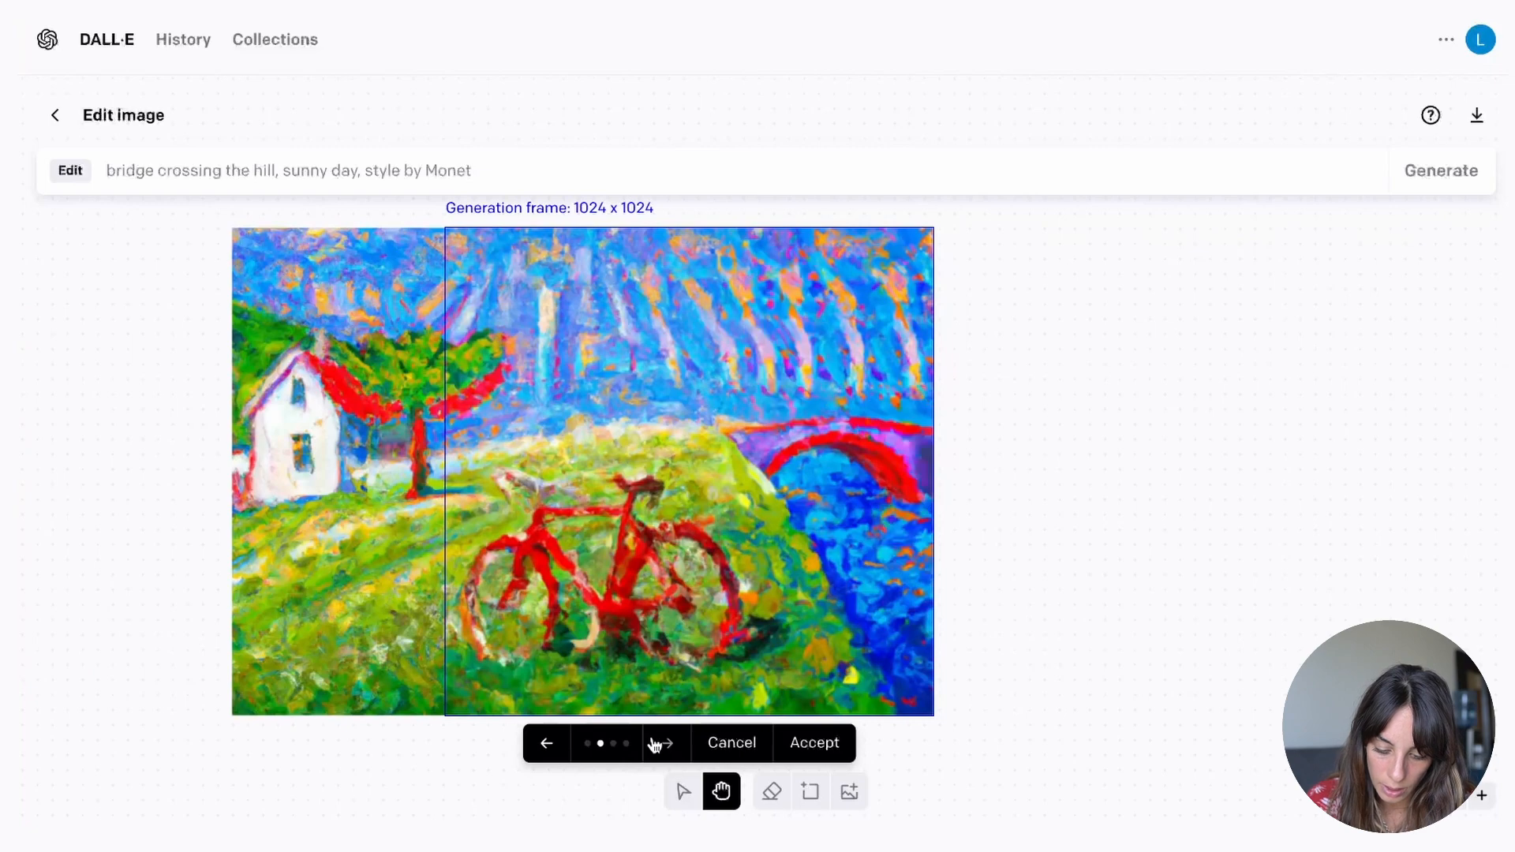
# - Cycle the new variations and return to the one with the bridge arching over the river and no tower
pyautogui.click(666, 742)
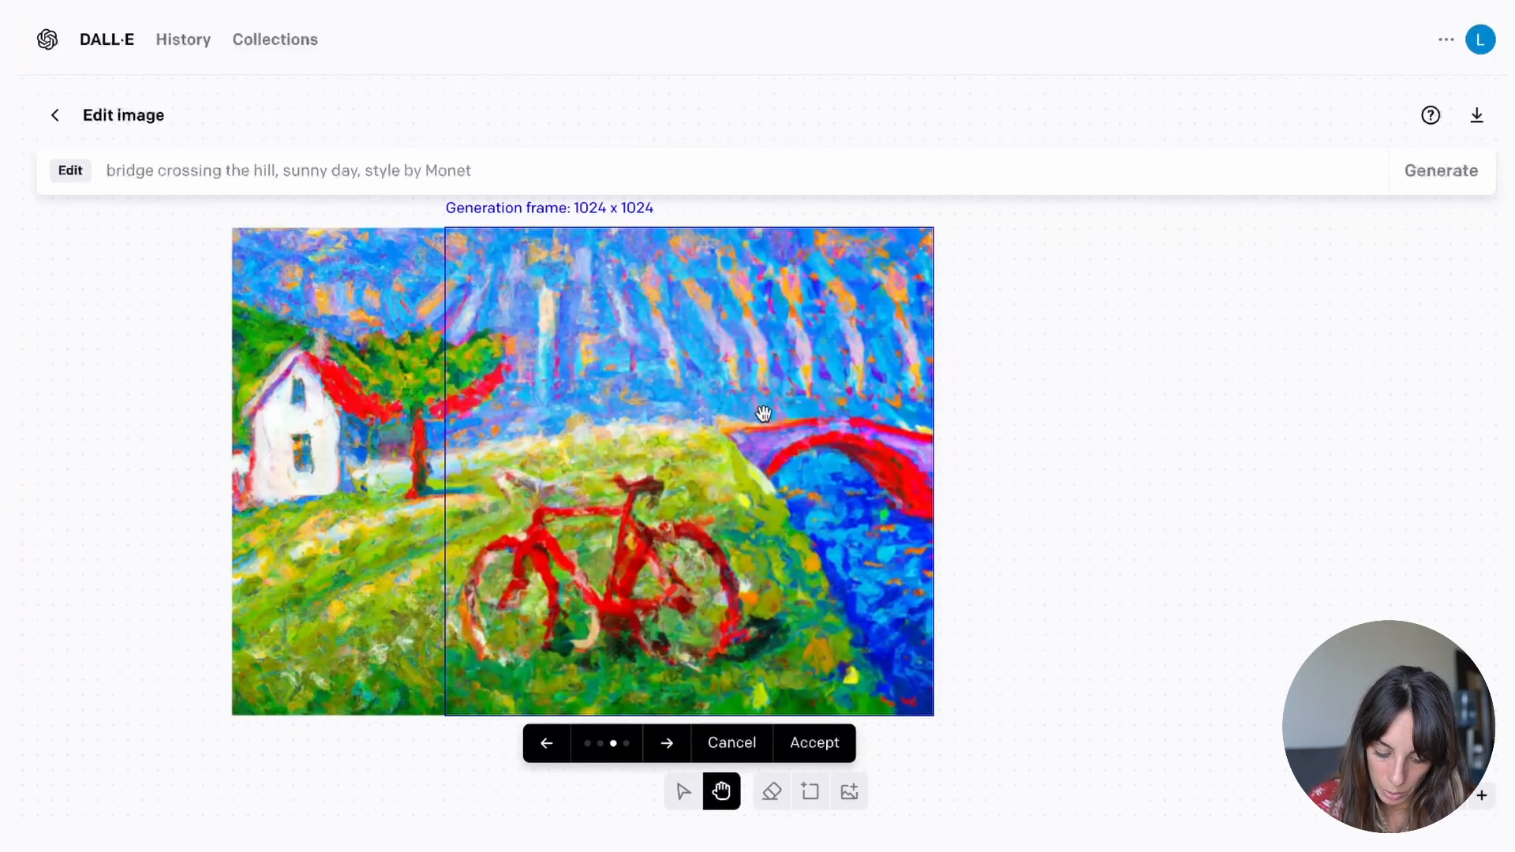
pyautogui.click(545, 742)
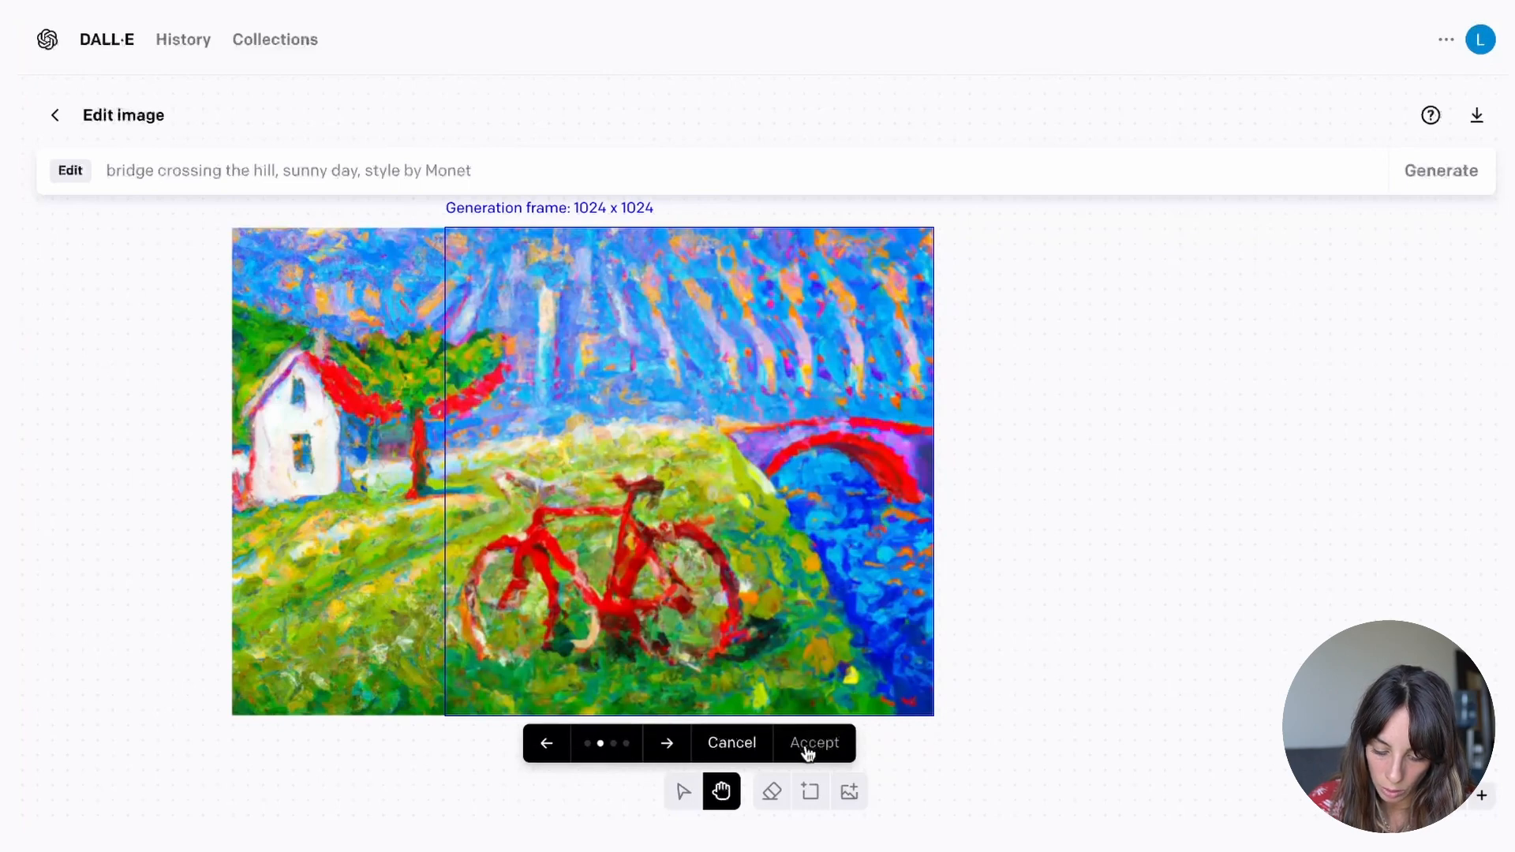
pyautogui.click(666, 742)
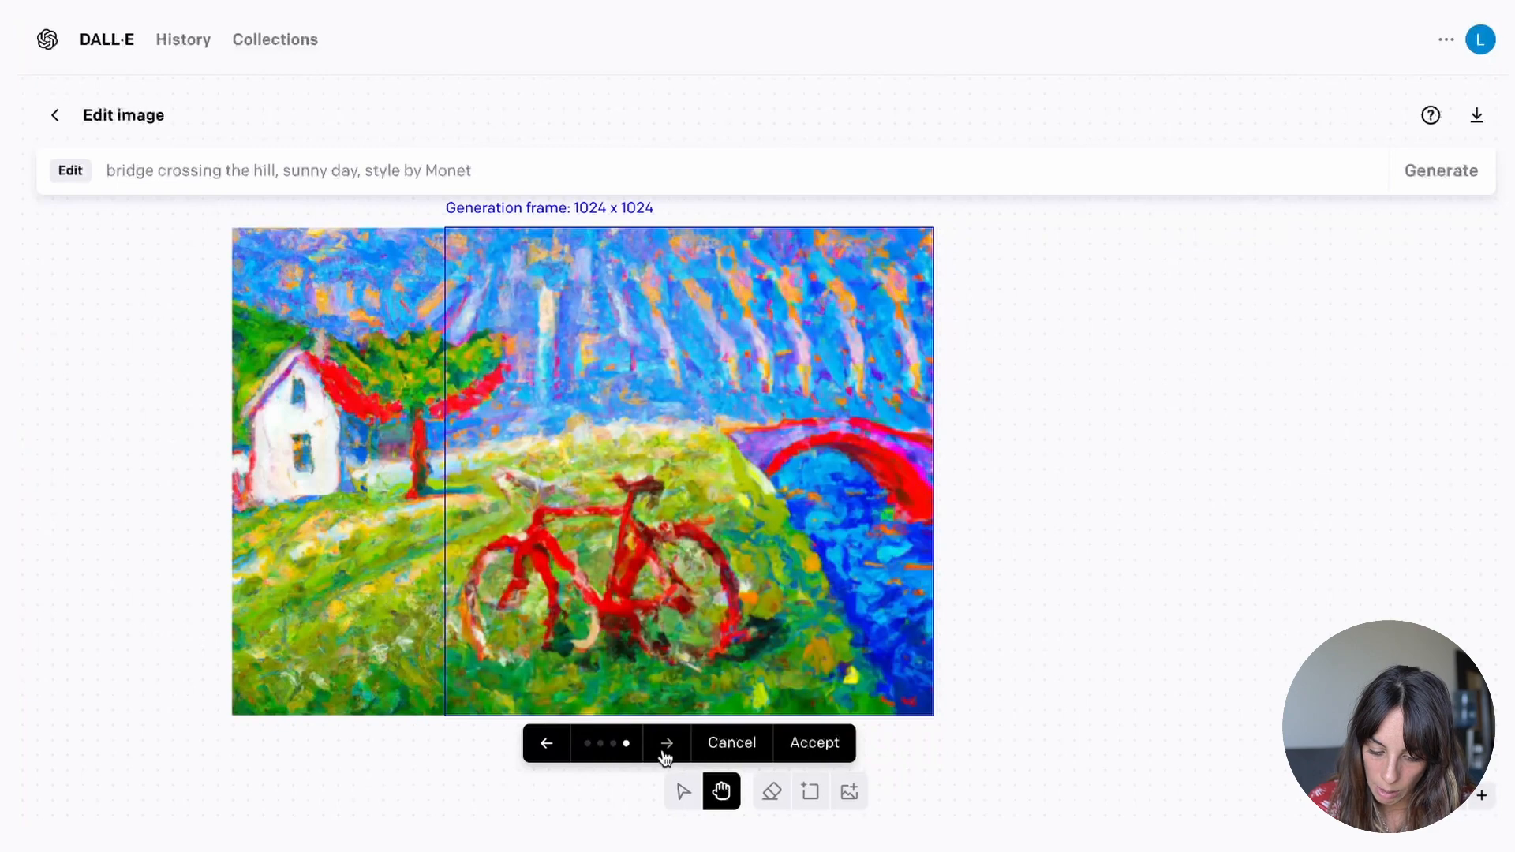
pyautogui.click(546, 742)
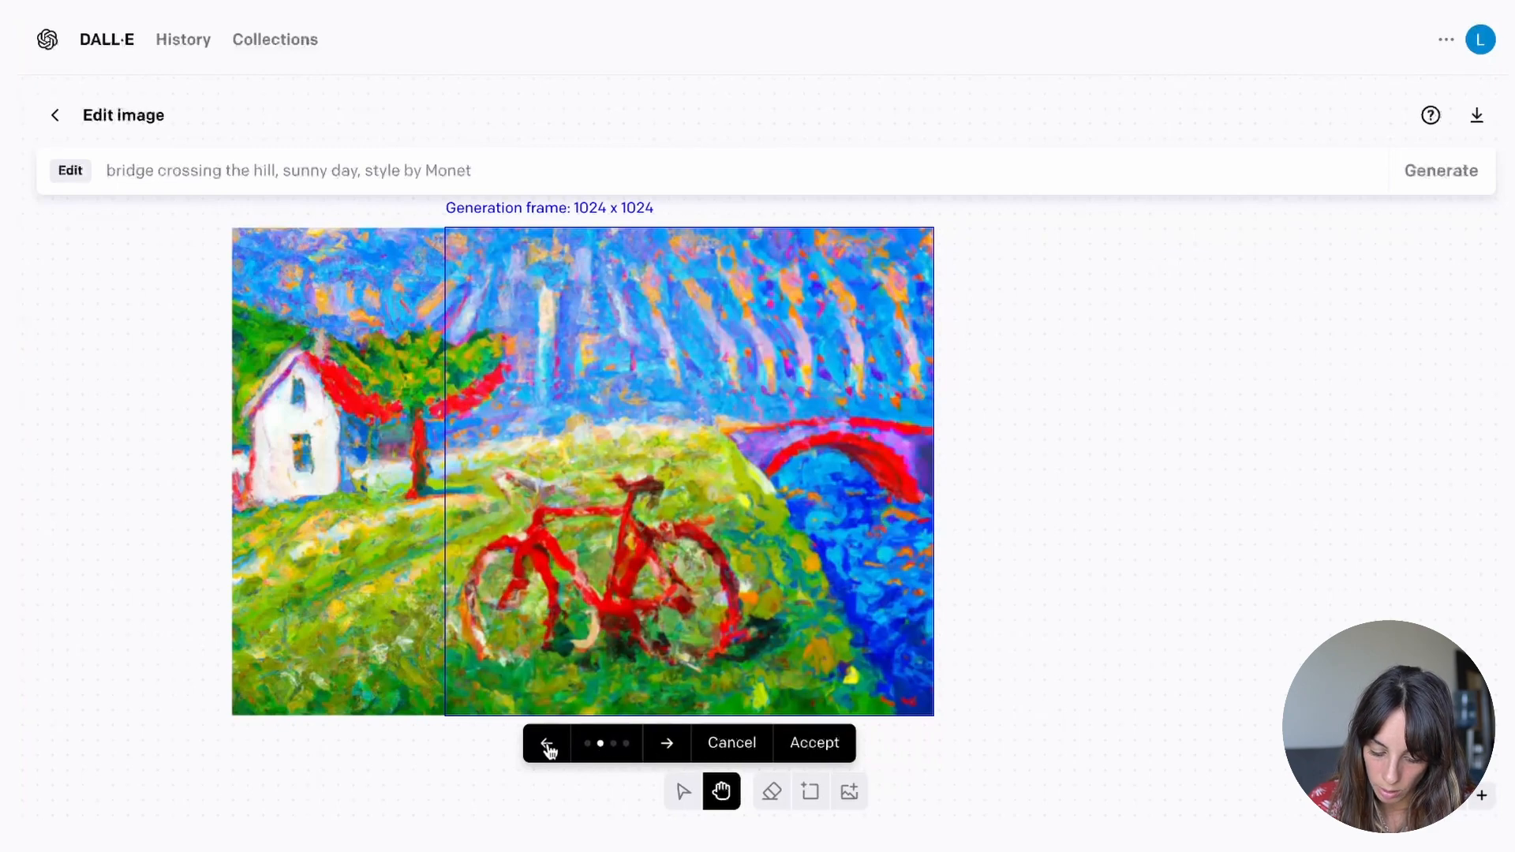
pyautogui.click(771, 792)
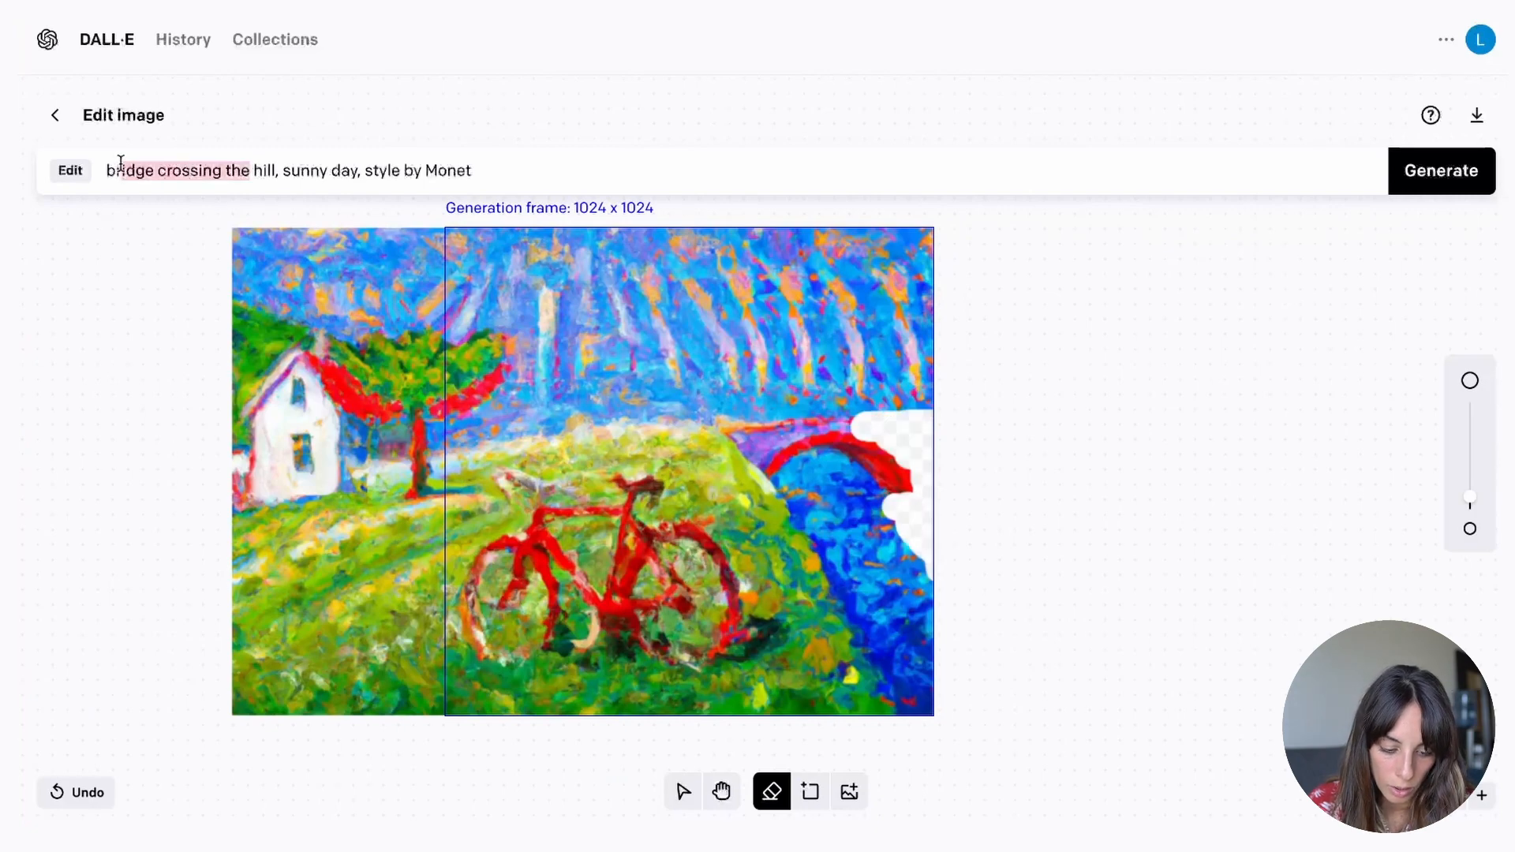
# - Refill the bridge's right edge with 'green hill, sunny day, style by Monet' and keep the result
pyautogui.press('Backspace')
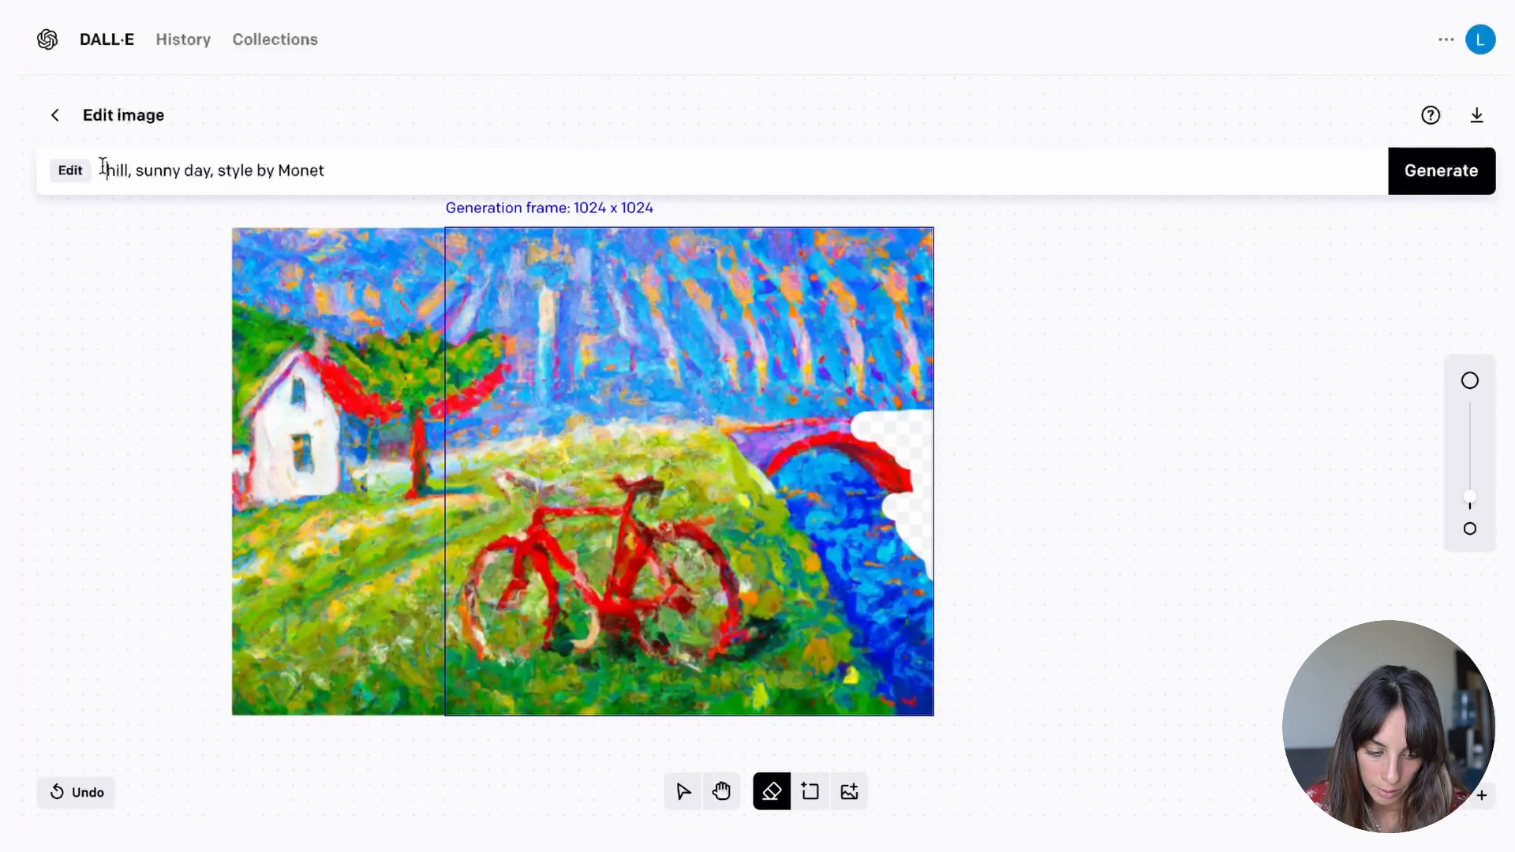
pyautogui.write('green')
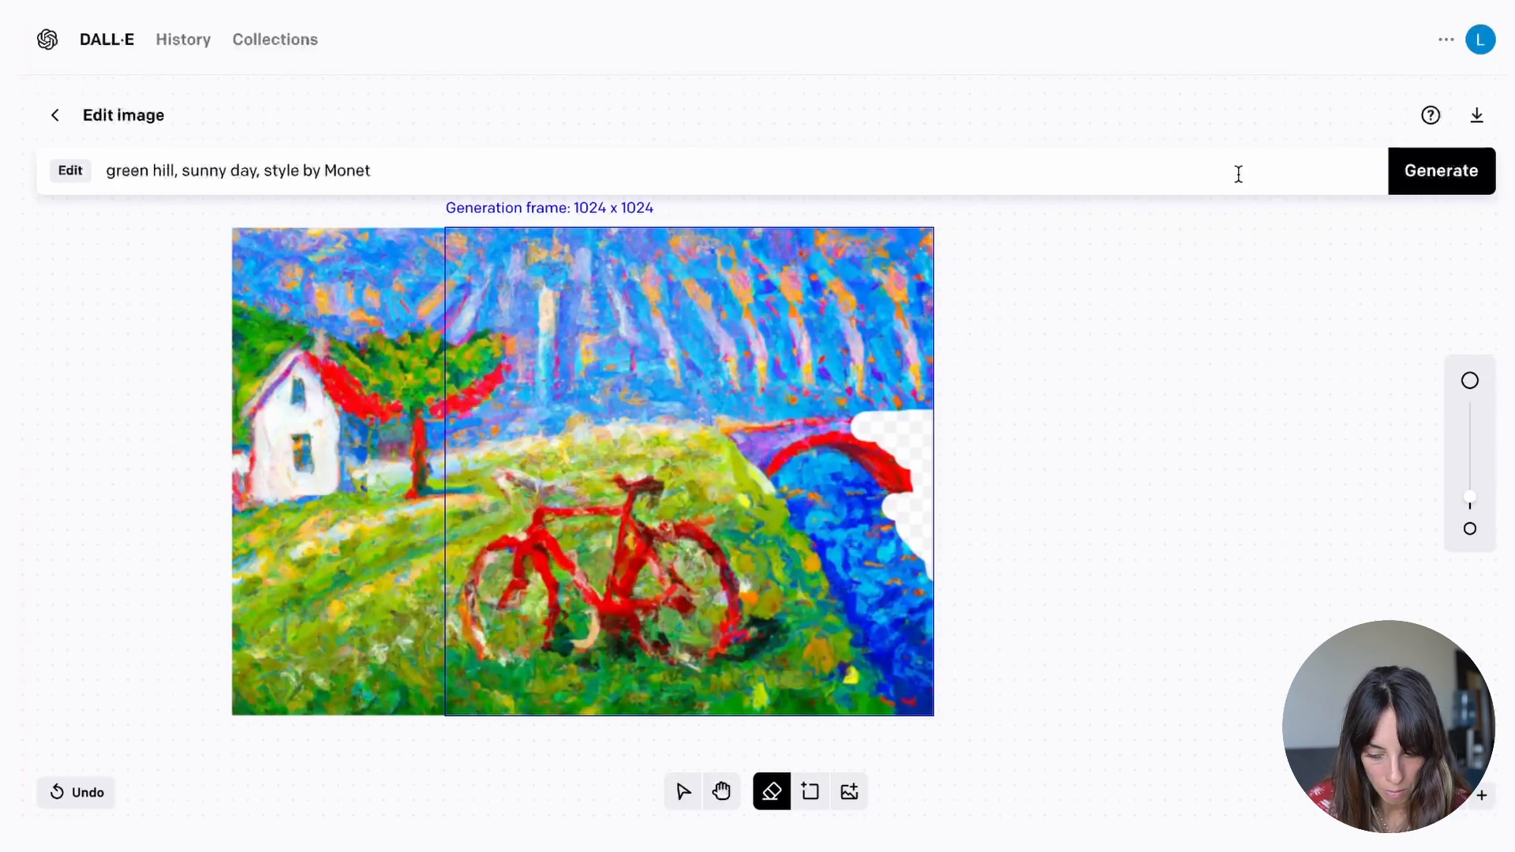
pyautogui.click(1441, 170)
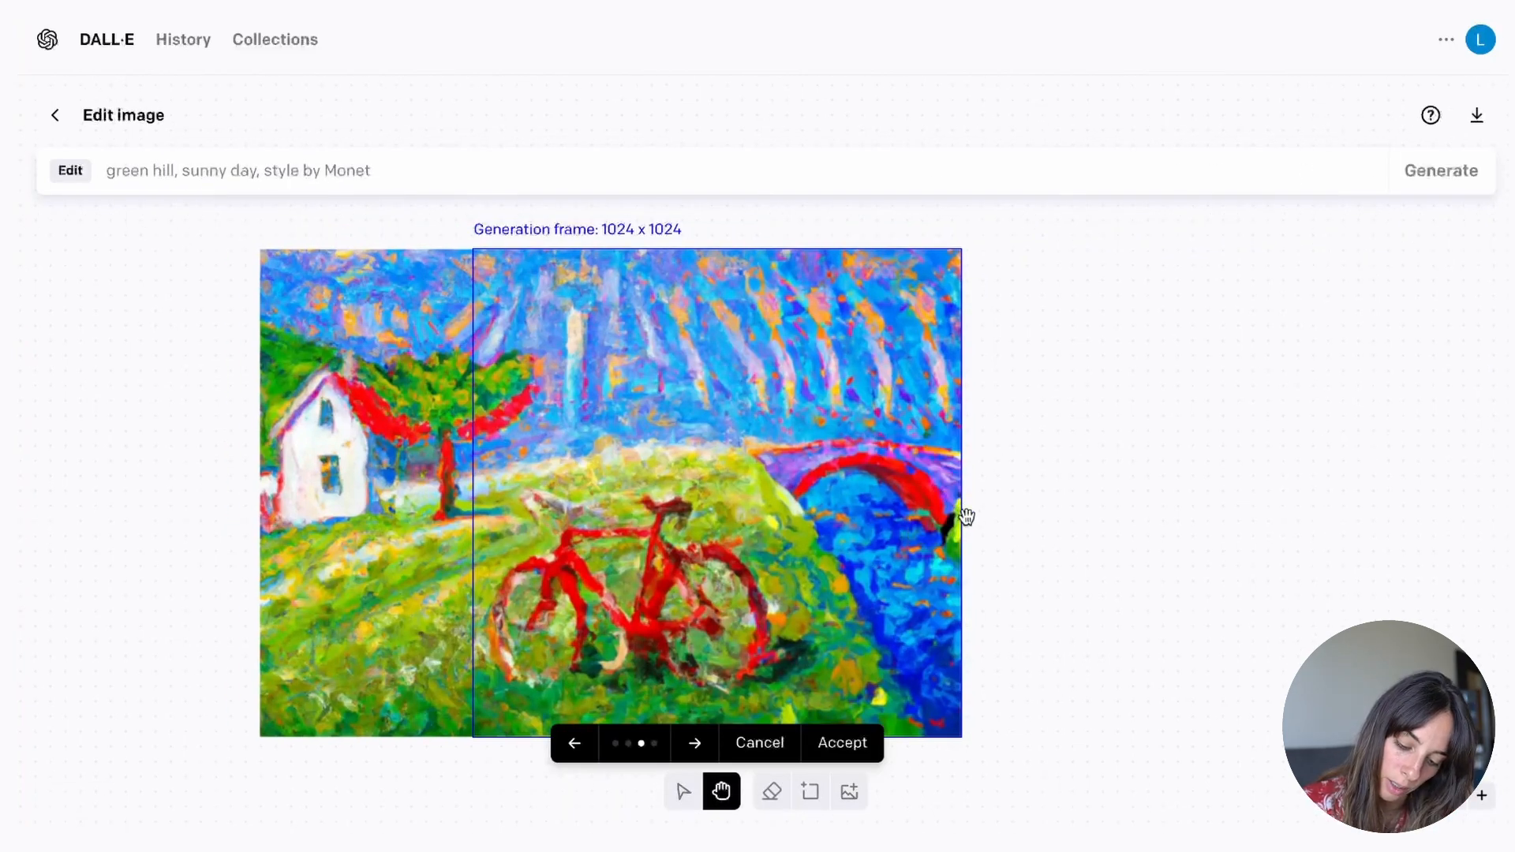
pyautogui.moveTo(959, 538)
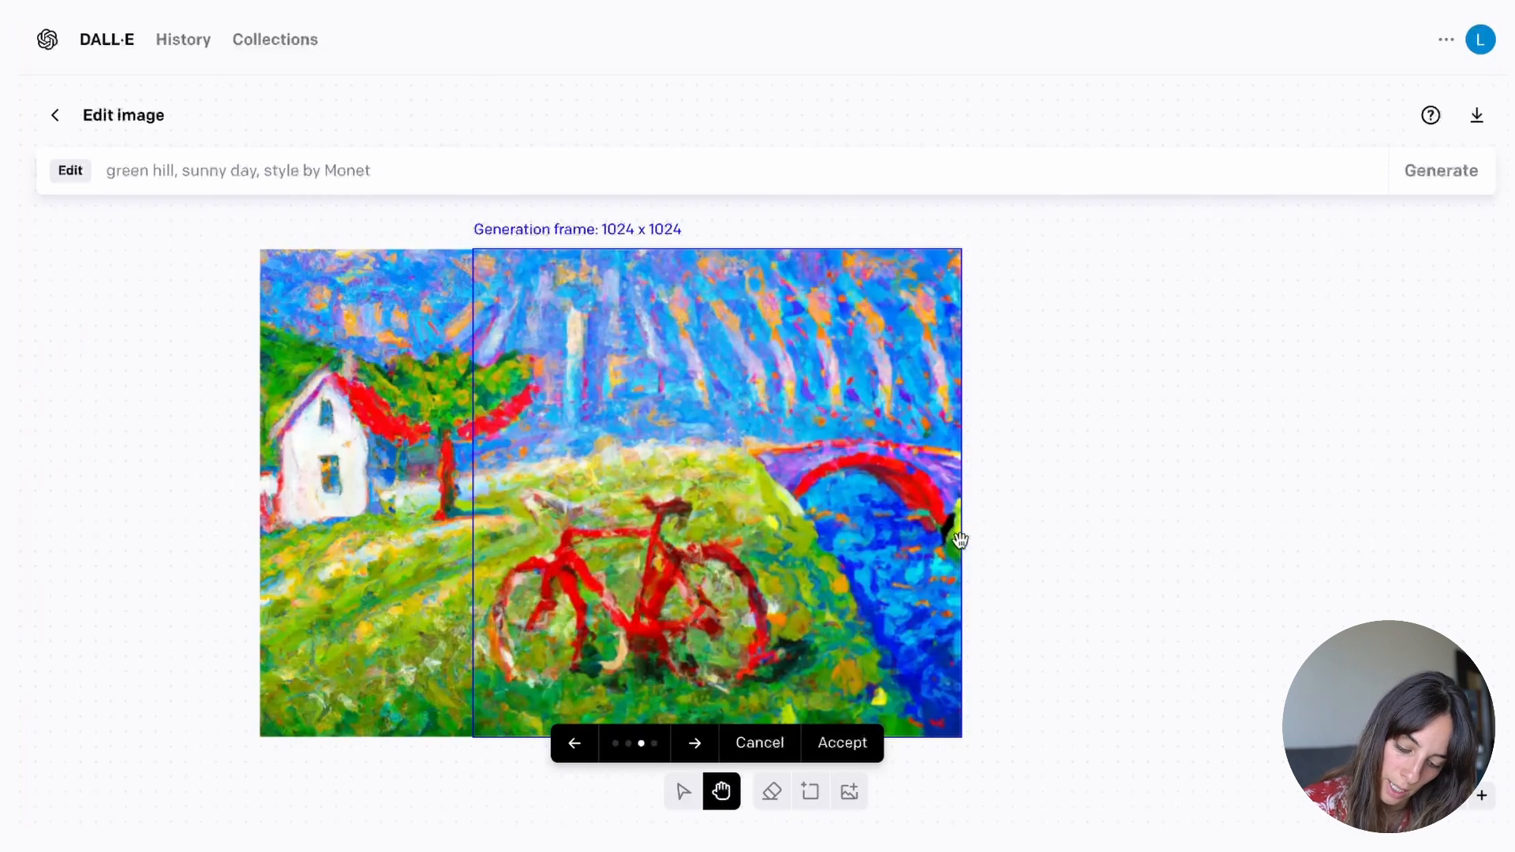
pyautogui.moveTo(940, 485)
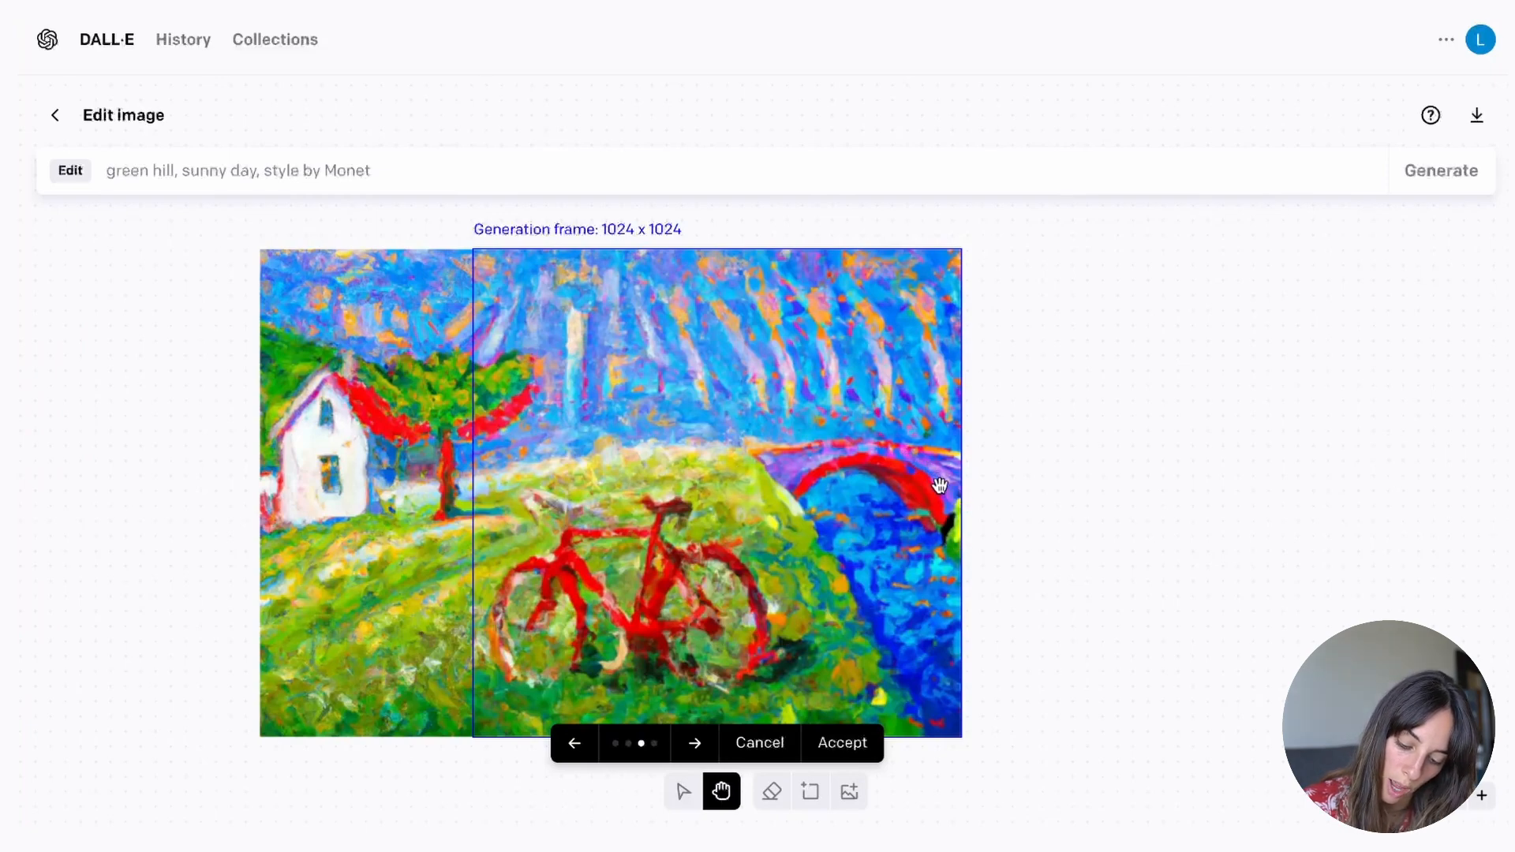
pyautogui.moveTo(969, 551)
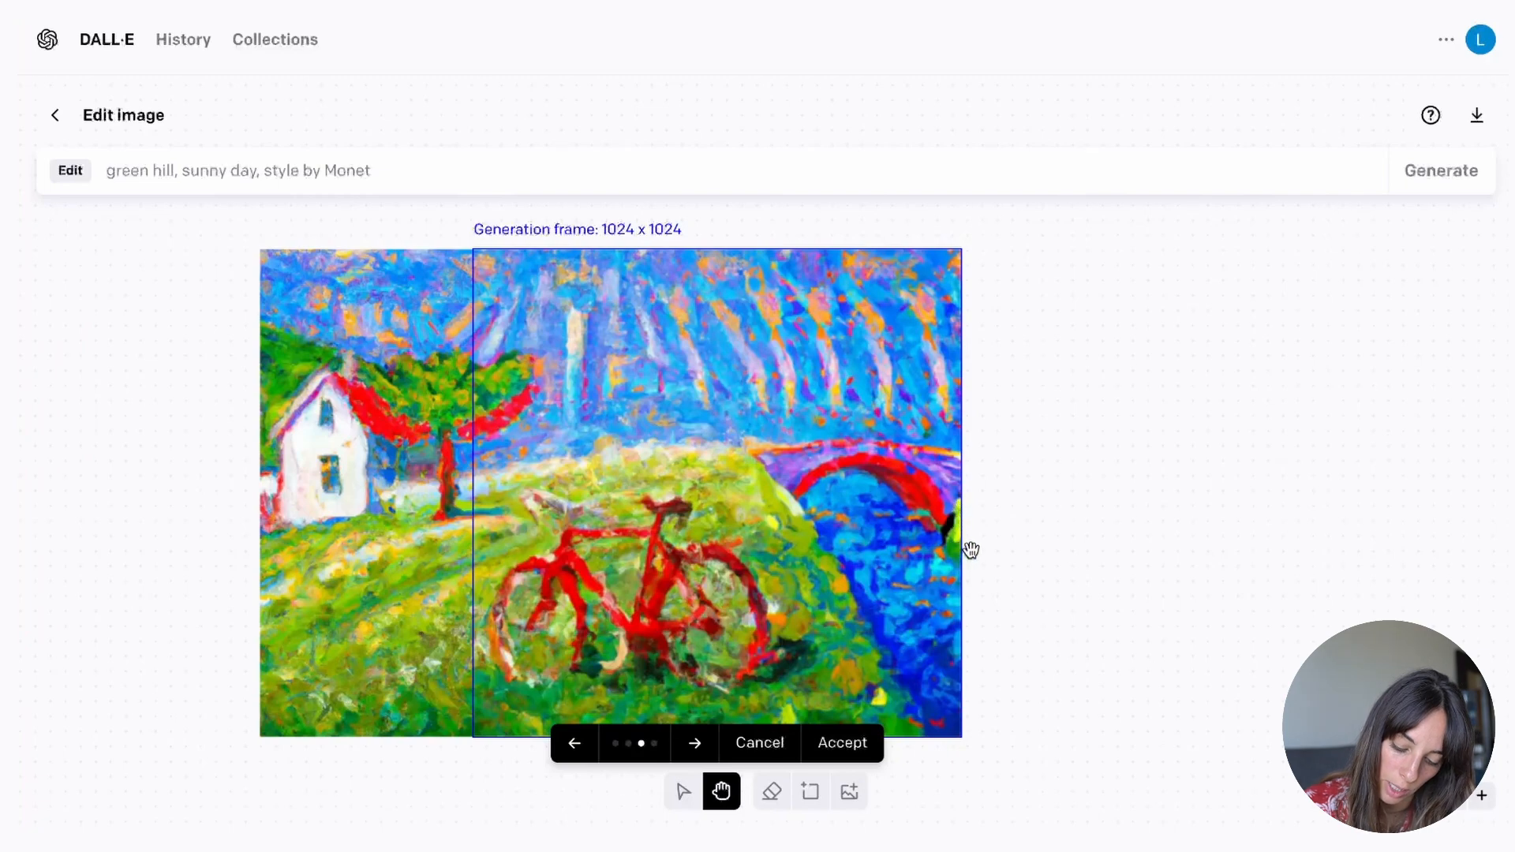
pyautogui.moveTo(938, 544)
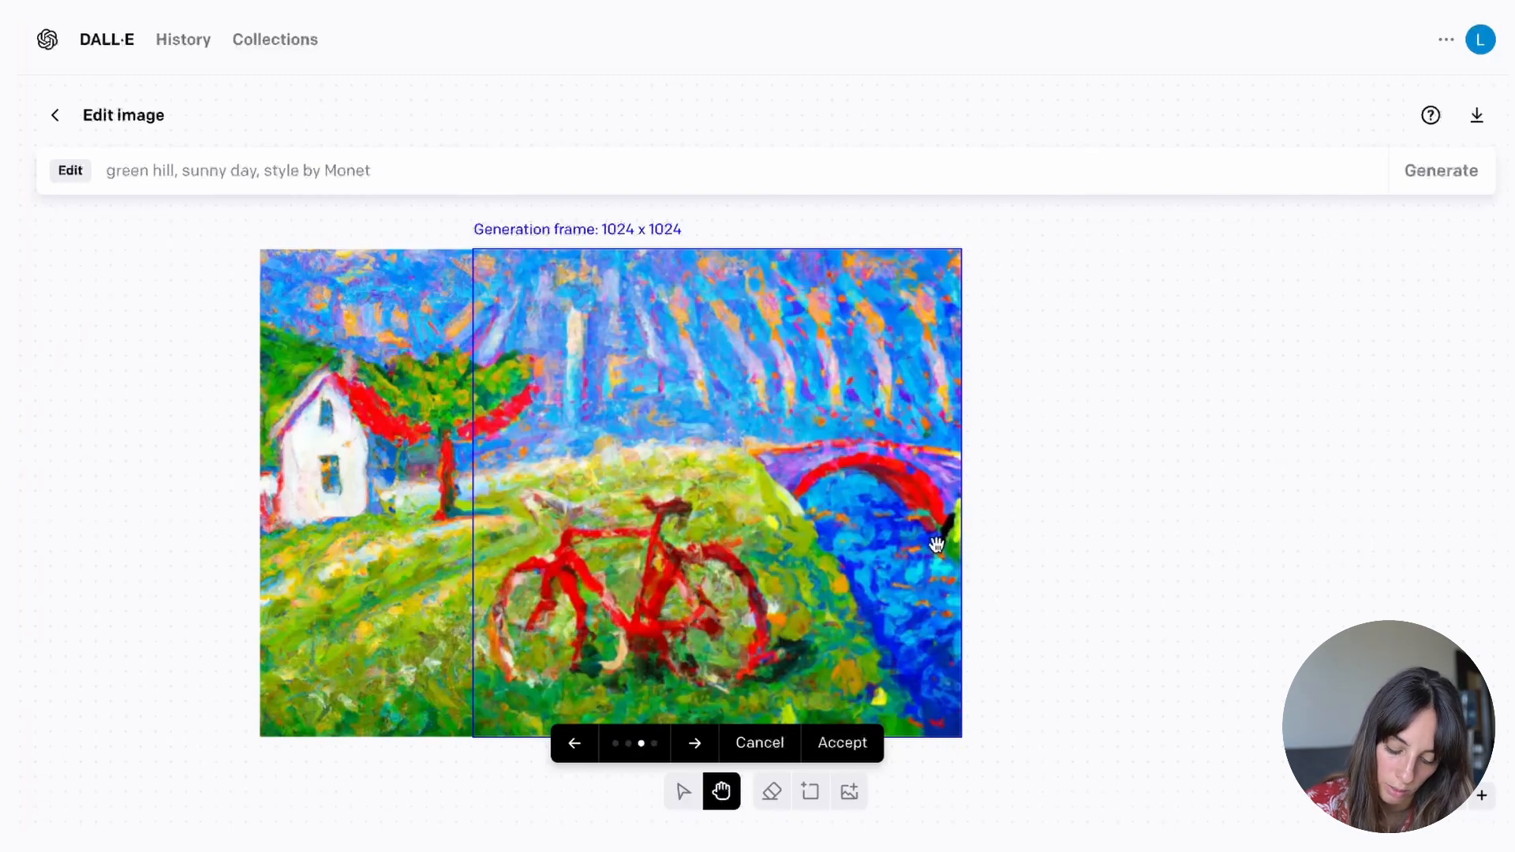
pyautogui.click(840, 742)
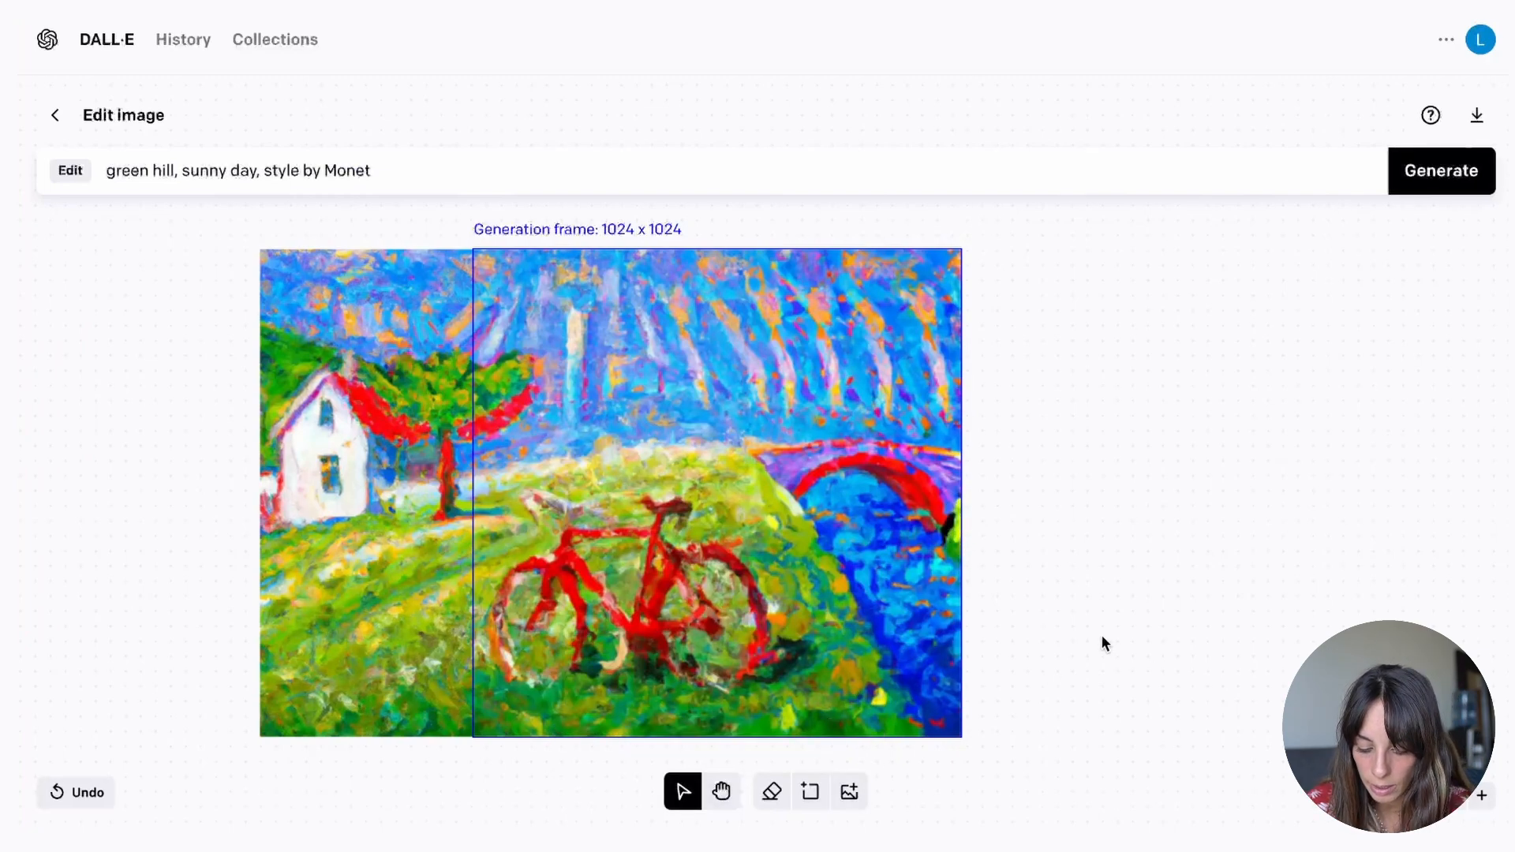